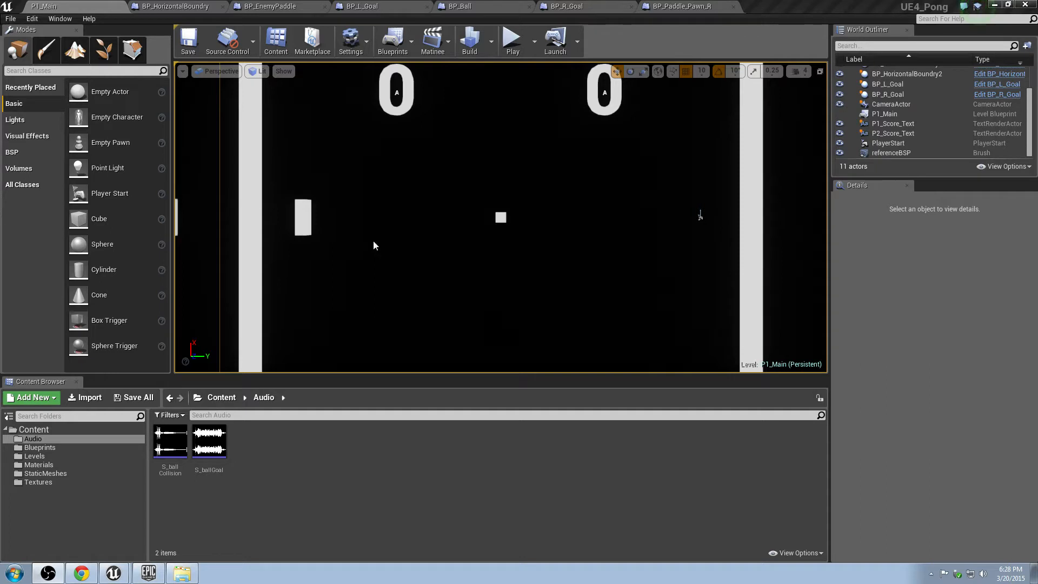
pyautogui.moveTo(316, 477)
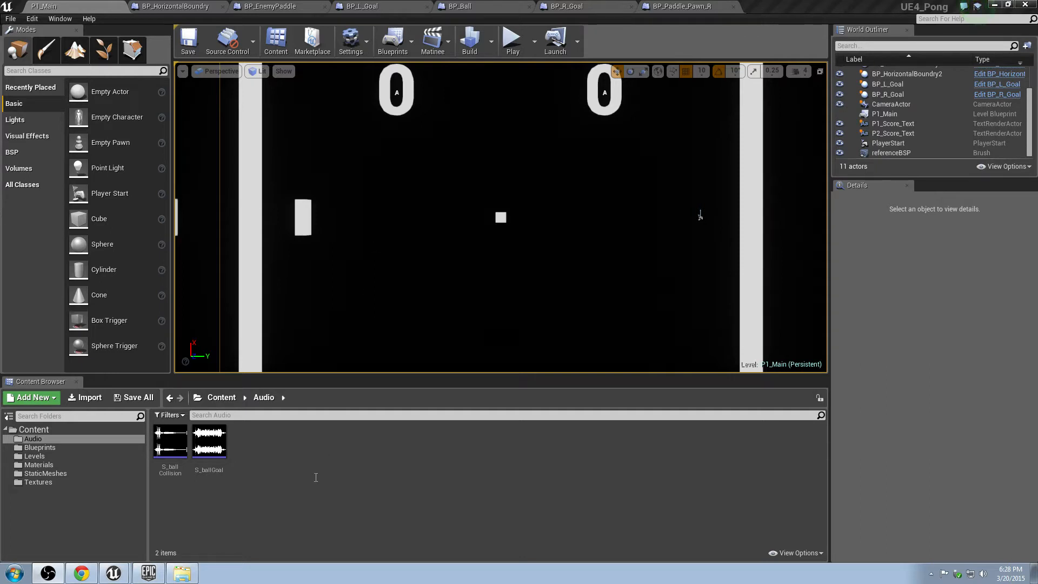
# Step: Create a new empty level from the Levels folder
pyautogui.click(31, 456)
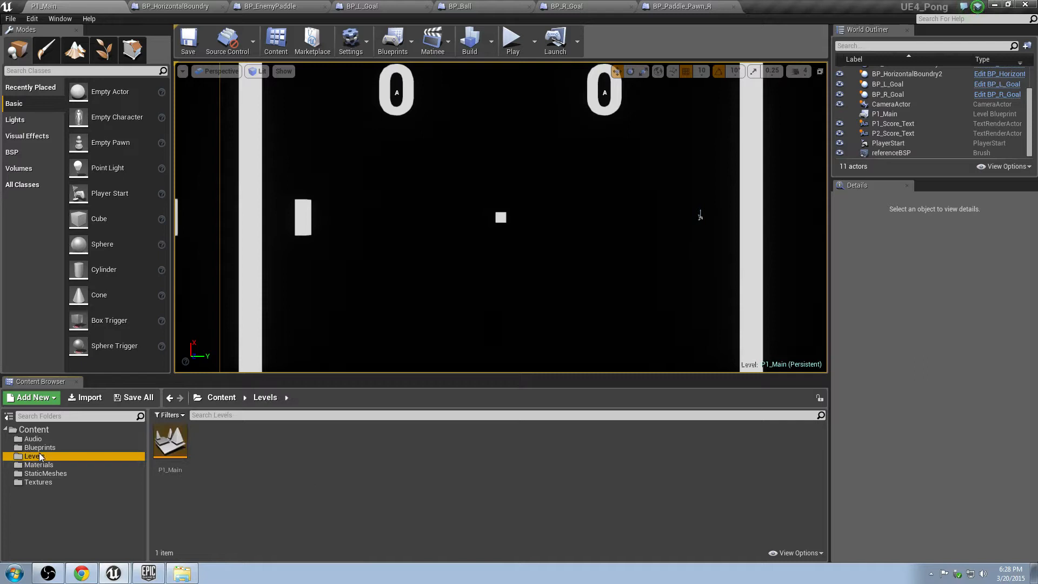
pyautogui.click(10, 18)
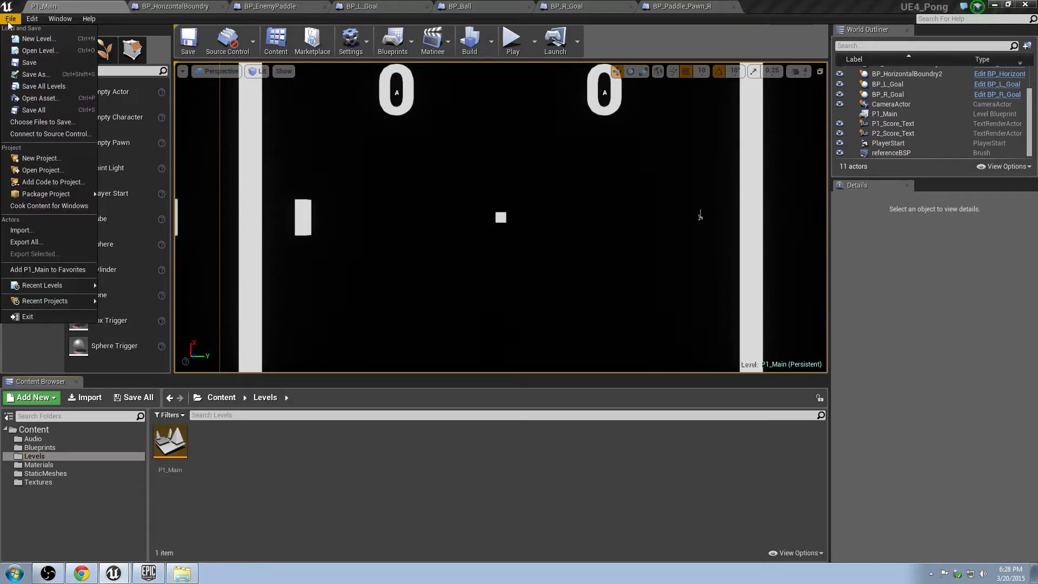
pyautogui.click(38, 39)
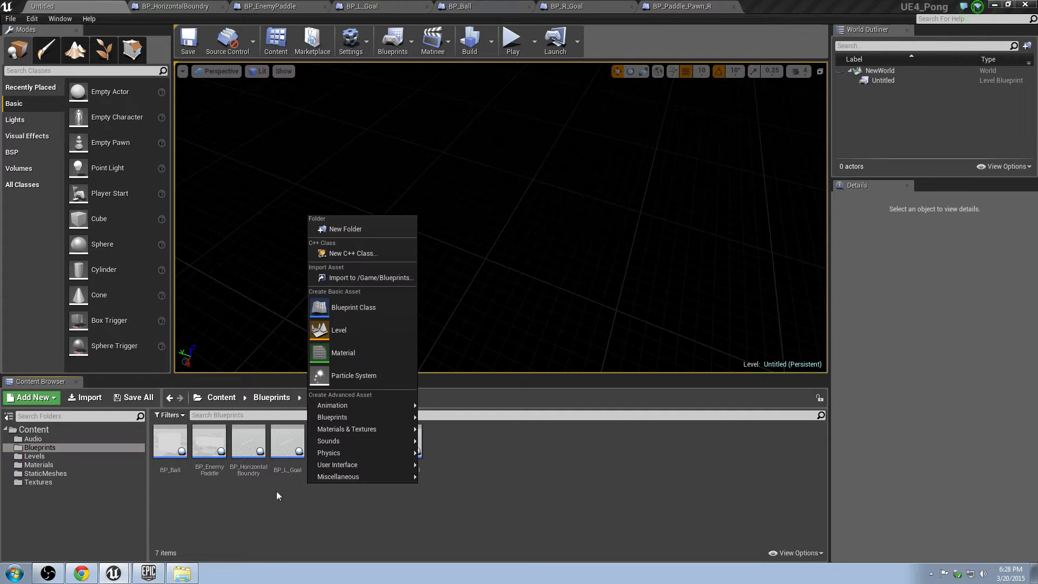
# Step: Save the new level as Menu in the Levels folder
pyautogui.click(34, 457)
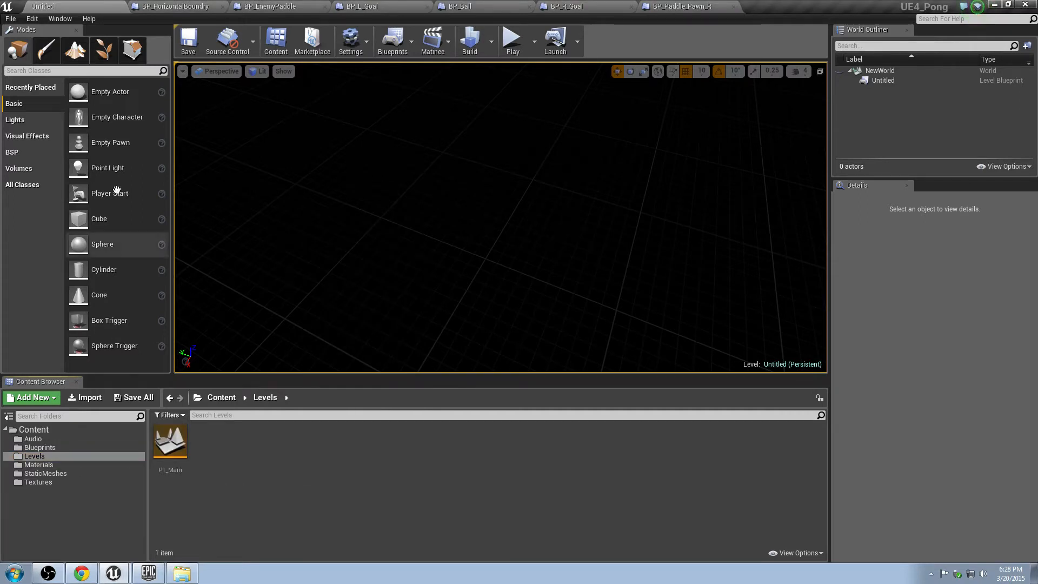
pyautogui.click(10, 18)
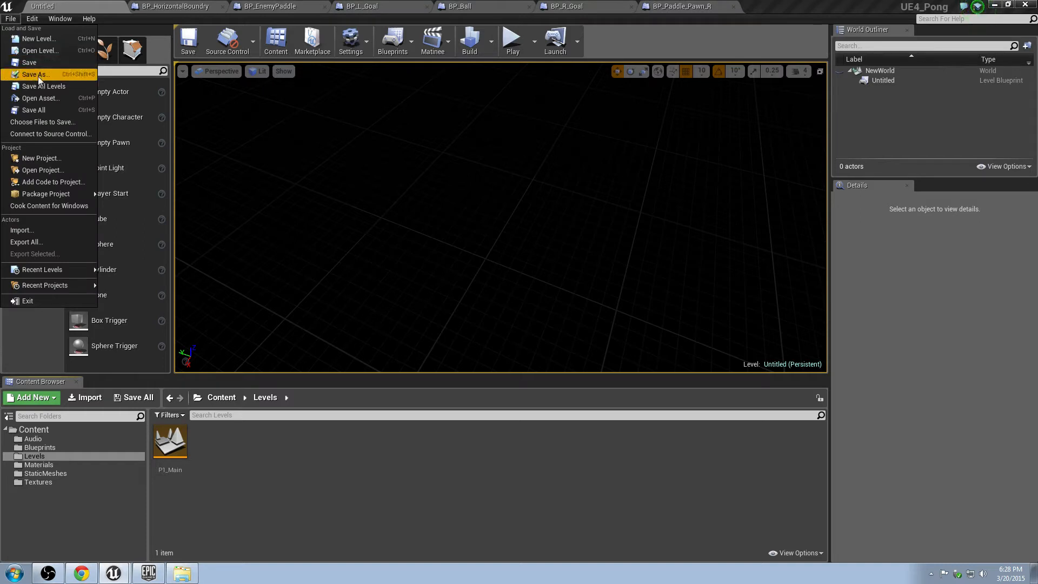
pyautogui.click(35, 75)
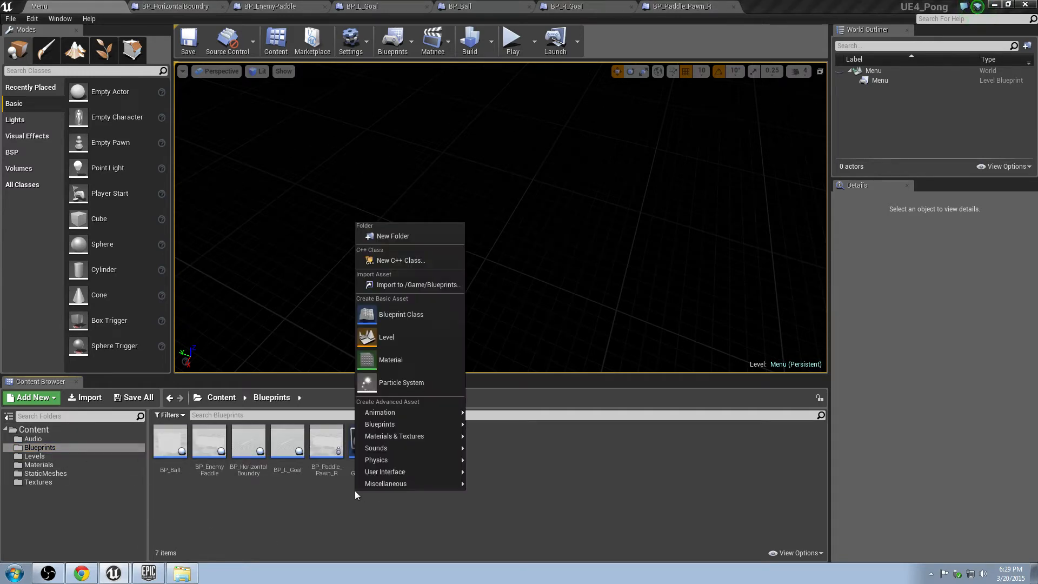
pyautogui.moveTo(375, 448)
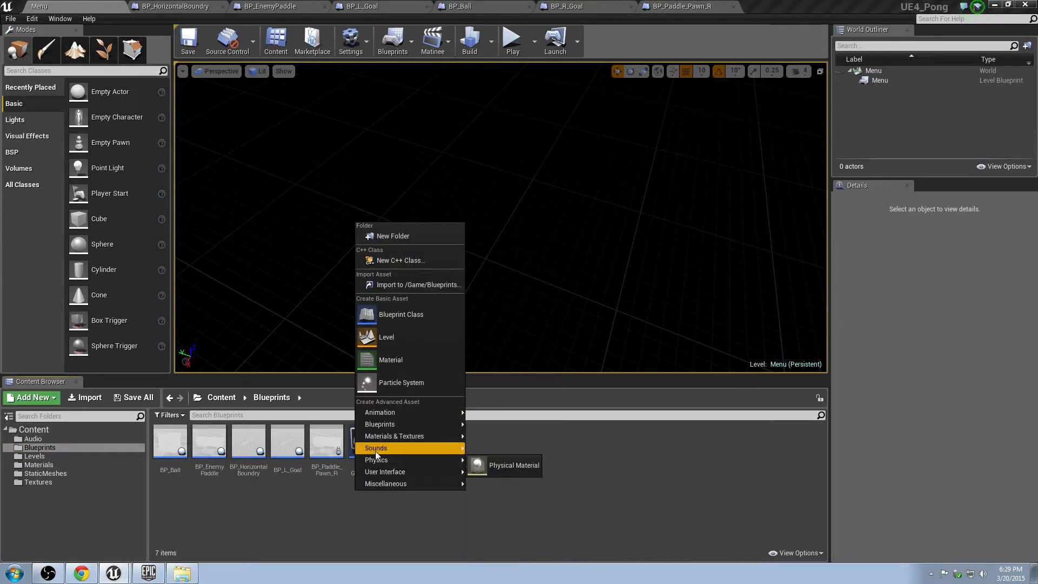
pyautogui.moveTo(385, 471)
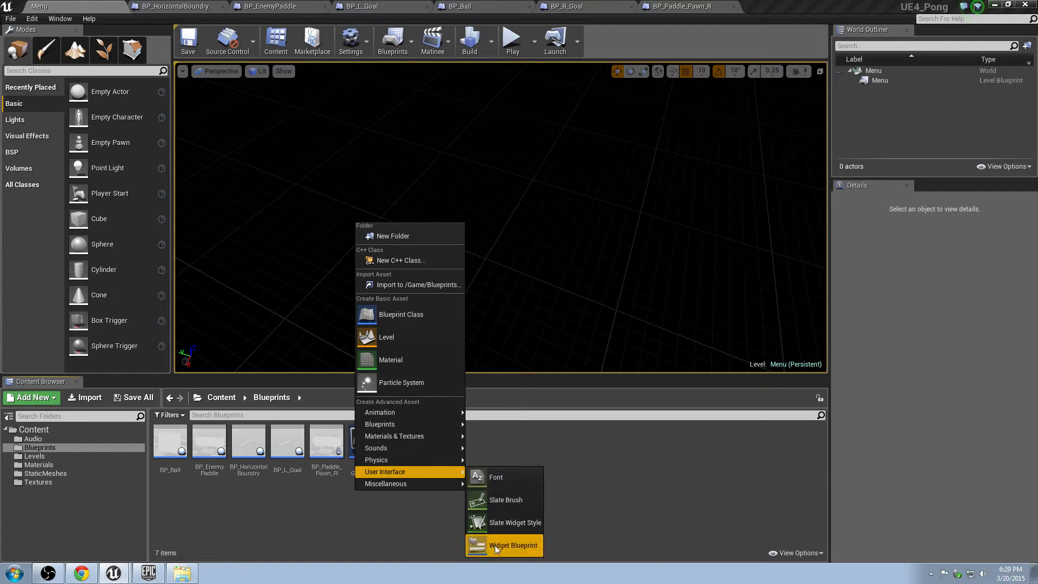
# Step: Create a Widget Blueprint named BP_PongHUD in the Blueprints folder and open it in the Designer
pyautogui.click(513, 546)
pyautogui.write('BP_Pl')
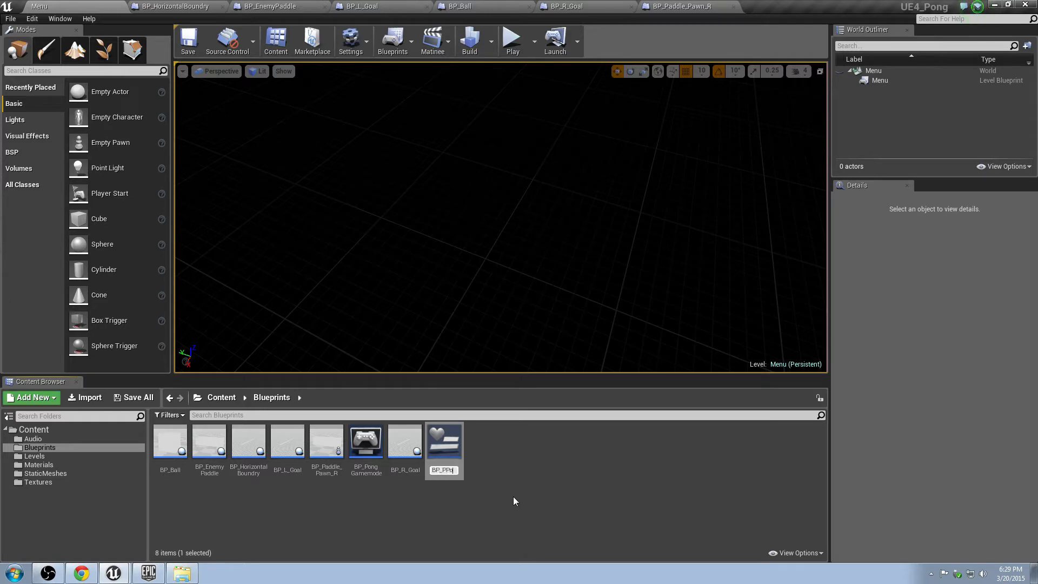
pyautogui.click(405, 440)
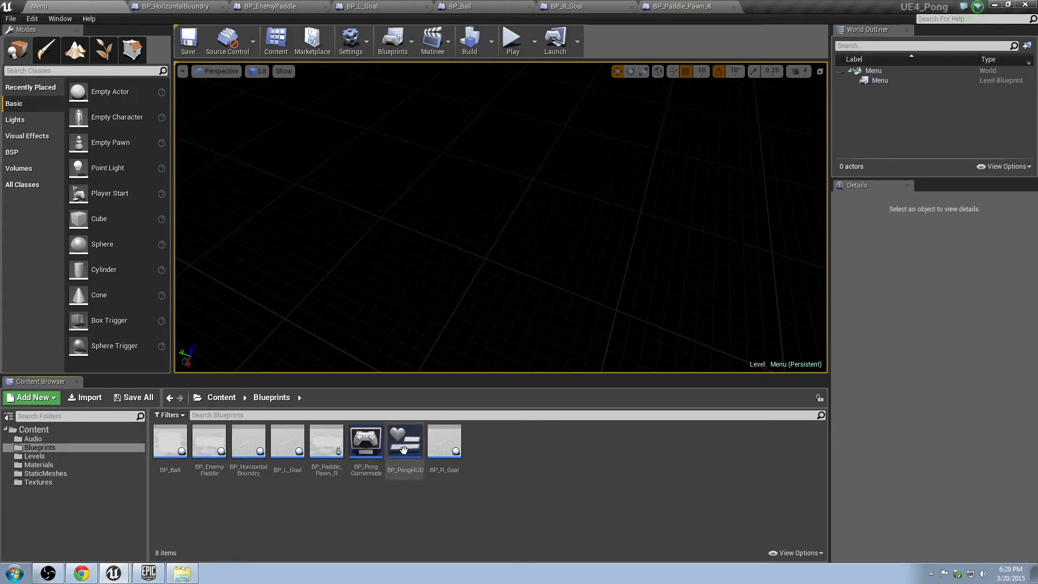
pyautogui.doubleClick(405, 440)
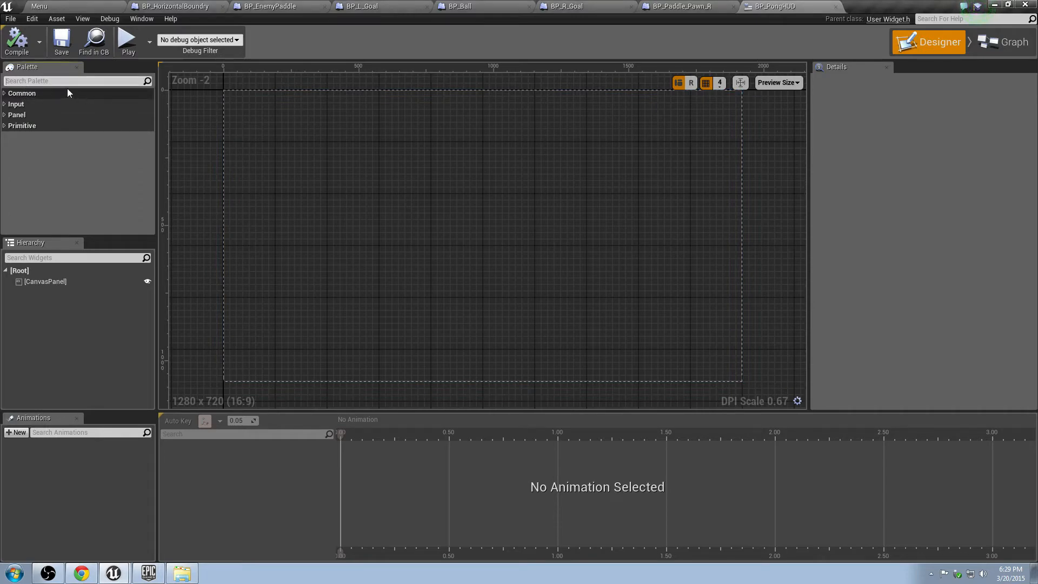
# Step: Place a Text block from the Palette onto the HUD canvas and select it
pyautogui.write('text')
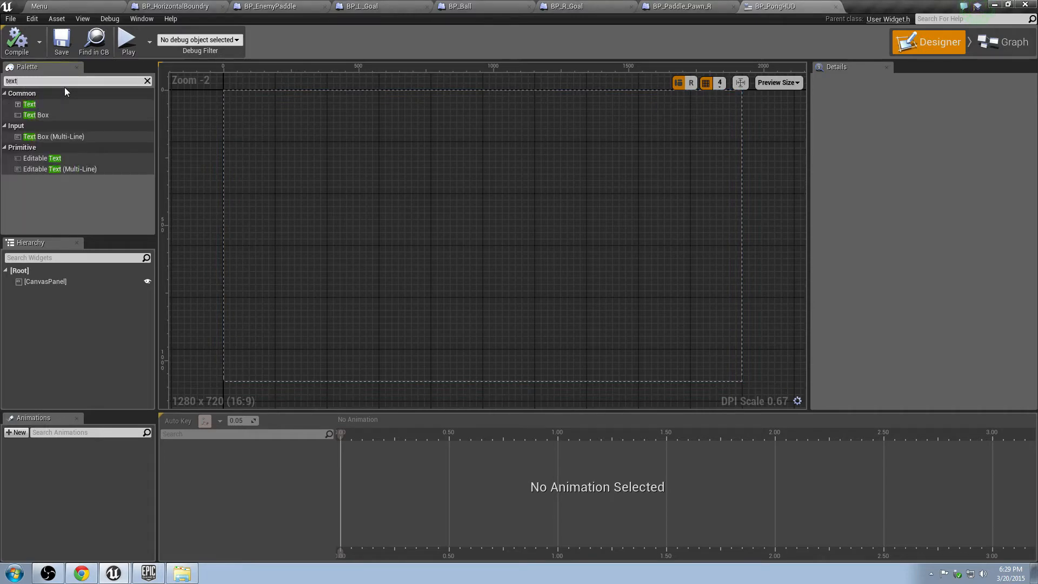
pyautogui.moveTo(30, 104)
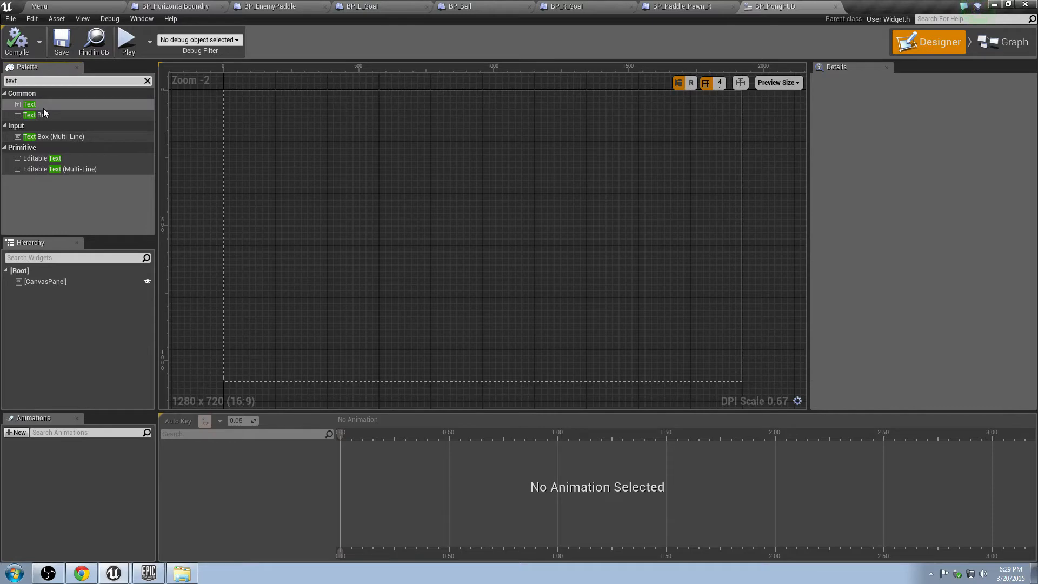
pyautogui.moveTo(29, 103); pyautogui.dragTo(237, 95)
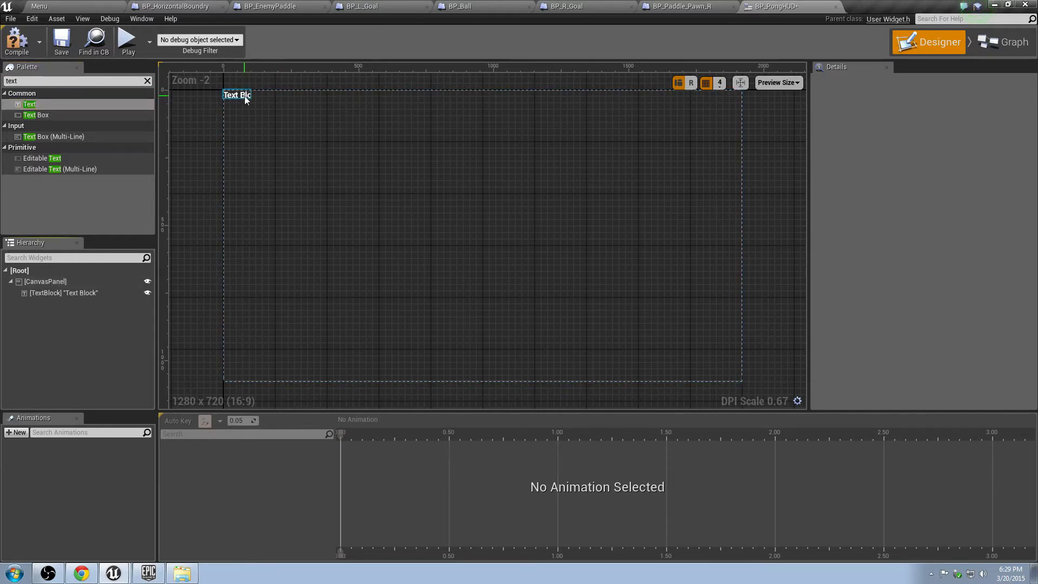
pyautogui.click(237, 95)
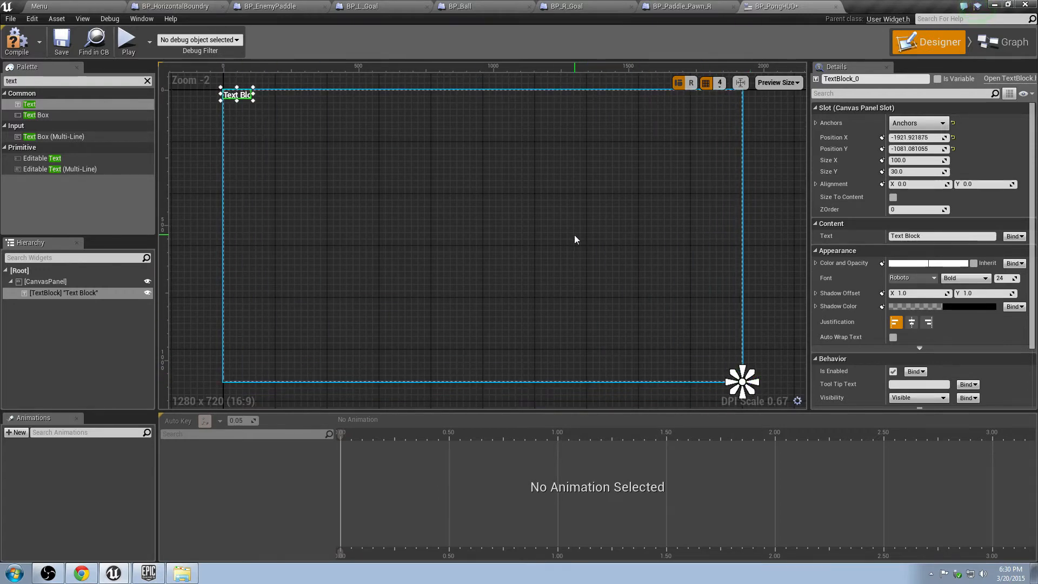
pyautogui.moveTo(237, 95); pyautogui.dragTo(335, 147)
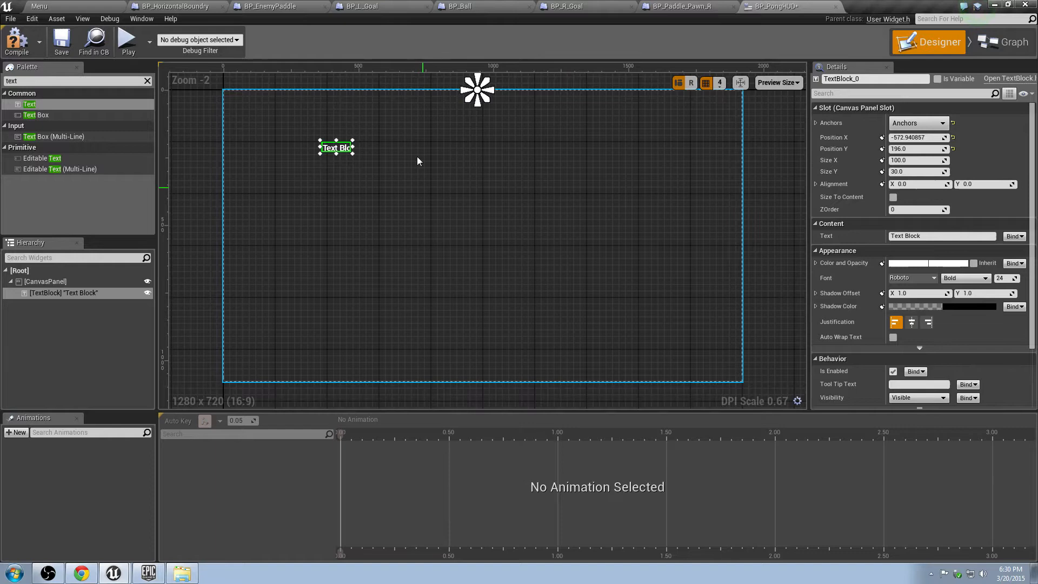
# Step: Anchor the text block at the top centre and position it just below the anchor
pyautogui.moveTo(336, 148); pyautogui.dragTo(382, 104)
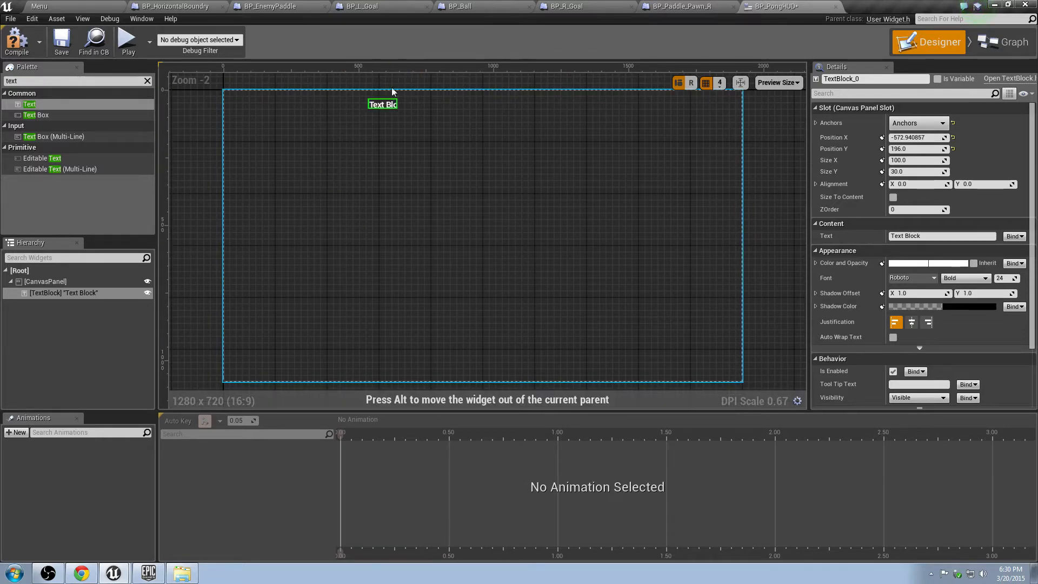
pyautogui.moveTo(383, 104); pyautogui.dragTo(337, 136)
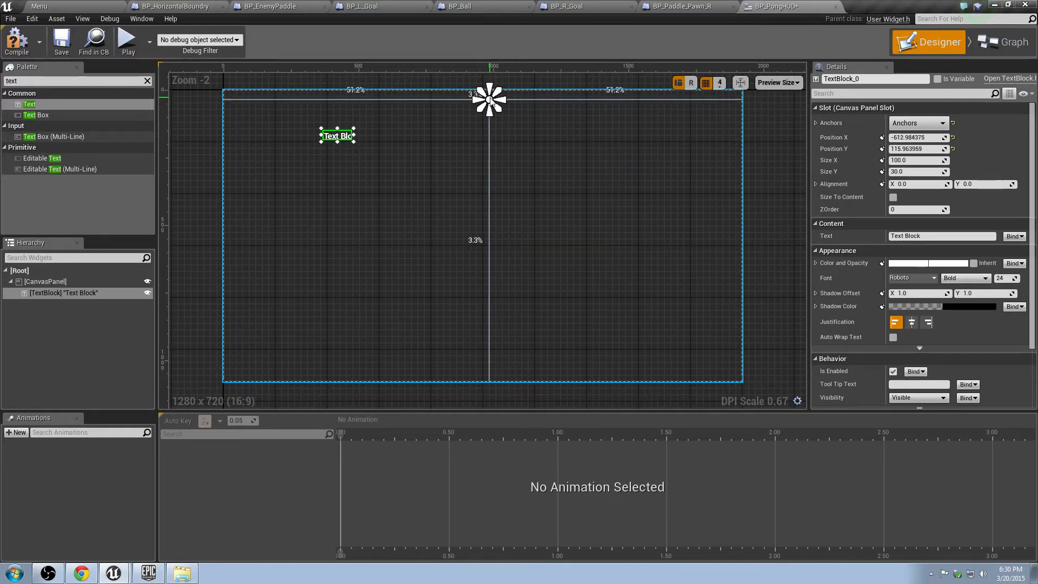
pyautogui.moveTo(489, 98); pyautogui.dragTo(482, 91)
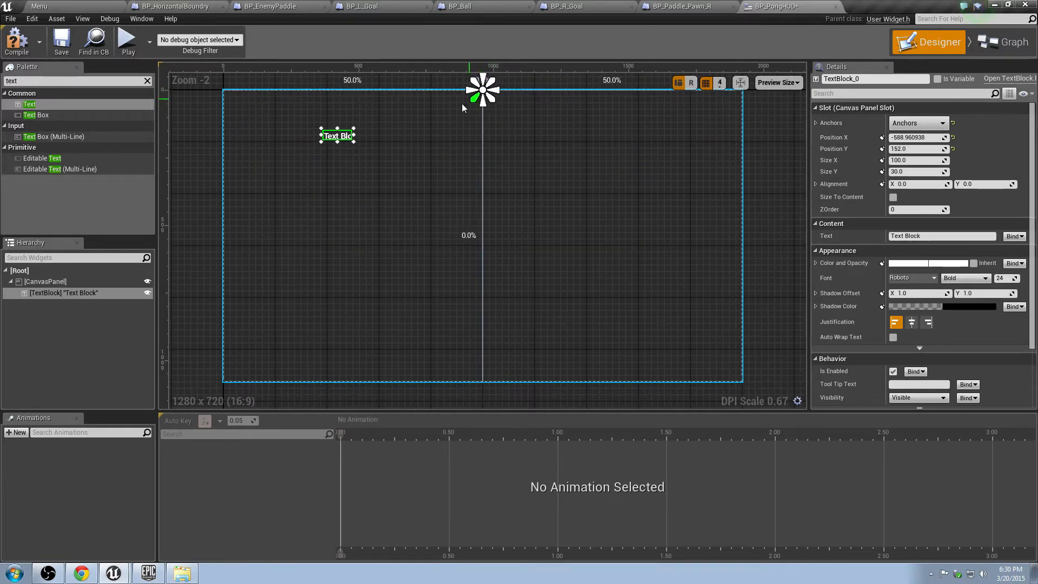
pyautogui.moveTo(337, 136); pyautogui.dragTo(478, 109)
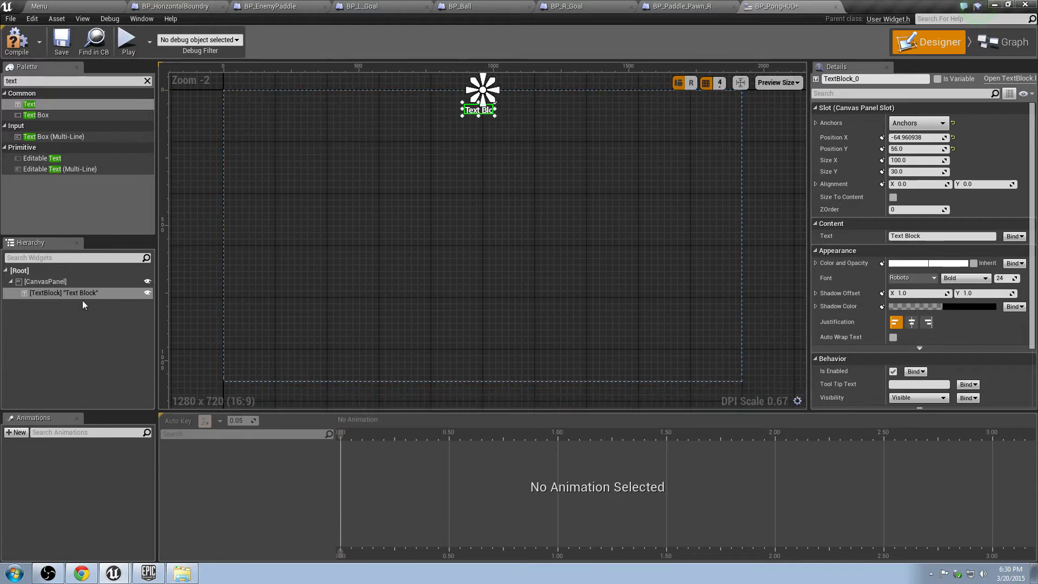
pyautogui.click(64, 293)
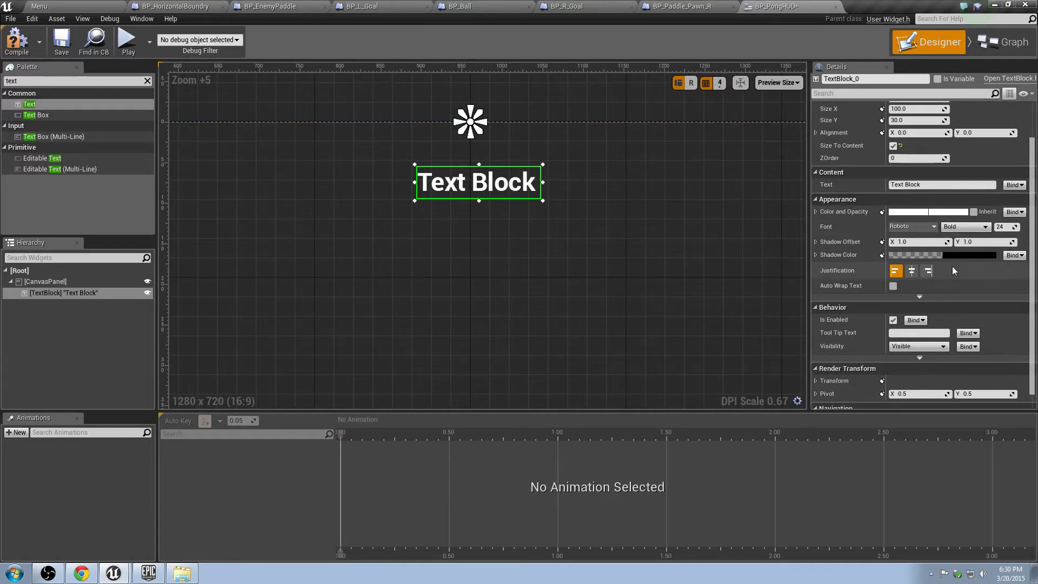
# Step: Set the text block to read UE4 PONG, centre-justified
pyautogui.click(912, 270)
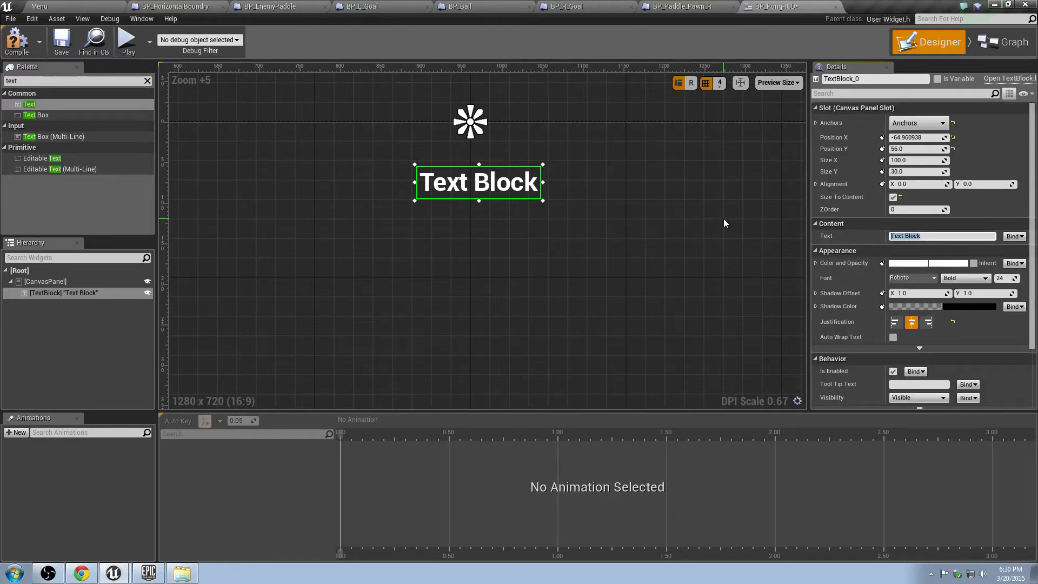
pyautogui.write('UE4 PONG')
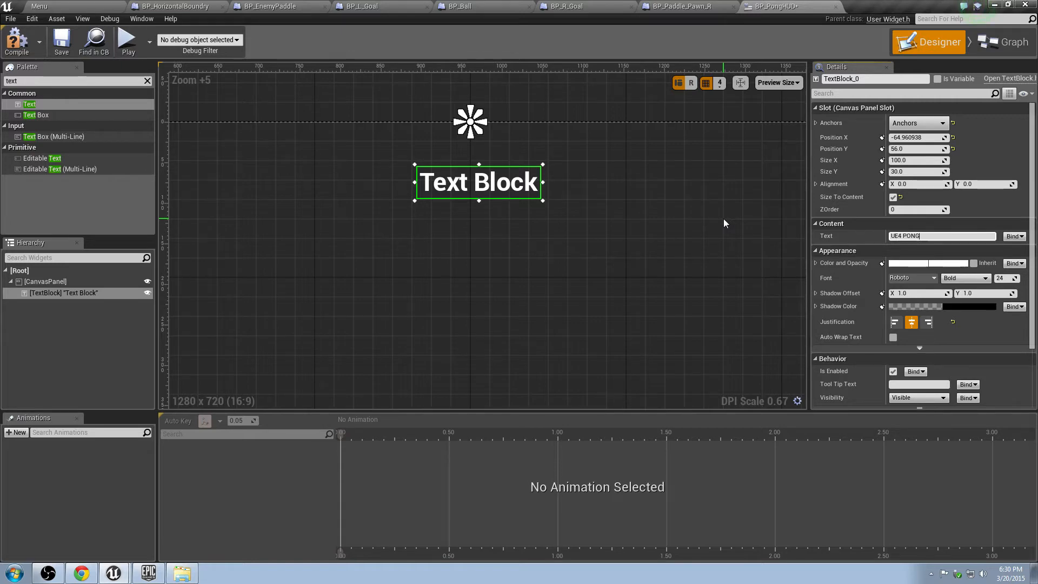
pyautogui.write('UE4 PONG')
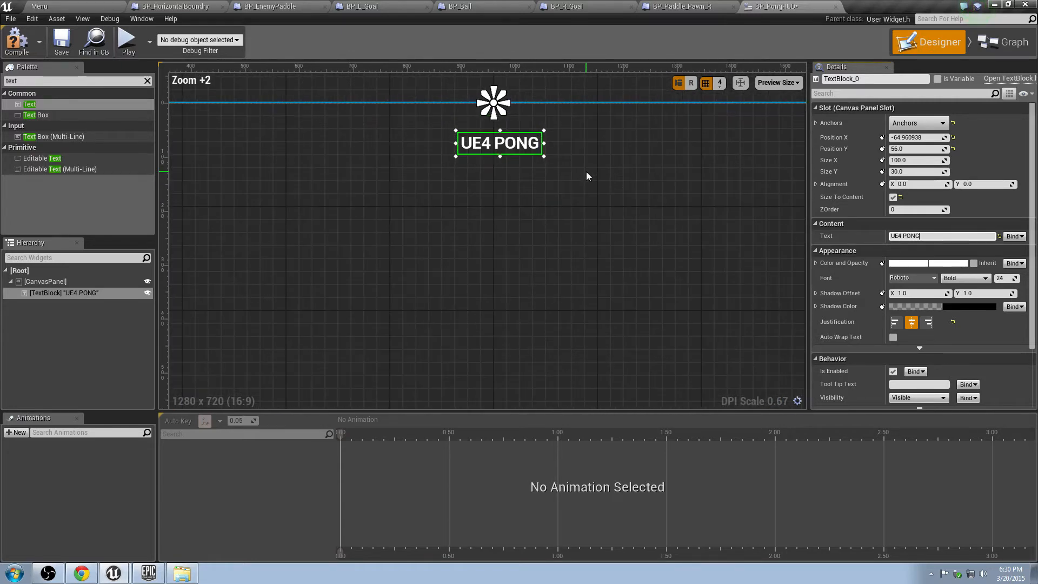
pyautogui.moveTo(500, 144); pyautogui.dragTo(492, 158)
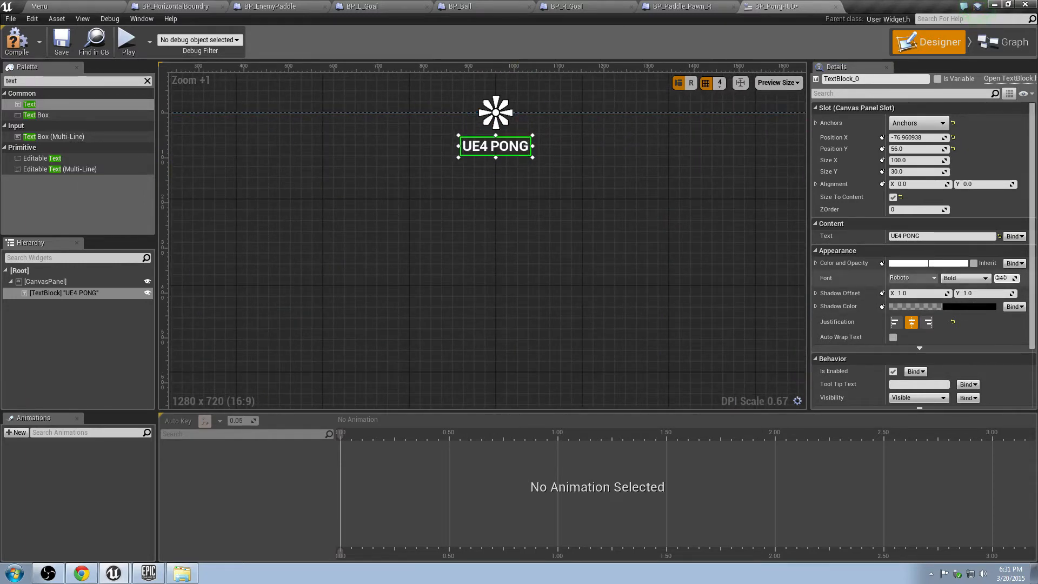
# Step: Enlarge the title font and place the UE4 PONG title at the top centre of the canvas
pyautogui.write('160')
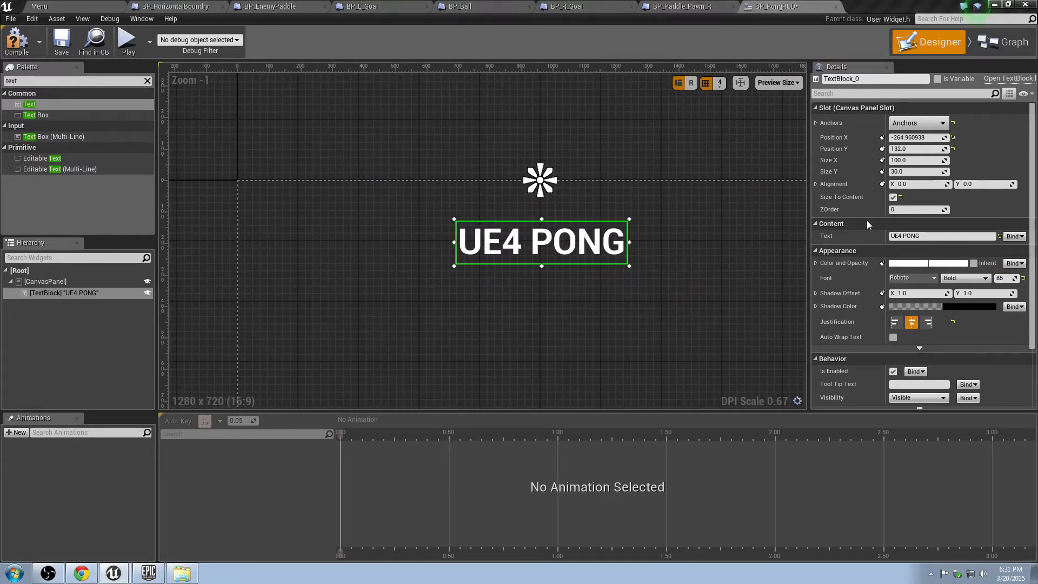
pyautogui.moveTo(541, 241); pyautogui.dragTo(543, 262)
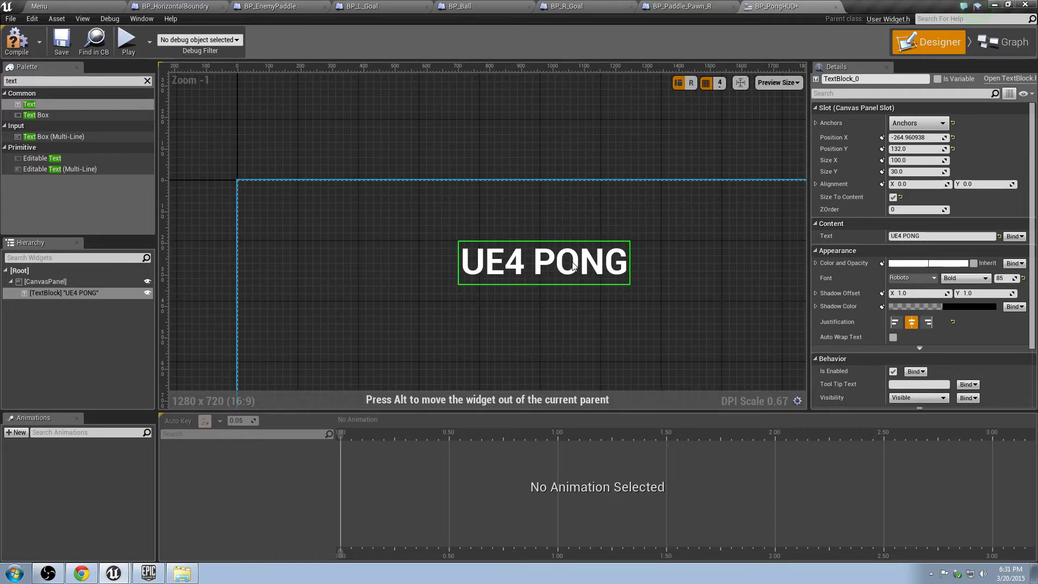
pyautogui.moveTo(543, 262); pyautogui.dragTo(506, 230)
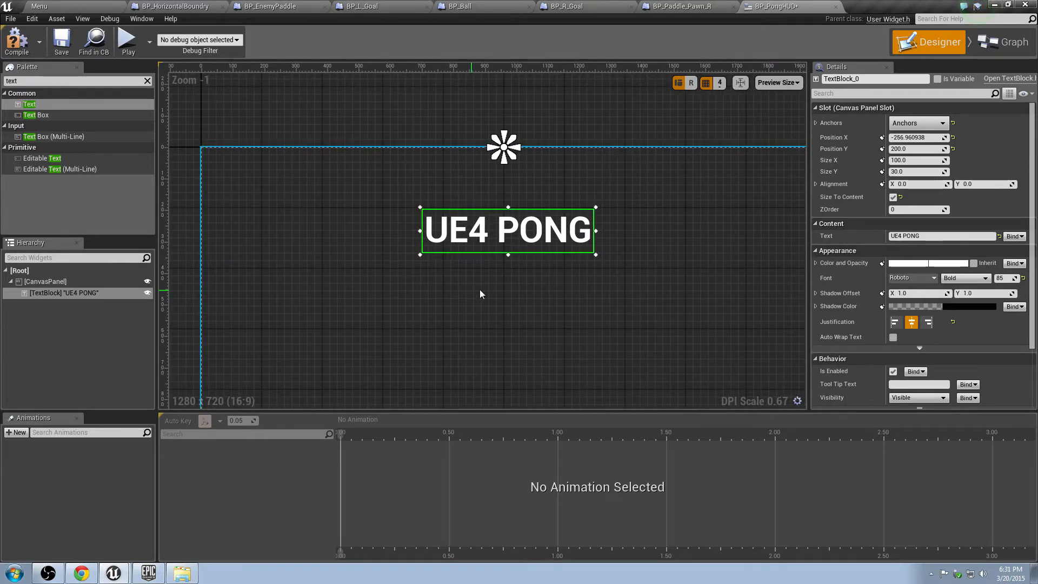
pyautogui.write('button')
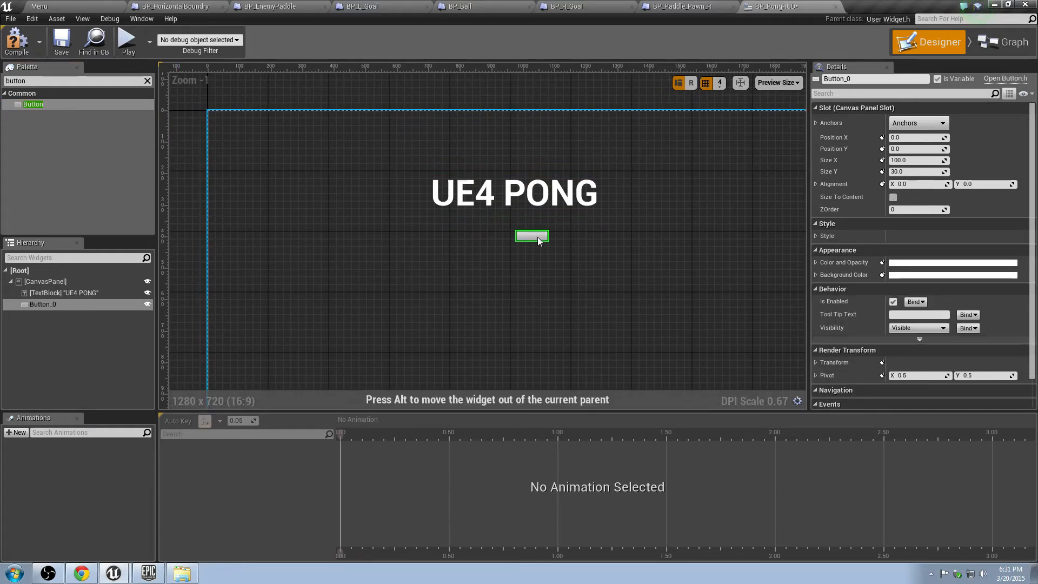
# Step: Drop a Text widget into the button, set its label to PLAY (1 P) with font size 40
pyautogui.write('text')
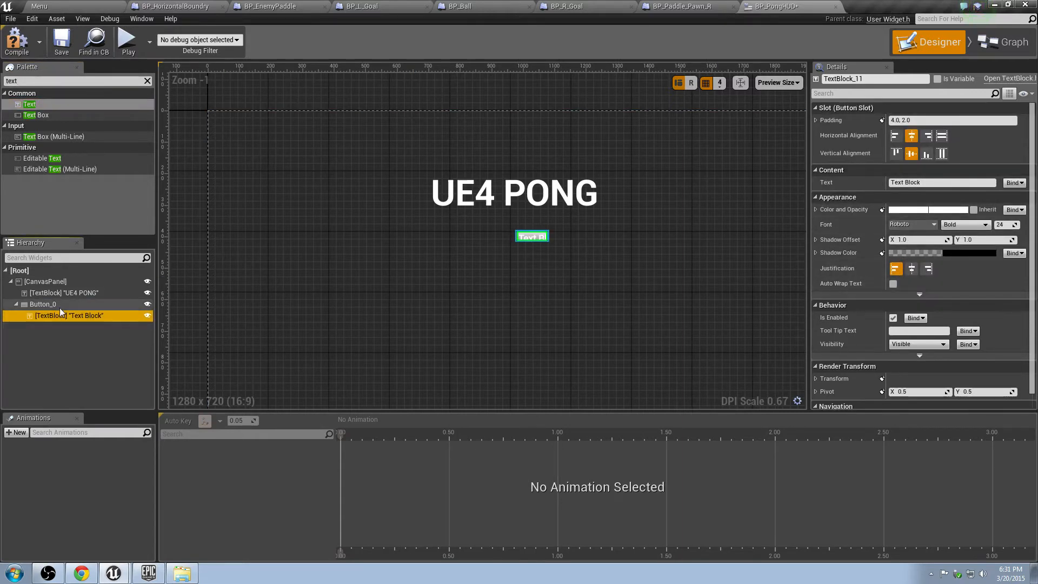
pyautogui.click(42, 304)
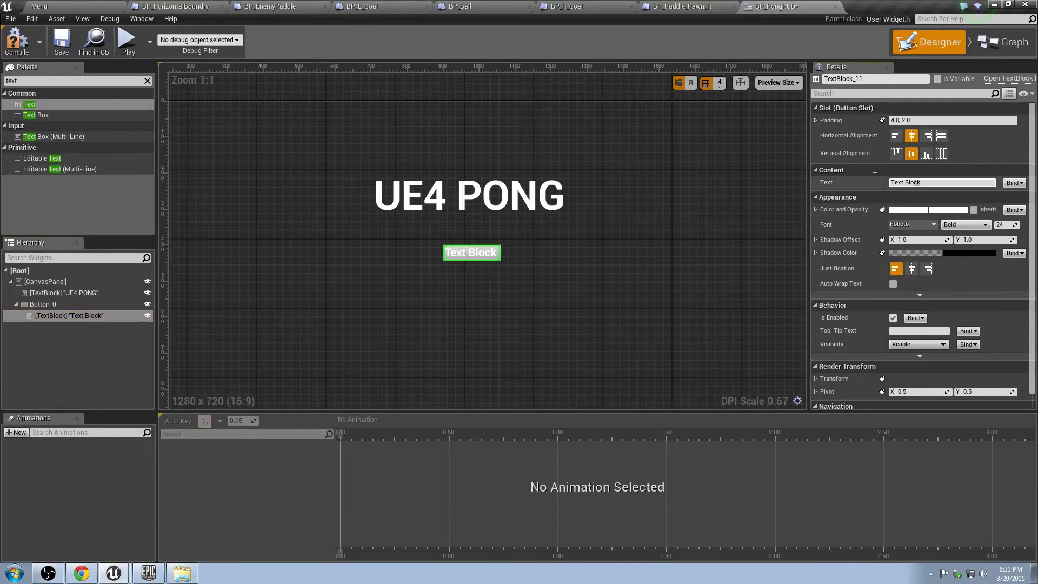
pyautogui.write('PLAY (1 P')
pyautogui.click(1006, 224)
pyautogui.write('40')
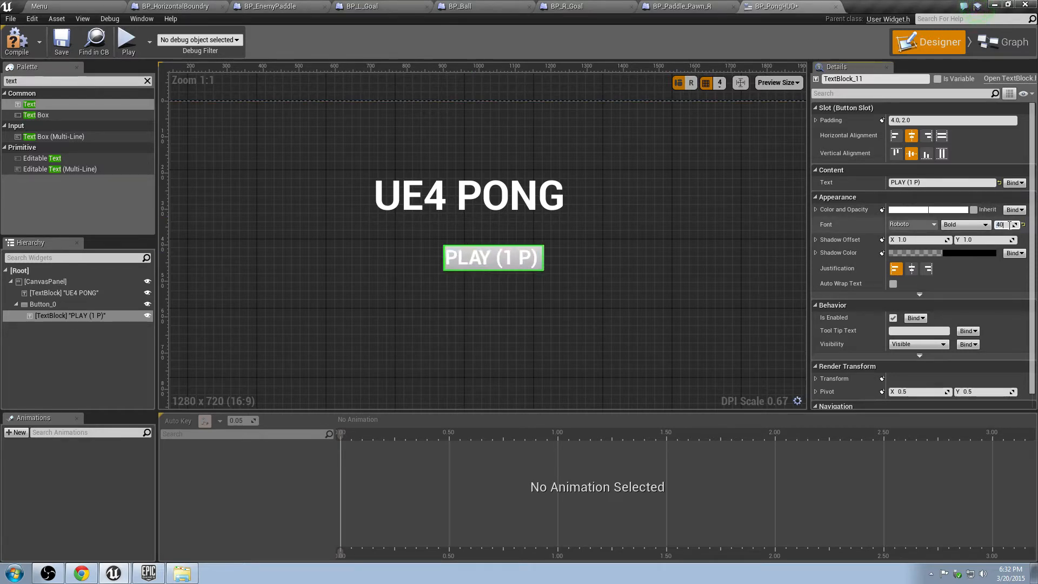
pyautogui.click(912, 269)
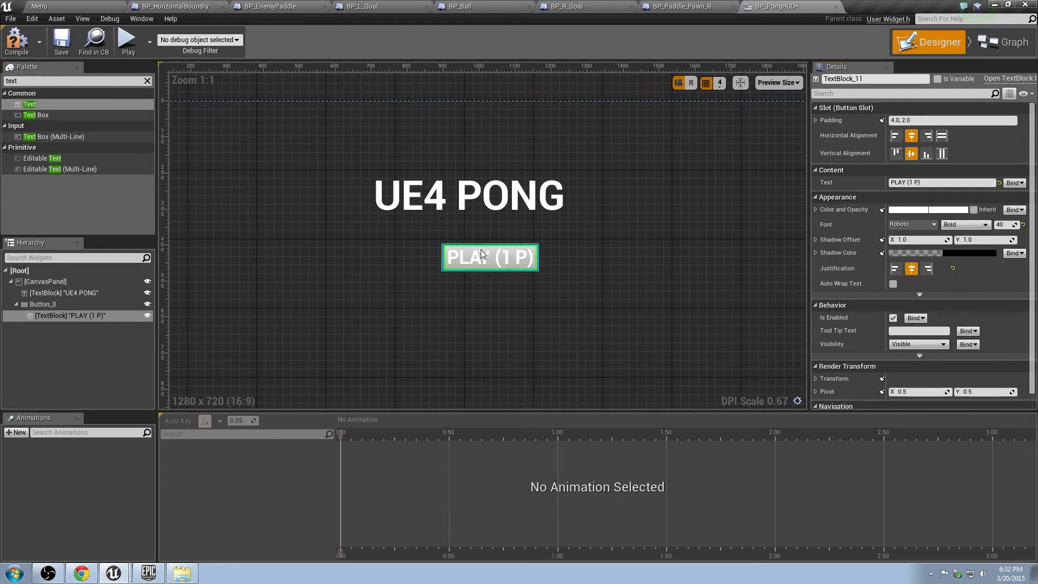
# Step: Size Button_0 to its content and centre it beneath the UE4 PONG title
pyautogui.click(43, 304)
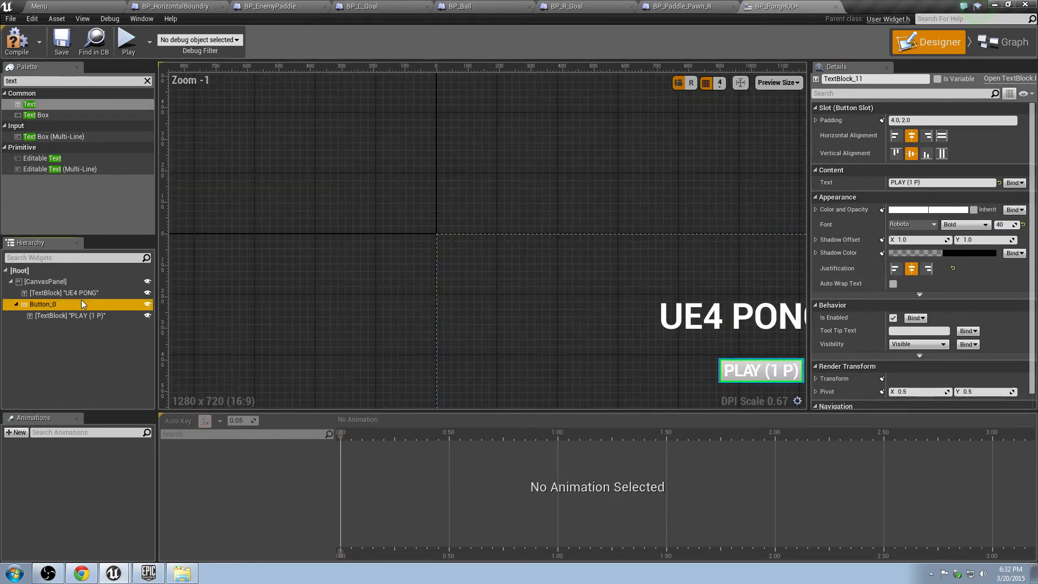
pyautogui.click(43, 303)
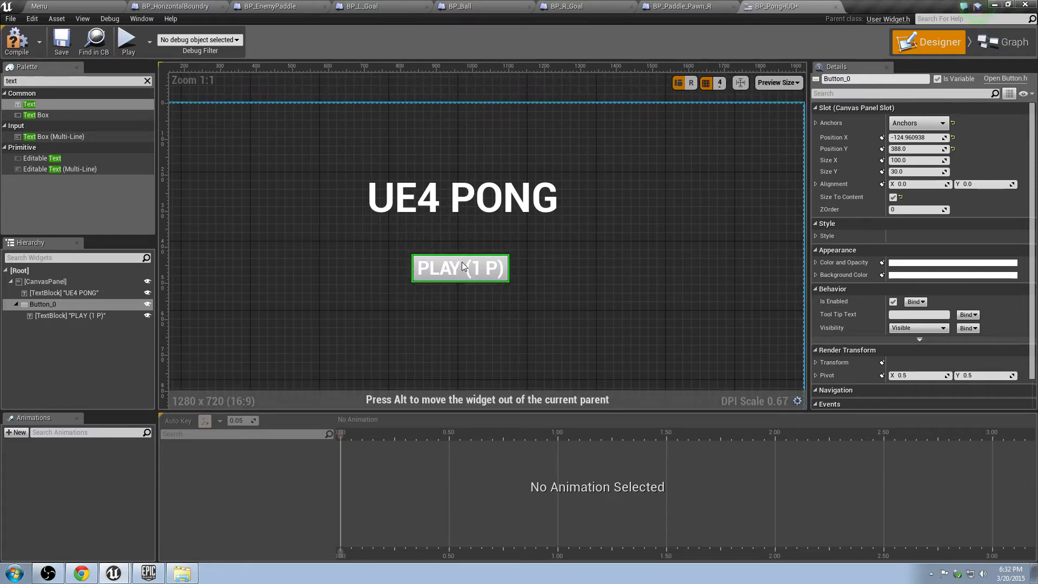
pyautogui.moveTo(459, 267); pyautogui.dragTo(457, 268)
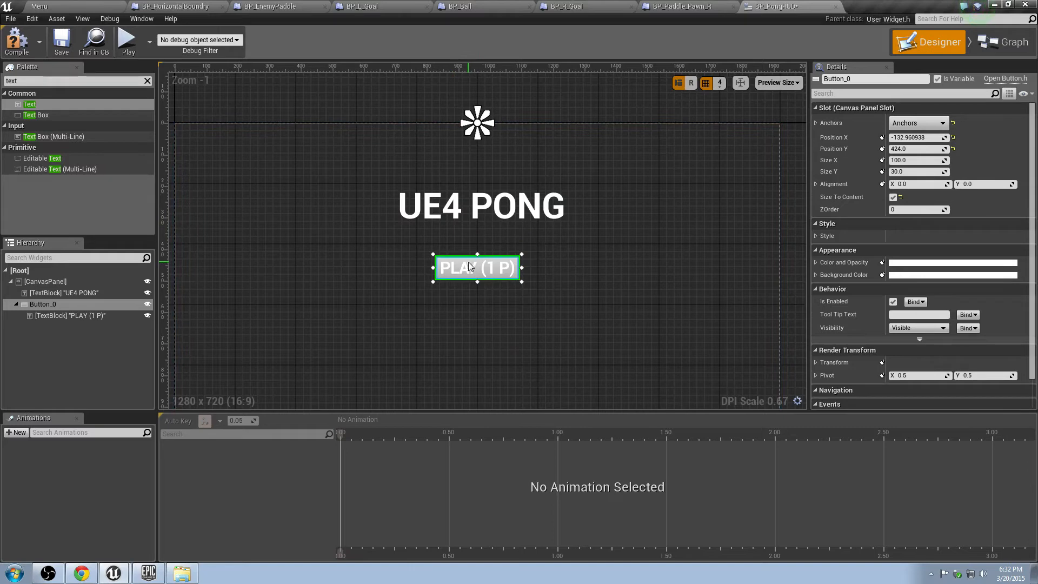
pyautogui.click(476, 267)
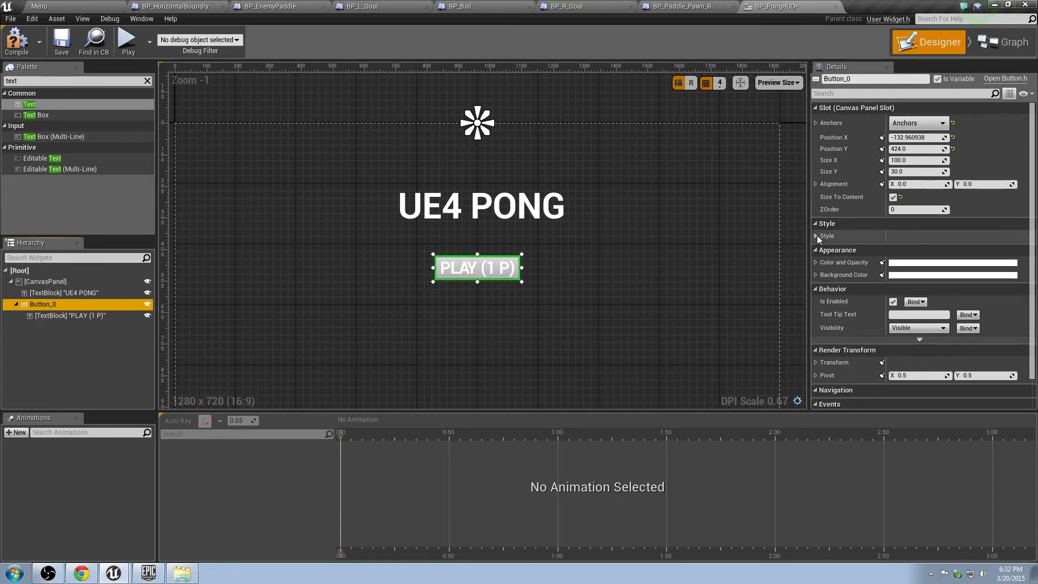
# Step: Set the button's Normal and Hovered style tints to transparent so only the label shows
pyautogui.click(816, 236)
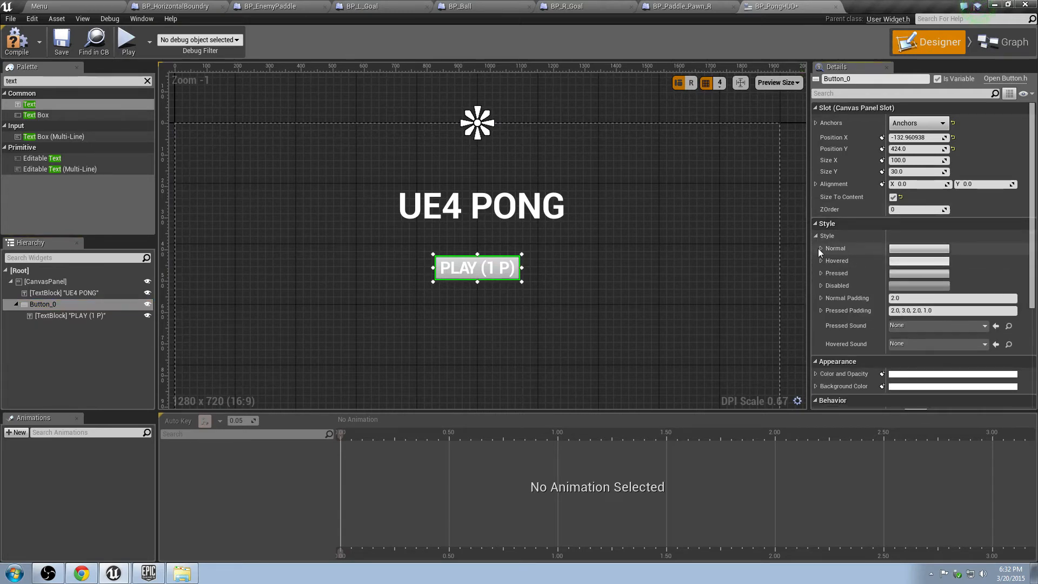
pyautogui.click(919, 249)
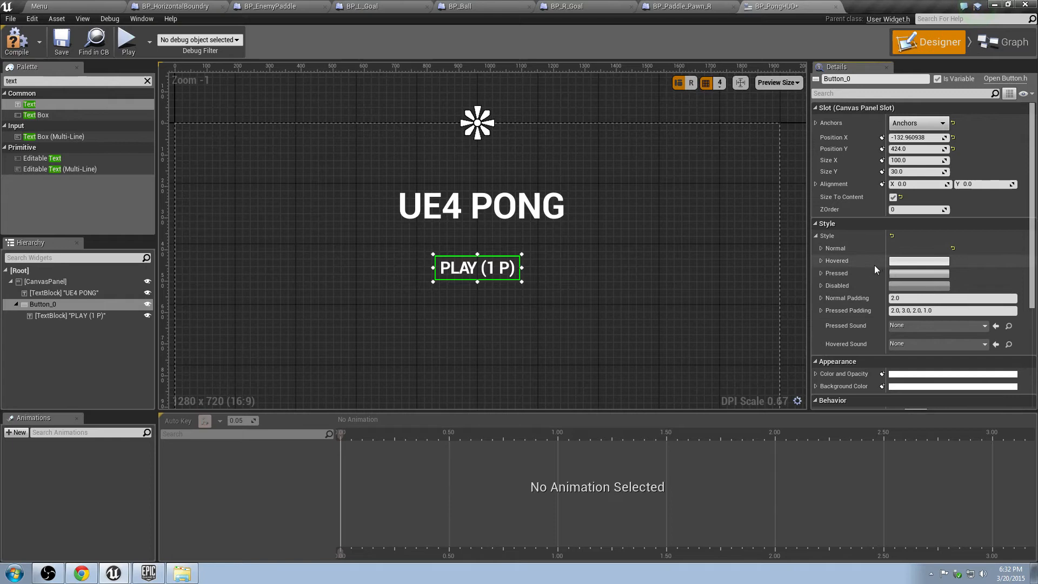
pyautogui.click(821, 261)
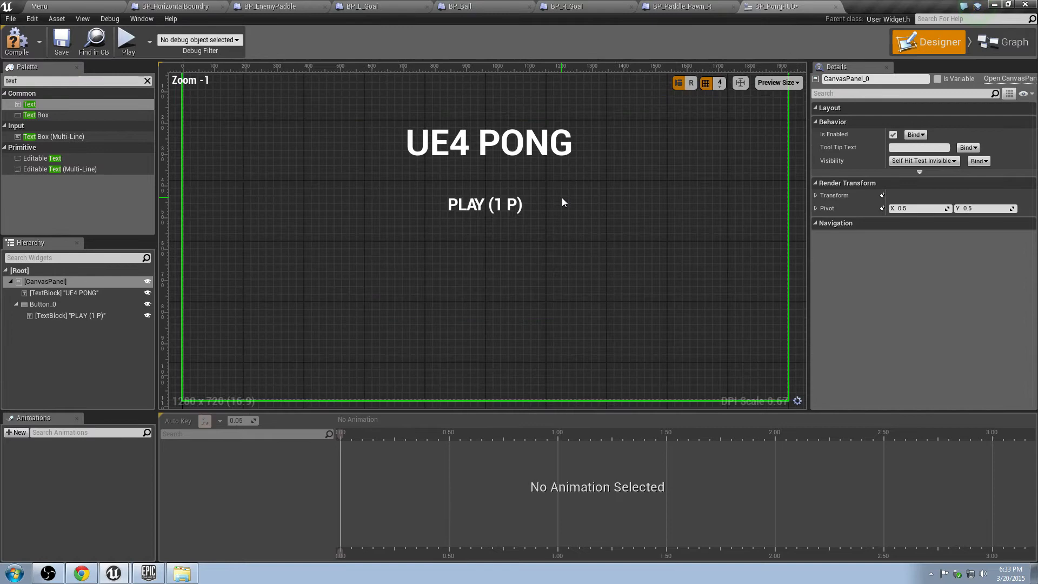
# Step: Copy and paste Button_0 and move the copy directly below PLAY (1 P)
pyautogui.click(42, 304)
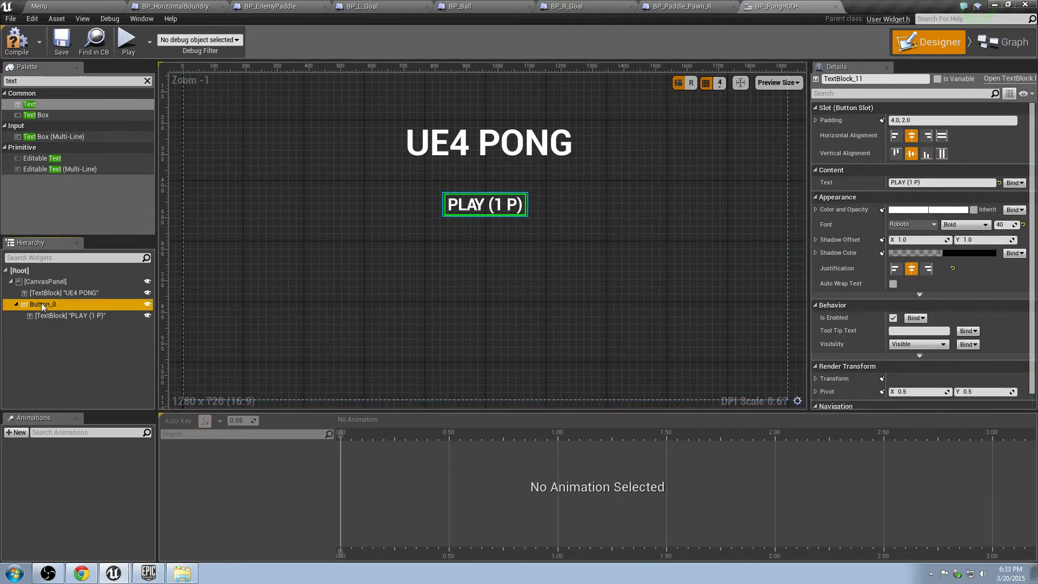
pyautogui.click(42, 304)
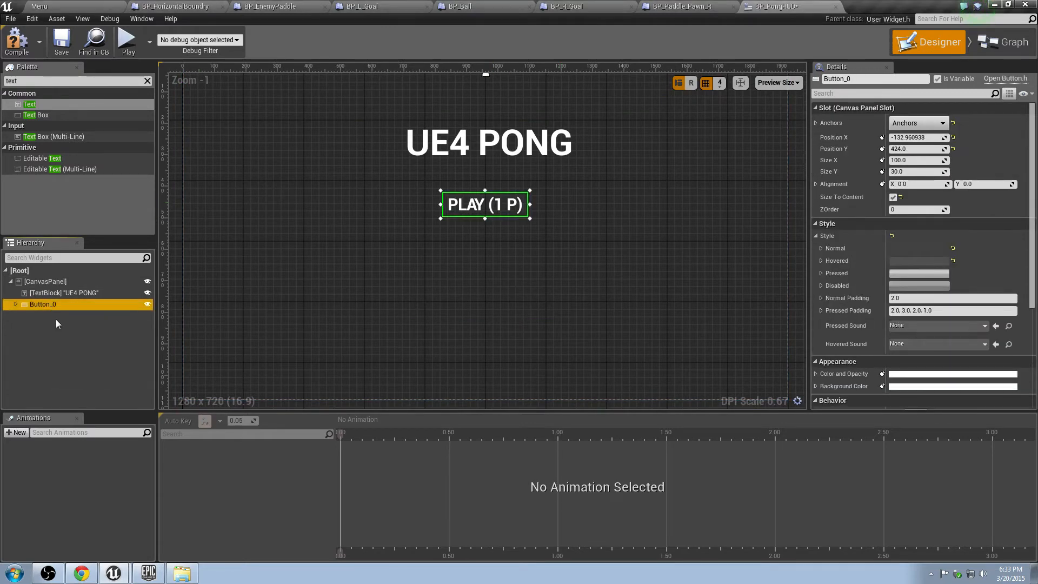
pyautogui.rightClick(44, 282)
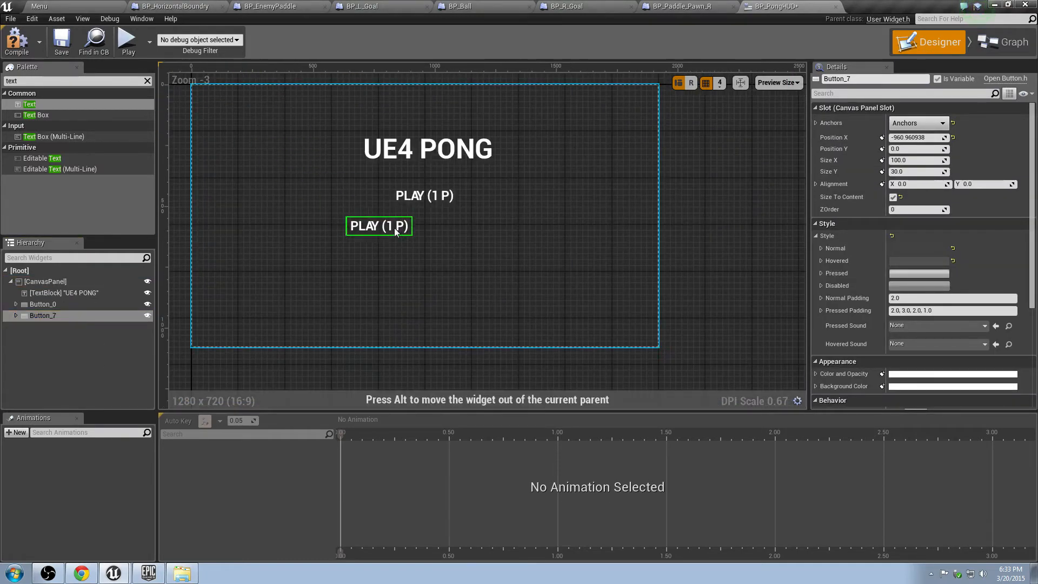
pyautogui.moveTo(379, 226); pyautogui.dragTo(422, 221)
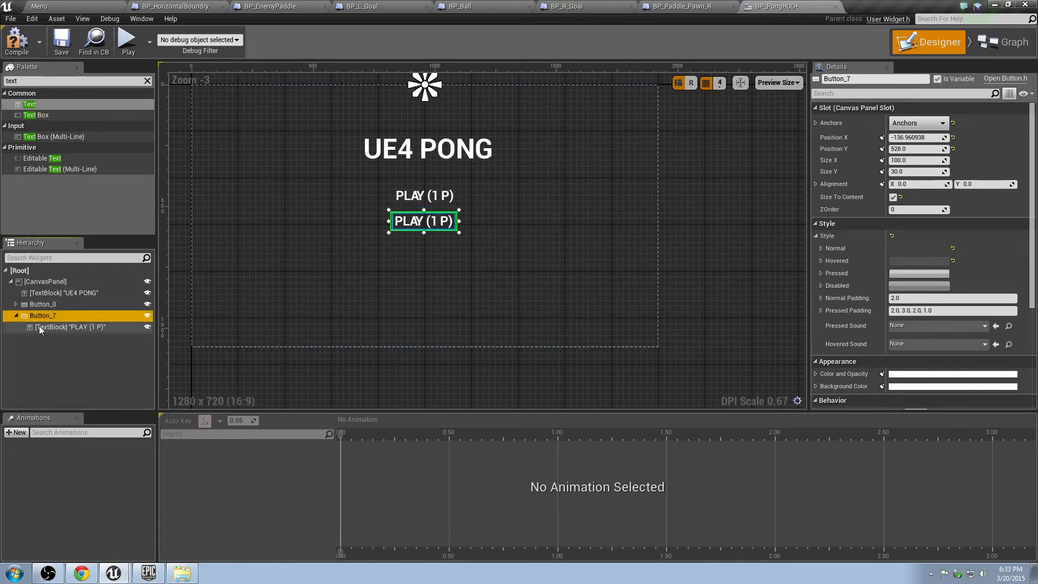
# Step: Change the copied button's label to PLAY (2 P)
pyautogui.click(70, 327)
pyautogui.write('PLAY (2 P)')
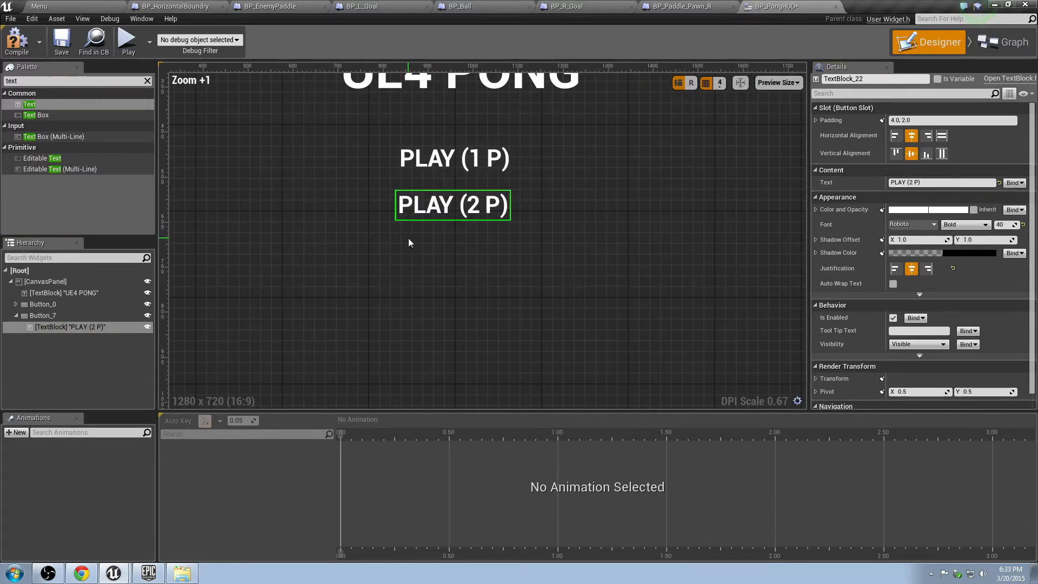
pyautogui.click(43, 314)
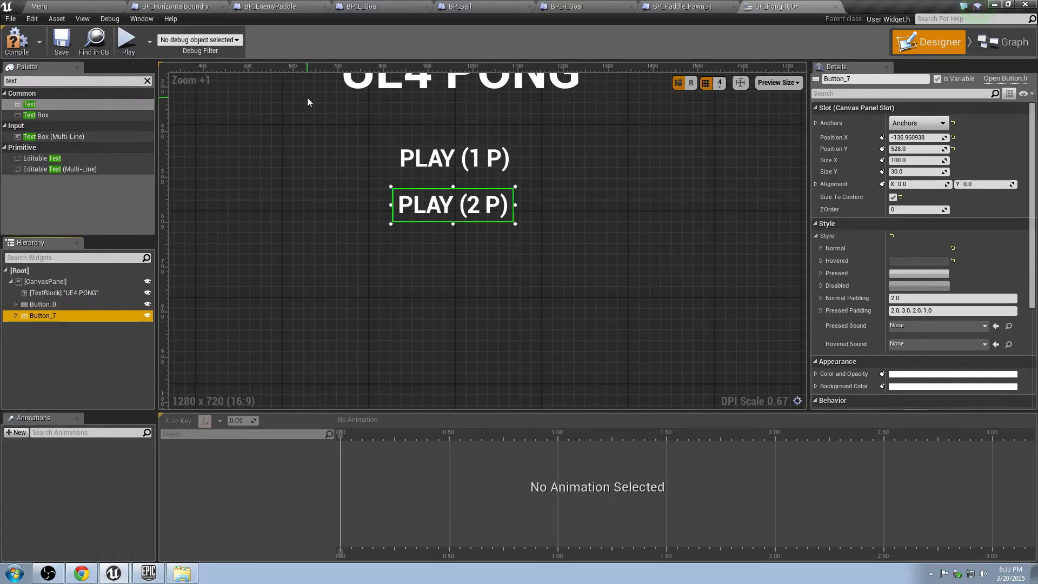
# Step: Copy the PLAY (2 P) button, paste it lower, and label the copy CONTROLS
pyautogui.rightClick(42, 315)
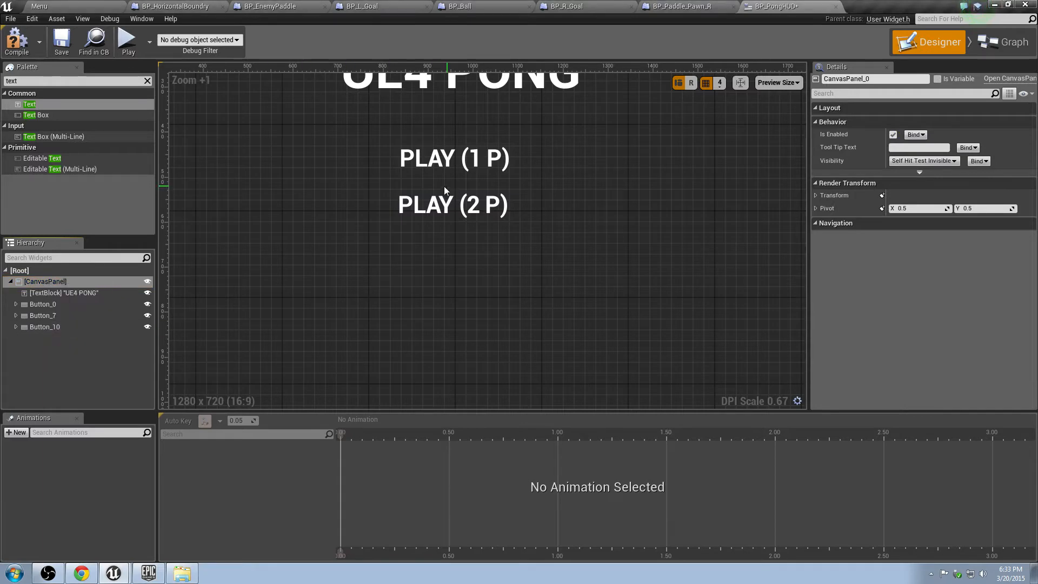
pyautogui.click(453, 204)
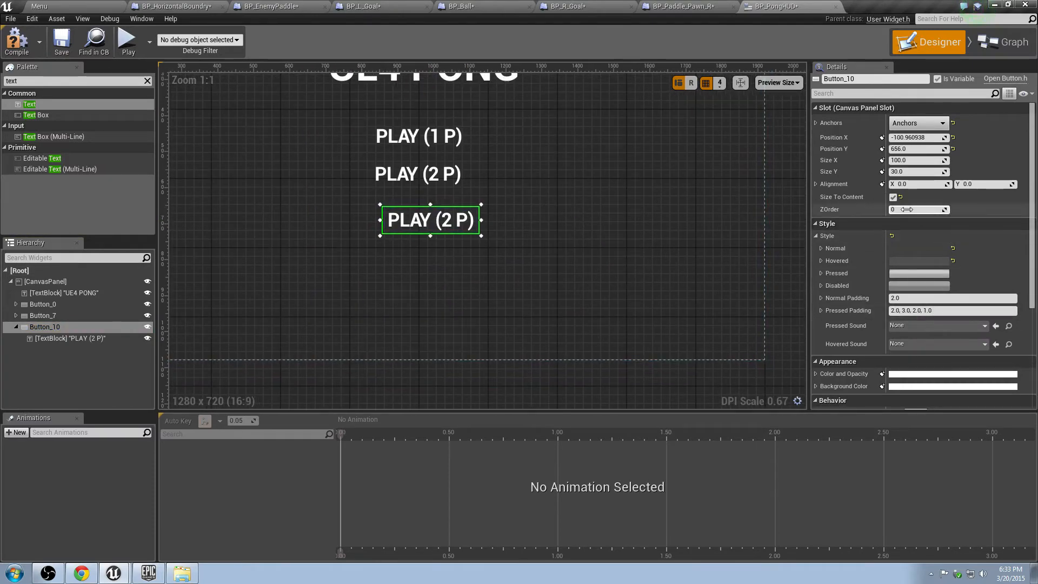
pyautogui.click(70, 339)
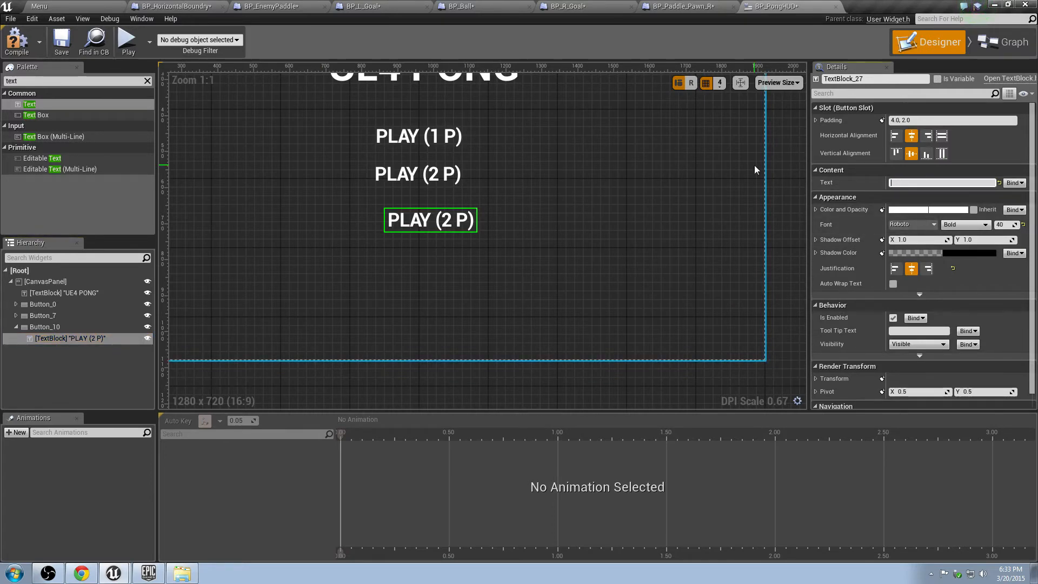
pyautogui.write('CONTROLS')
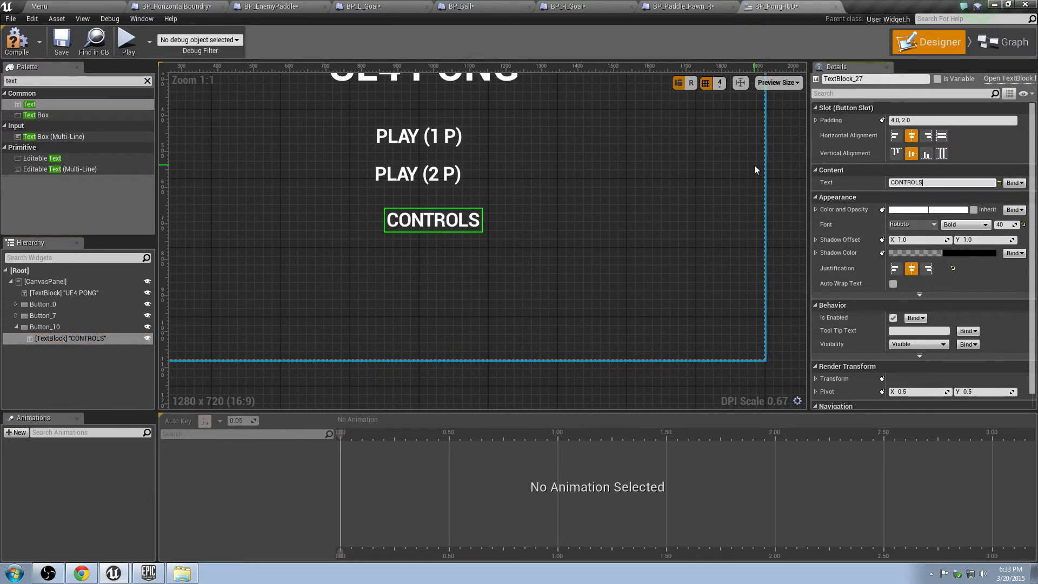
pyautogui.click(42, 314)
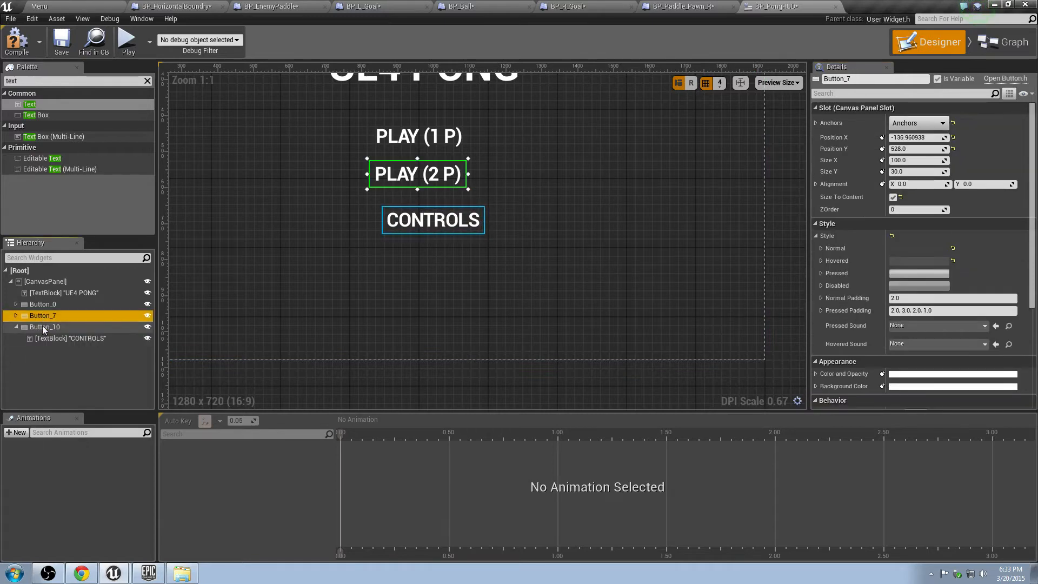
# Step: Select the PLAY (2 P) and CONTROLS buttons to review their placement
pyautogui.click(42, 304)
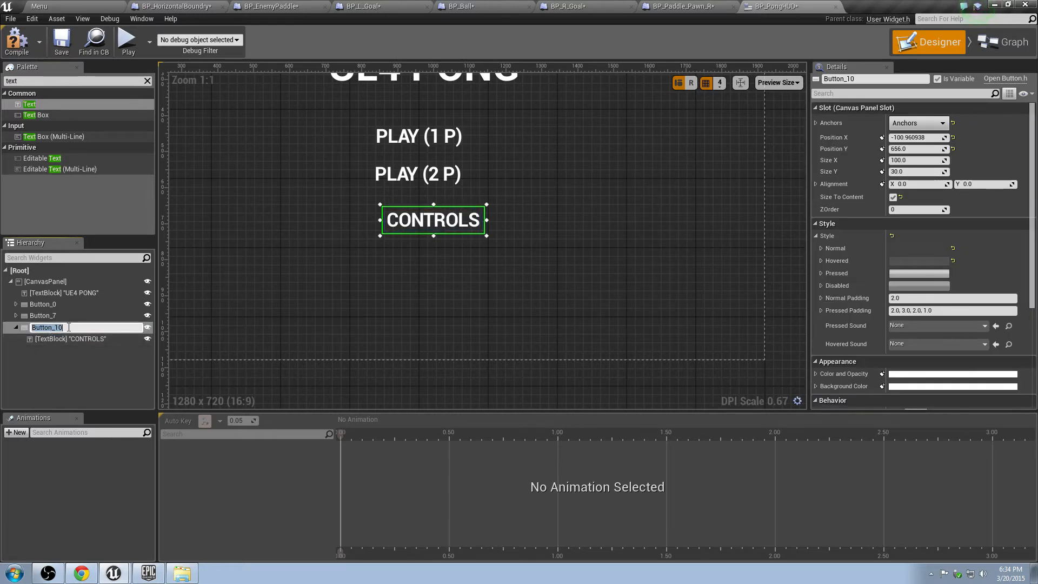
pyautogui.click(70, 339)
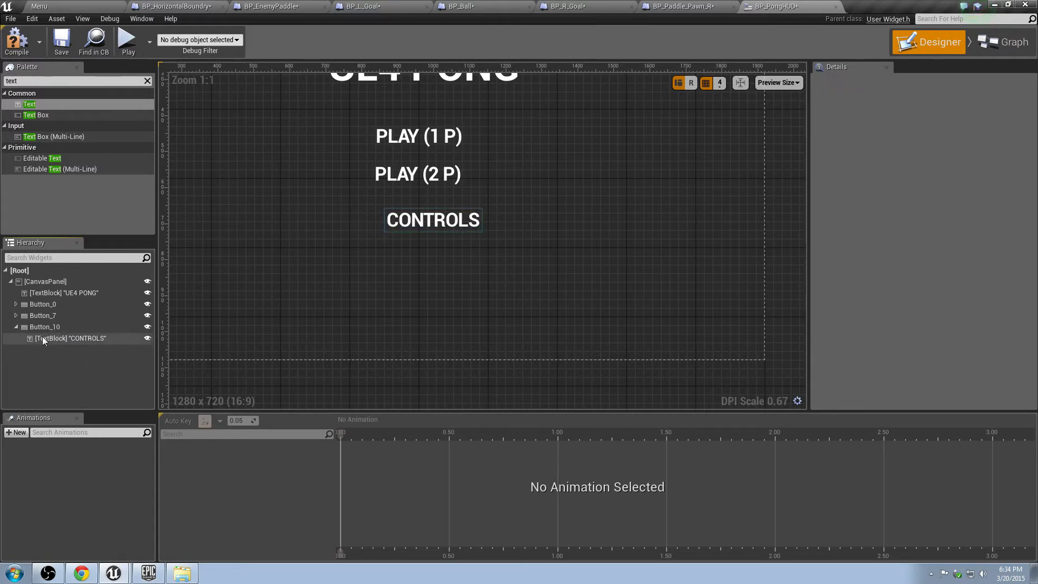
pyautogui.click(44, 327)
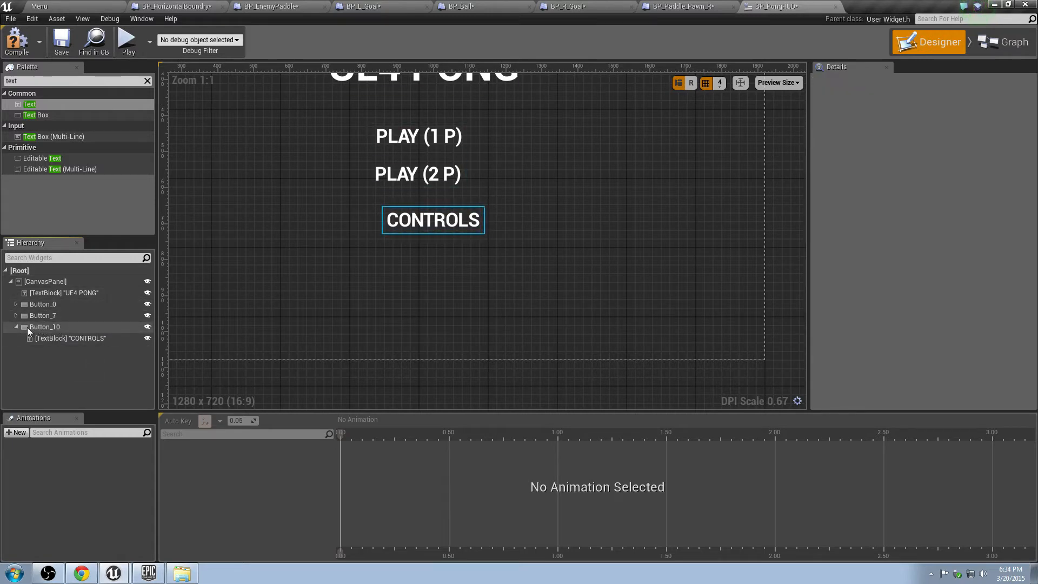
# Step: Search the Palette for 'panel' to add a Canvas Panel under the root CanvasPanel
pyautogui.click(433, 220)
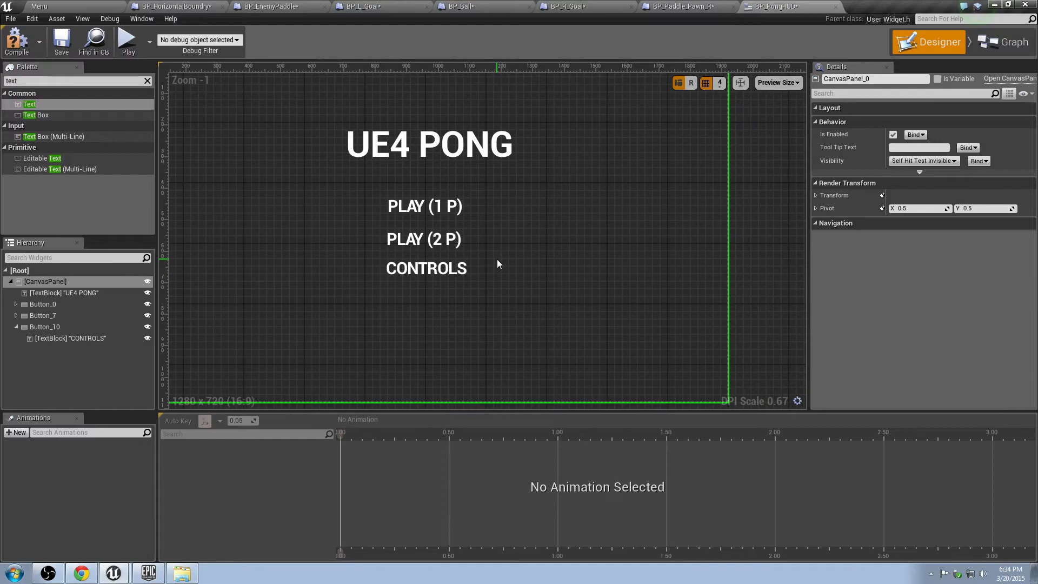
pyautogui.moveTo(261, 272)
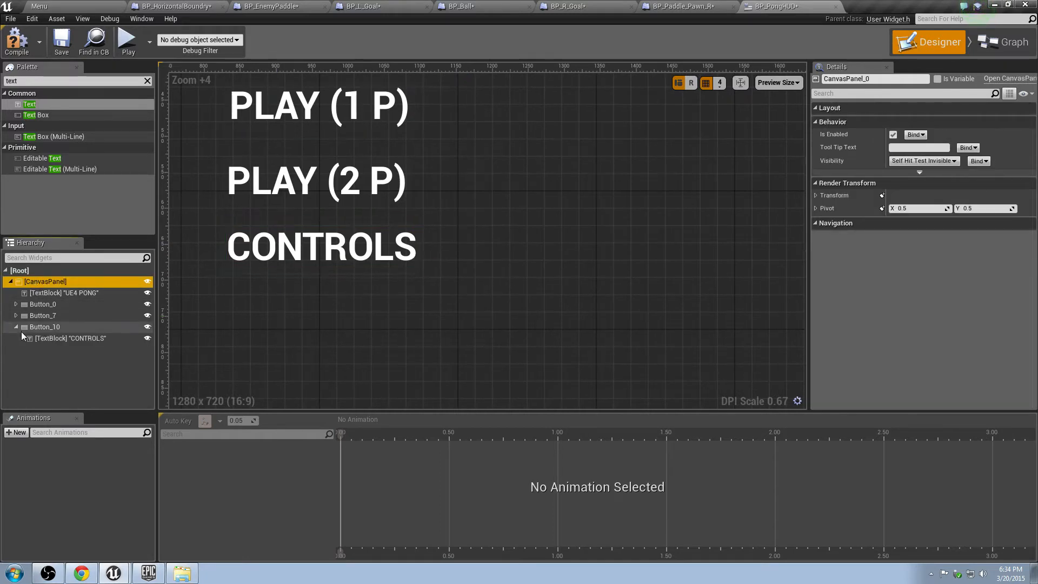
pyautogui.click(15, 327)
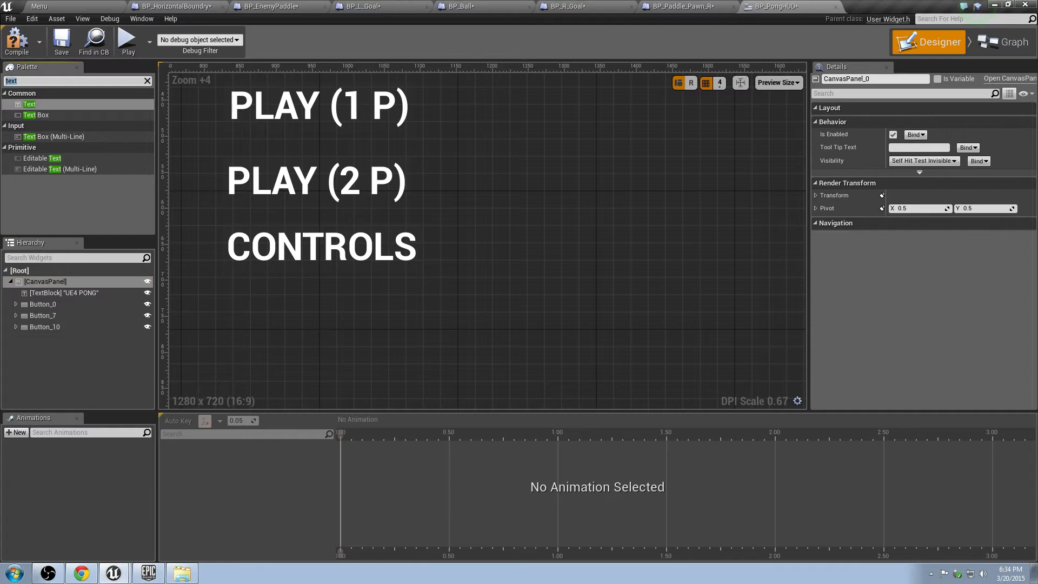
pyautogui.write('panel')
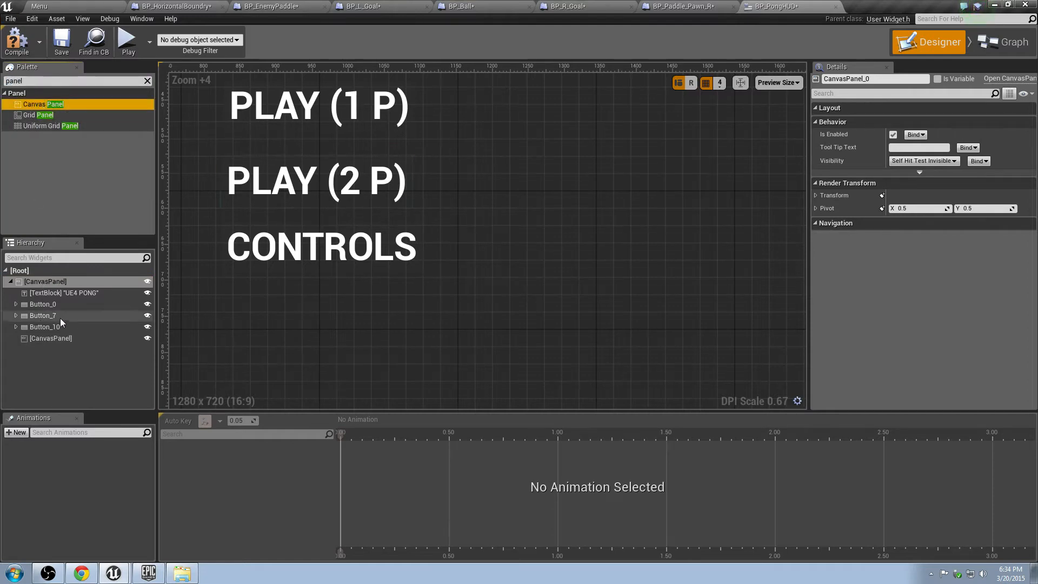
# Step: Resize the new Canvas Panel into a small square beside the CONTROLS label
pyautogui.click(50, 338)
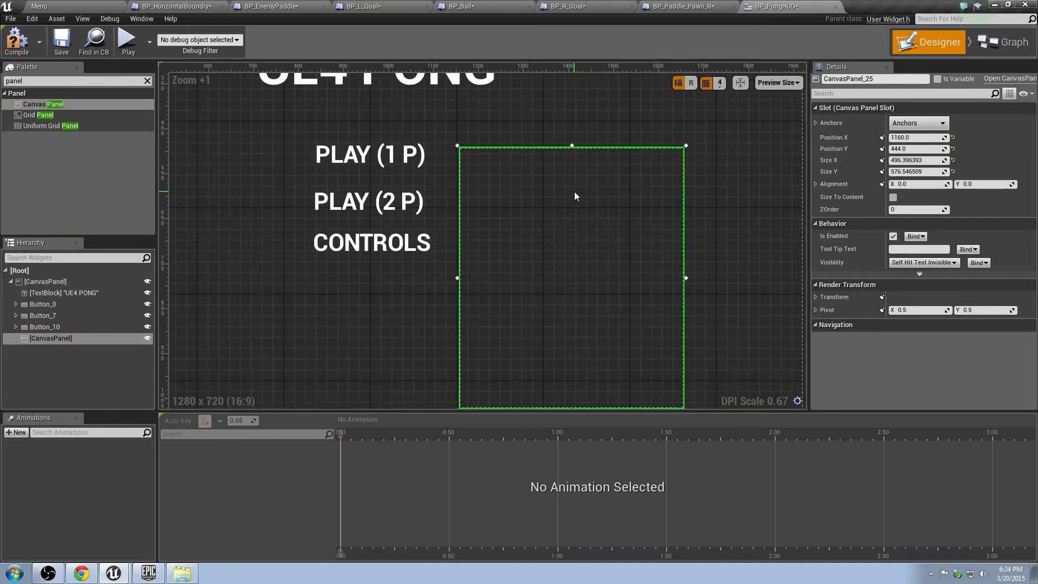
pyautogui.moveTo(550, 190)
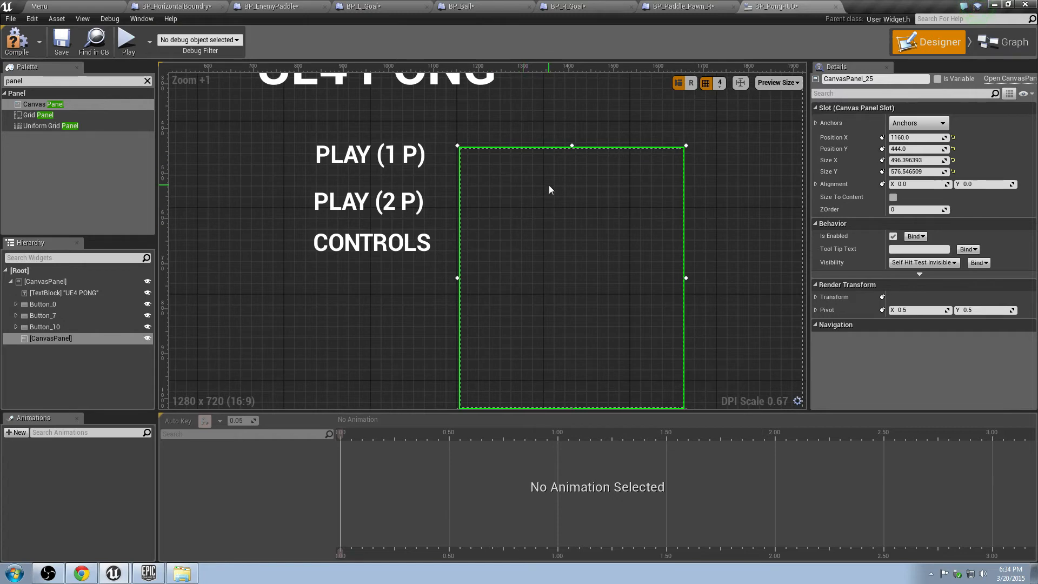
pyautogui.moveTo(572, 146); pyautogui.dragTo(572, 250)
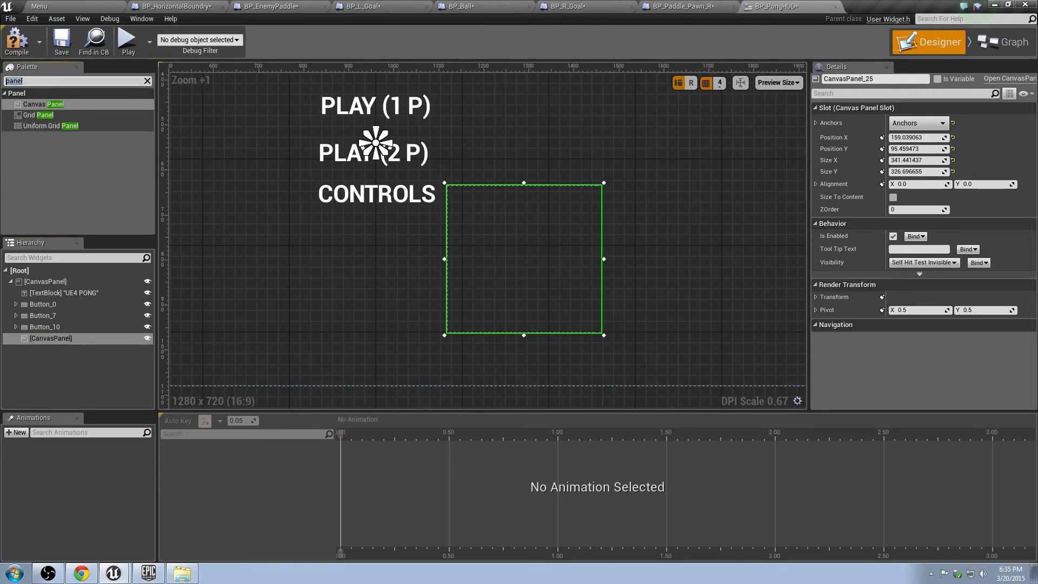
# Step: Add a Text block to the panel, sized to content, reading 'L PADDLE'
pyautogui.write('text')
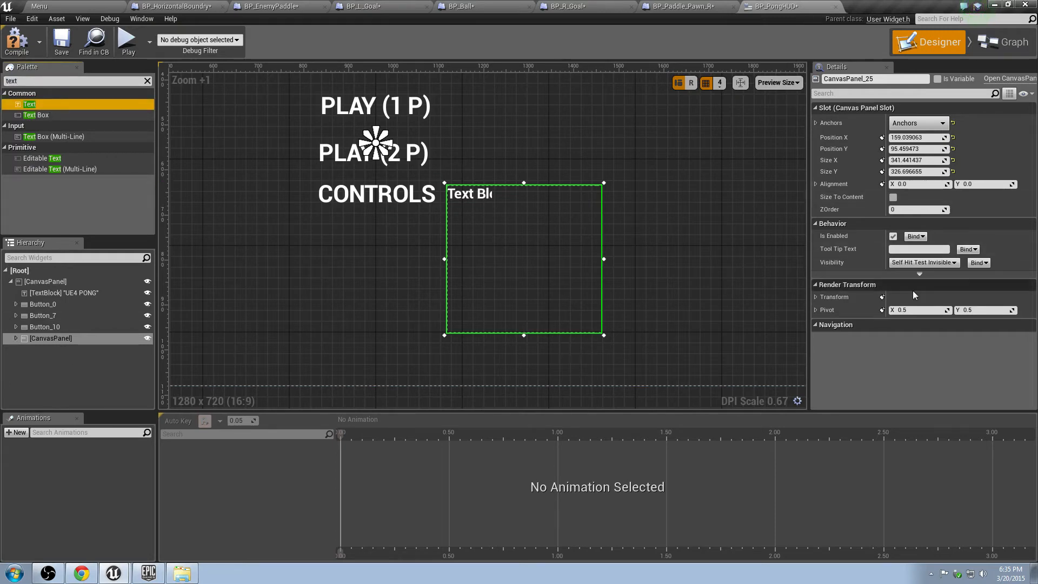
pyautogui.click(893, 197)
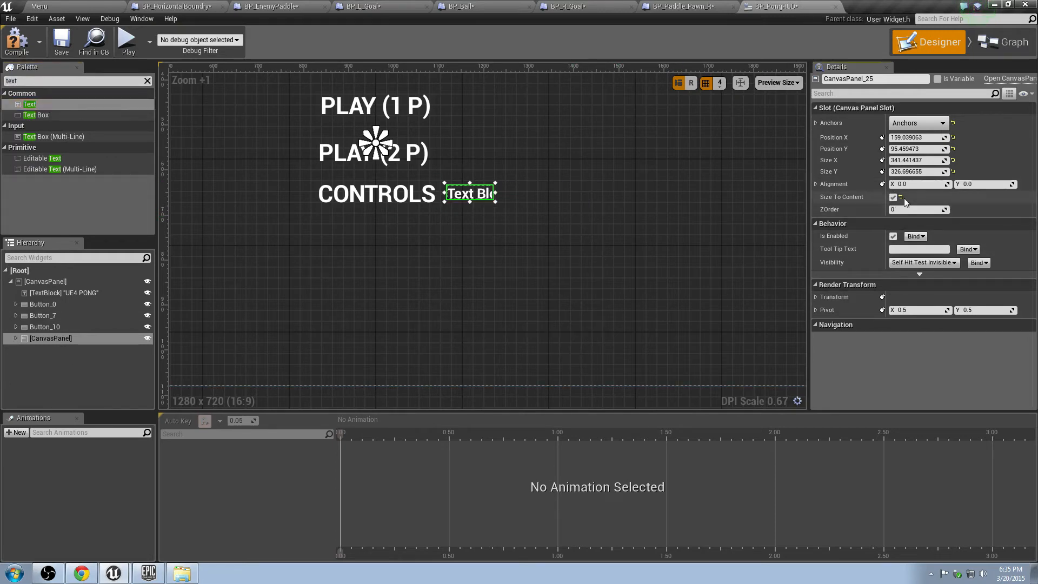
pyautogui.click(894, 196)
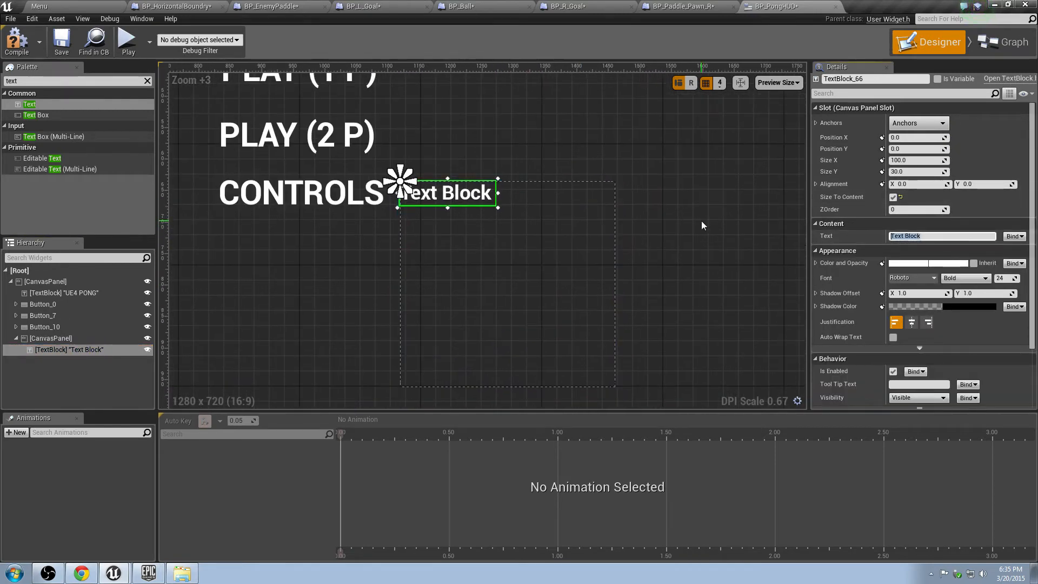
pyautogui.write('L P')
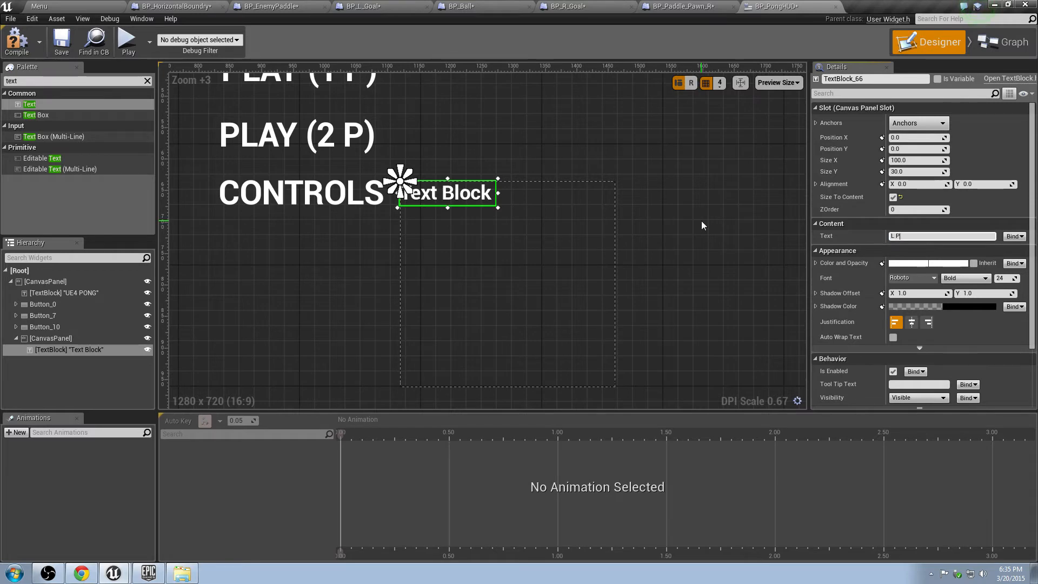
pyautogui.write('ADDLE')
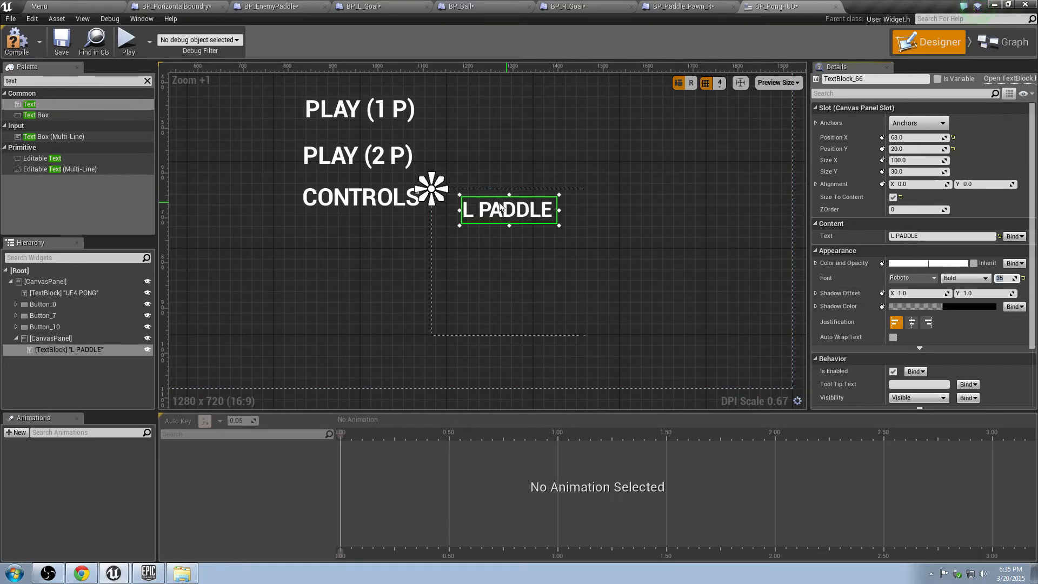
# Step: Move the L PADDLE label to the panel's top-left corner
pyautogui.click(360, 197)
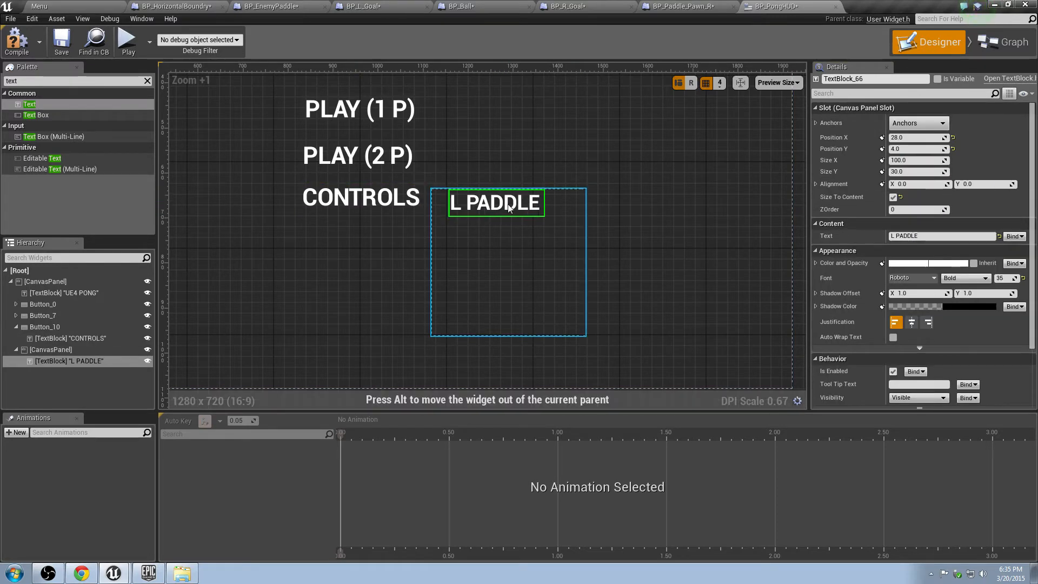
pyautogui.moveTo(495, 202); pyautogui.dragTo(500, 202)
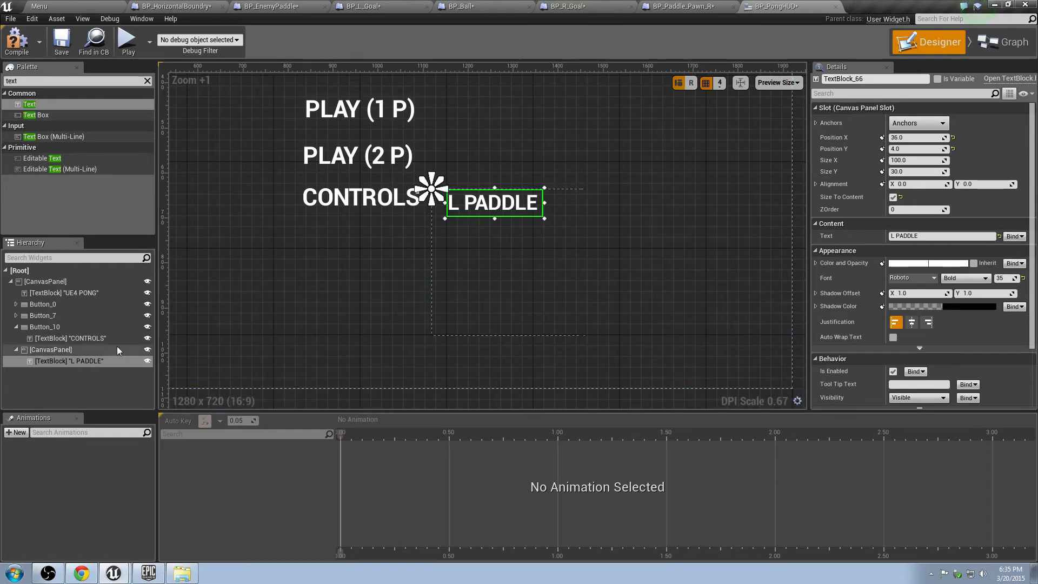
pyautogui.rightClick(66, 361)
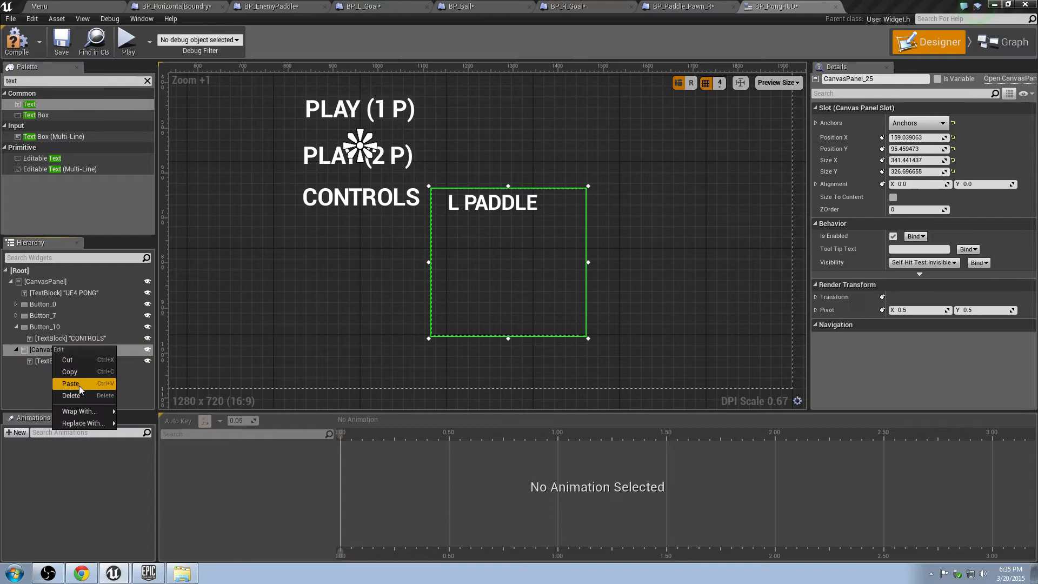
# Step: Paste a copy of the L PADDLE label just beneath the original
pyautogui.click(71, 382)
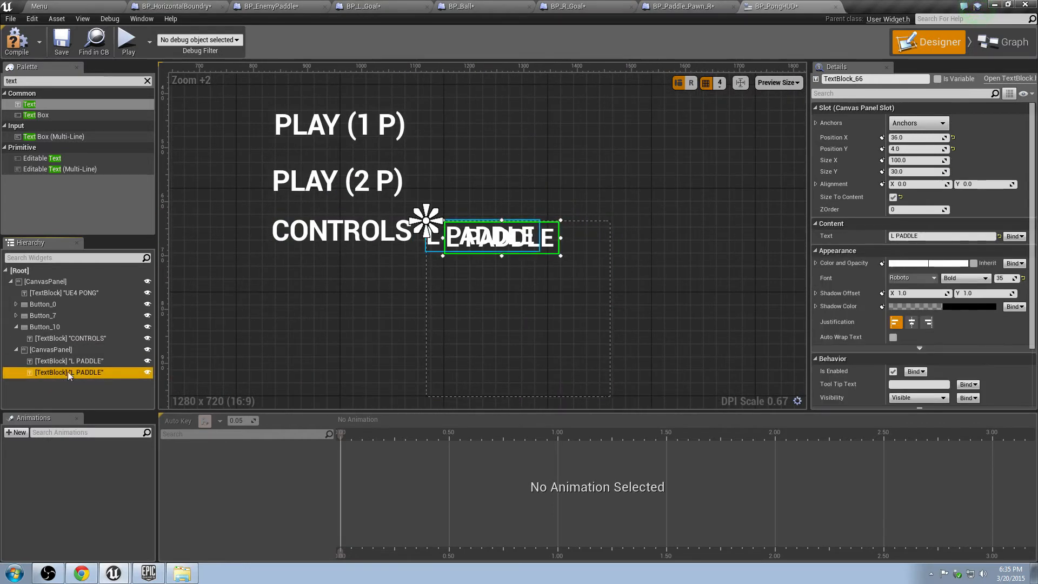
pyautogui.moveTo(500, 237); pyautogui.dragTo(503, 275)
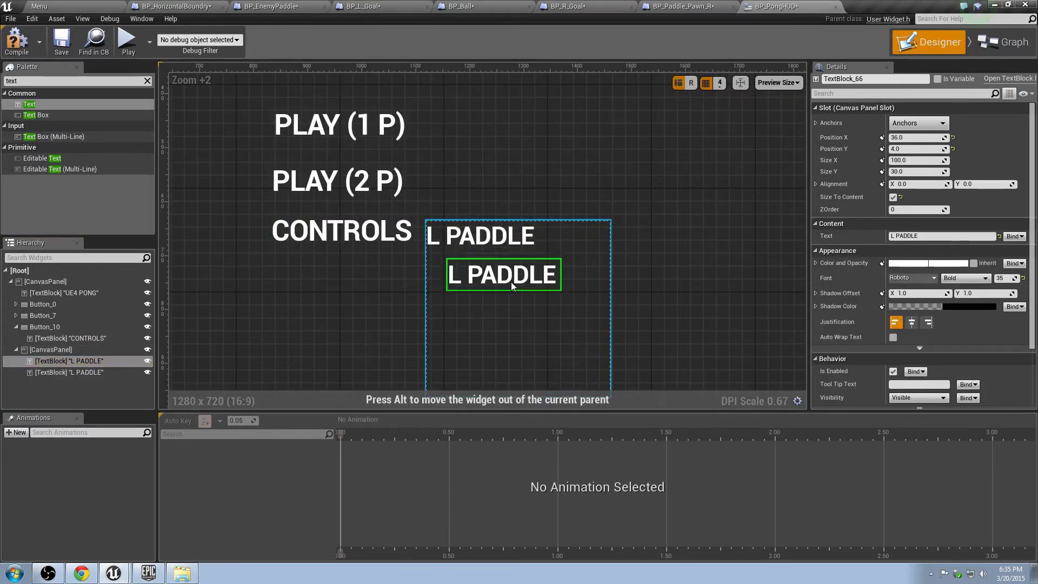
pyautogui.moveTo(503, 274); pyautogui.dragTo(501, 261)
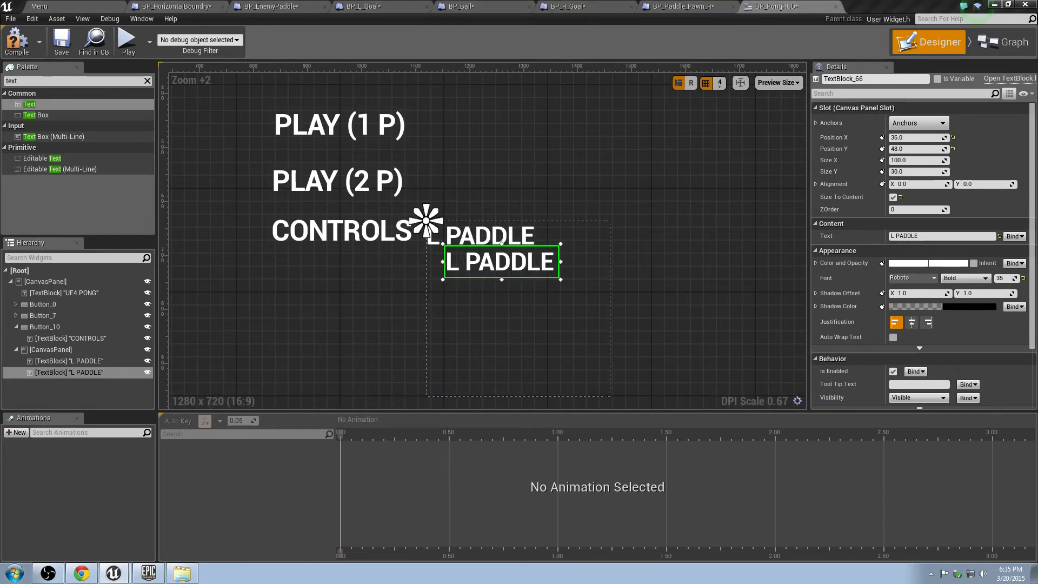
pyautogui.click(51, 350)
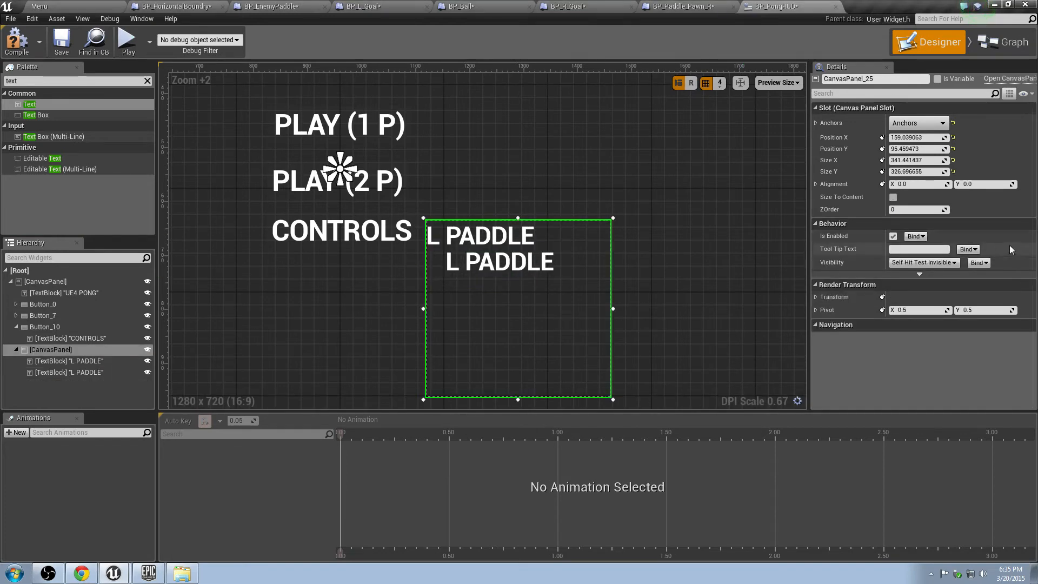
# Step: Change the copy's text to 'W/S' and position it under L PADDLE
pyautogui.click(501, 262)
pyautogui.write('W?S')
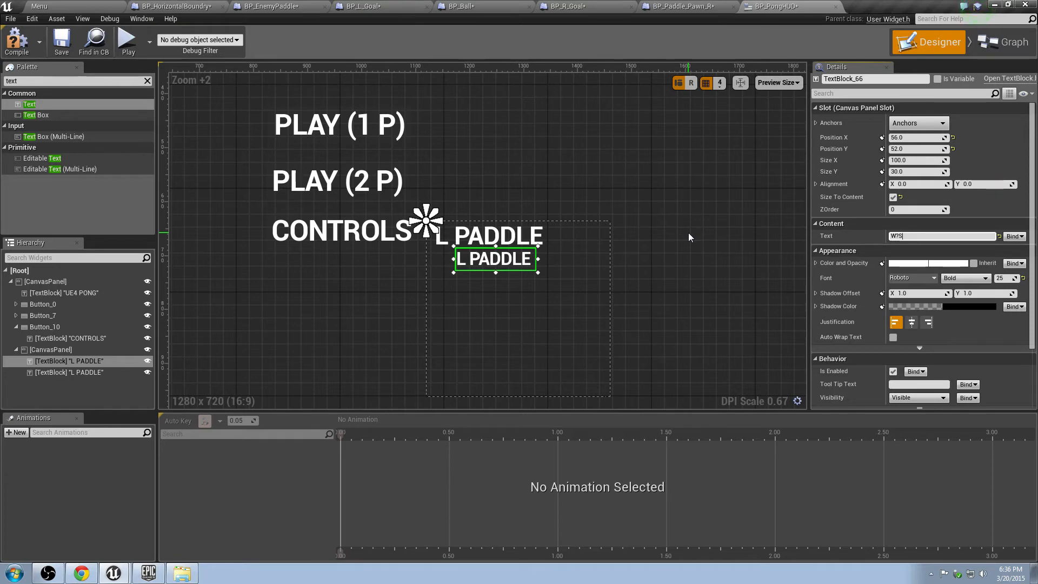
pyautogui.write('W/S')
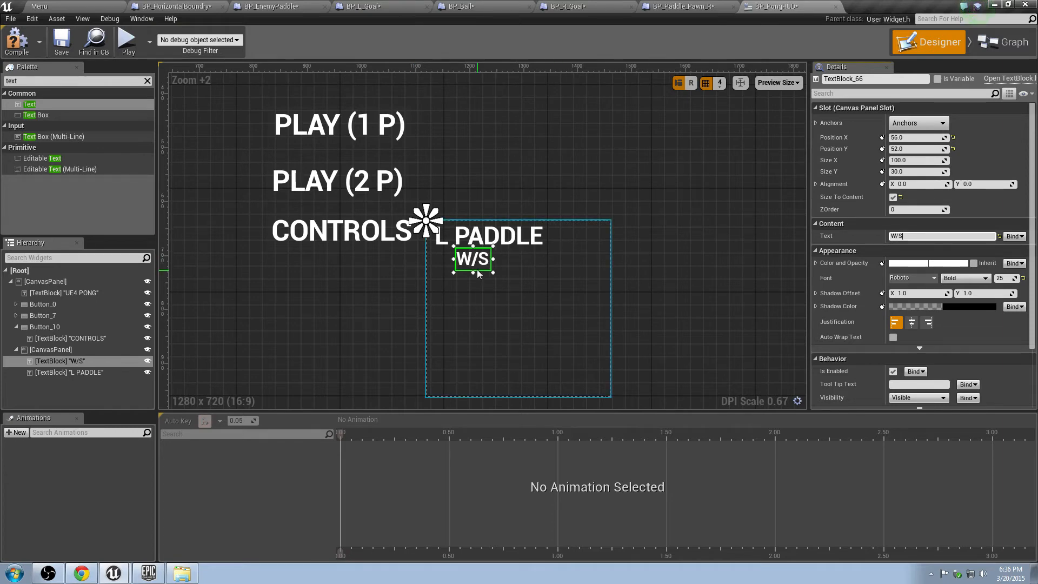
pyautogui.moveTo(473, 258); pyautogui.dragTo(464, 259)
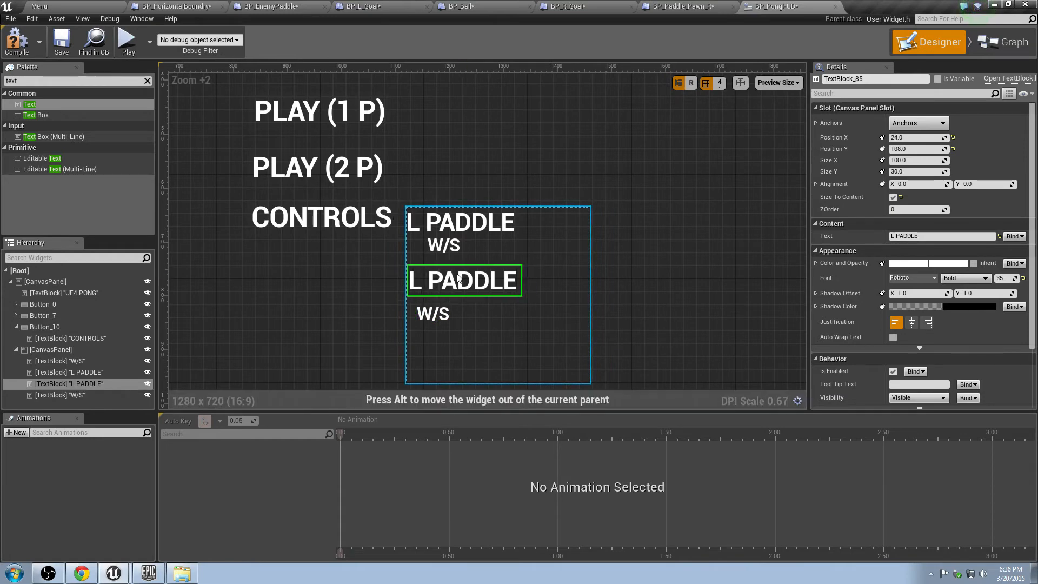
# Step: Rename the duplicate pair to 'UP/DOWN' and 'R PADDLE'
pyautogui.click(445, 303)
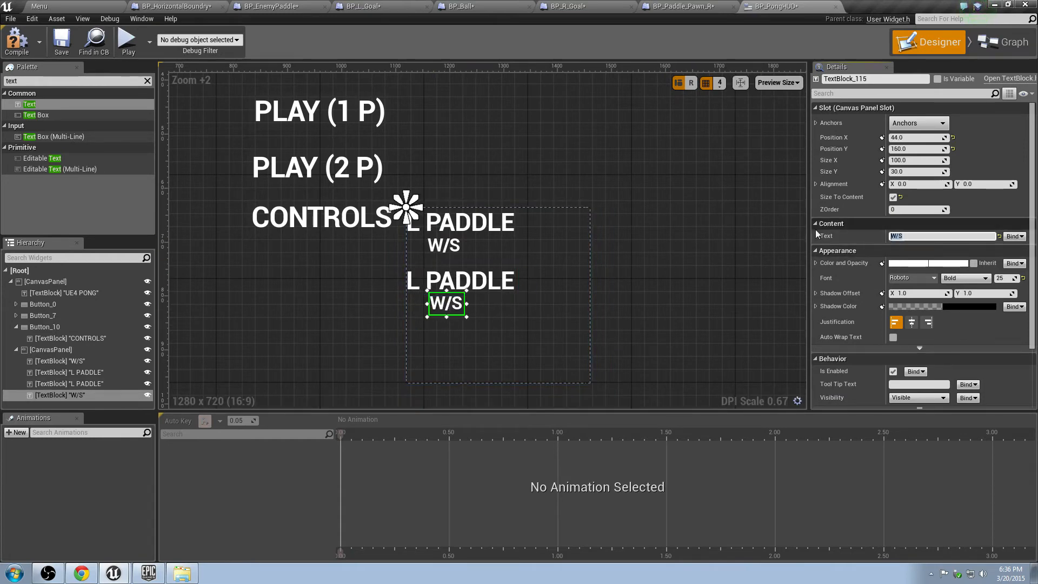
pyautogui.write('UP/')
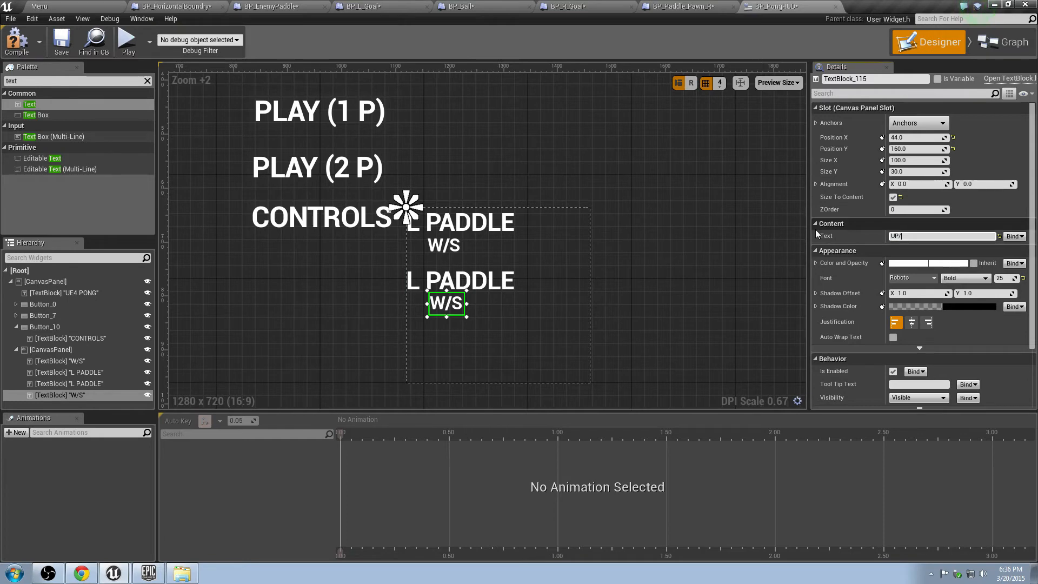
pyautogui.write('UP/DOWN')
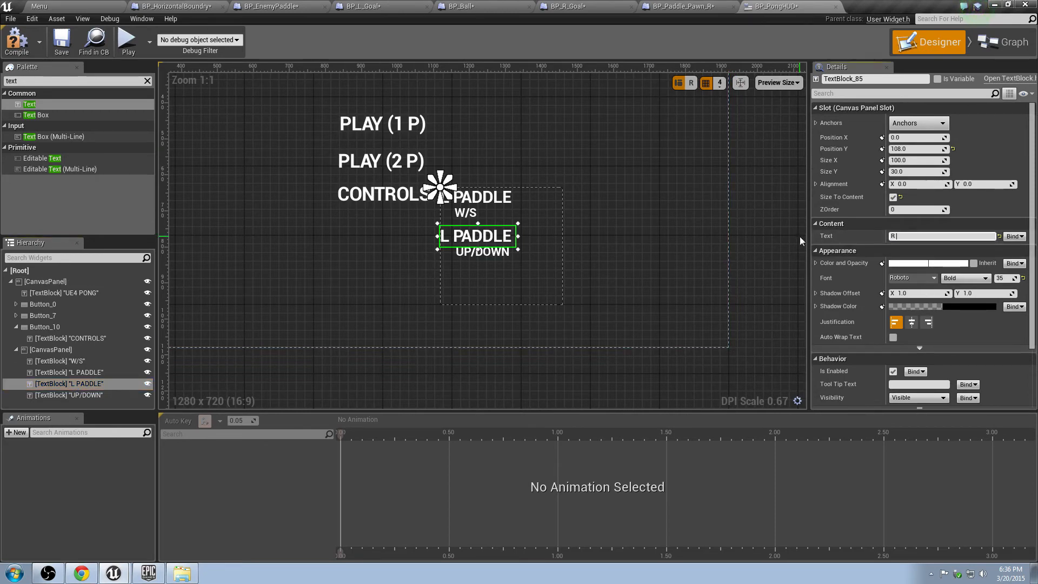
pyautogui.write('R PADDLe')
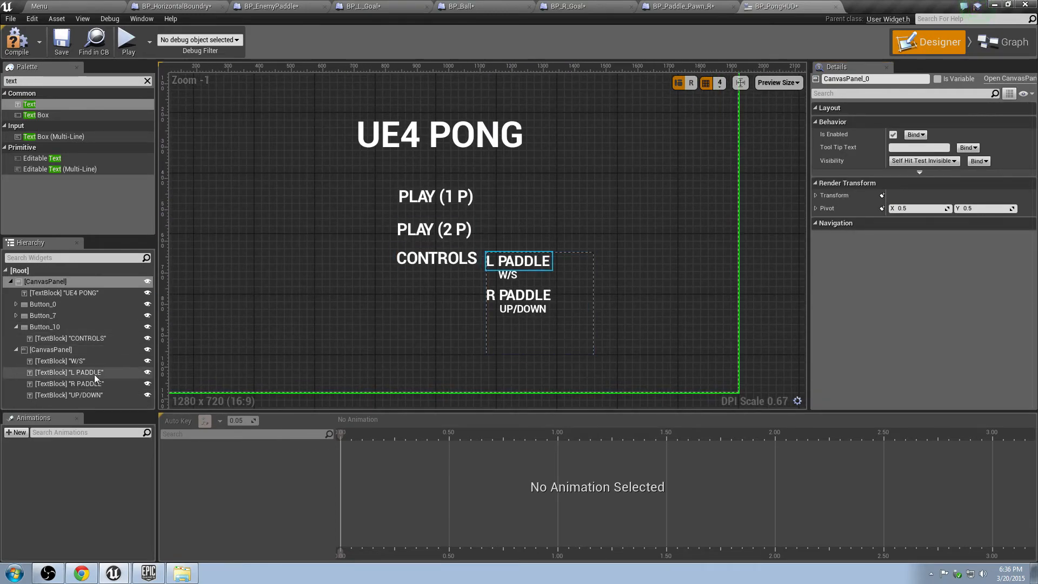
# Step: Review the W/S, R PADDLE and UP/DOWN labels in the hierarchy
pyautogui.click(60, 361)
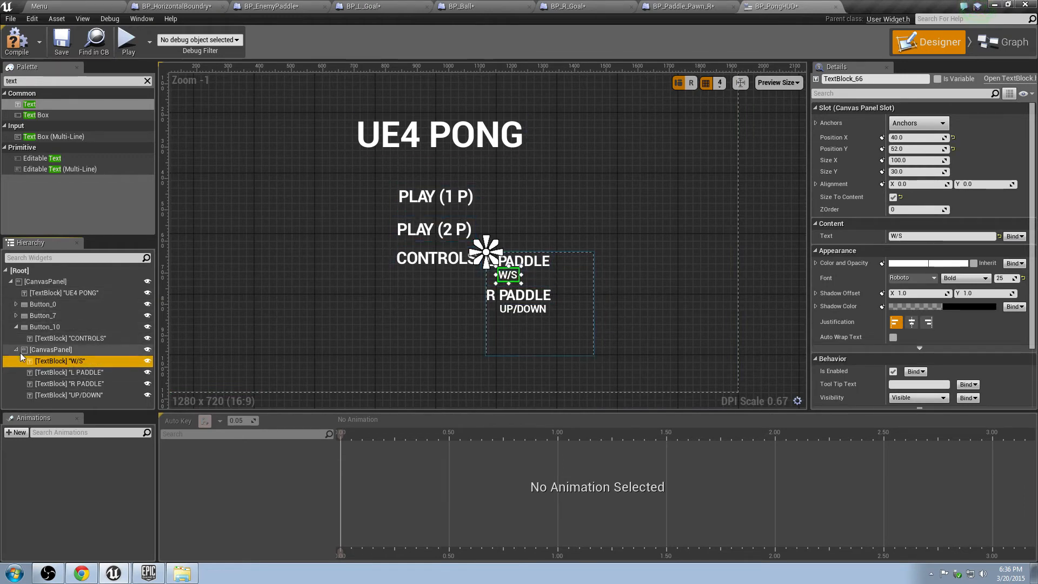
pyautogui.click(70, 384)
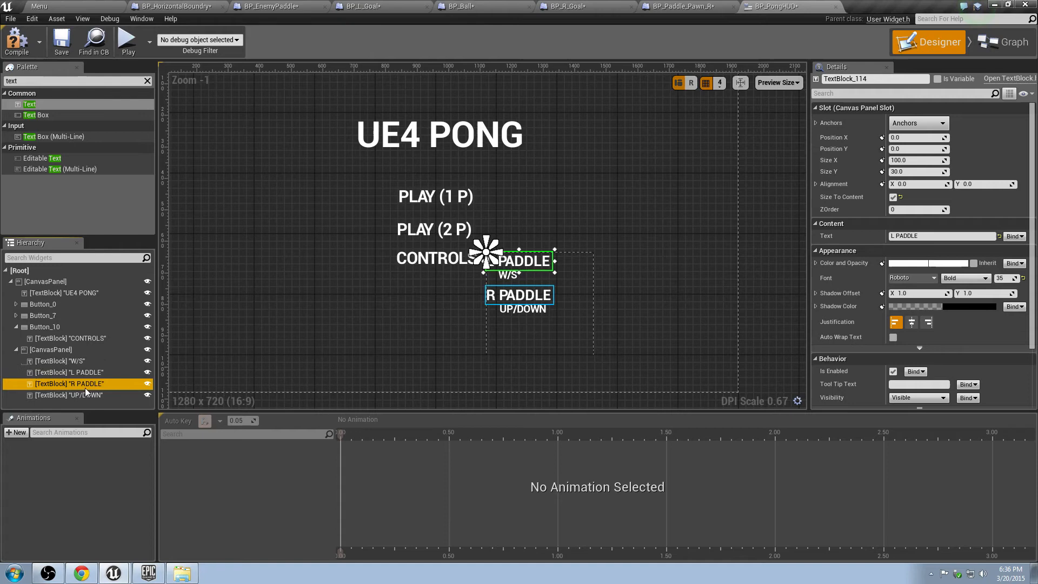
pyautogui.click(63, 361)
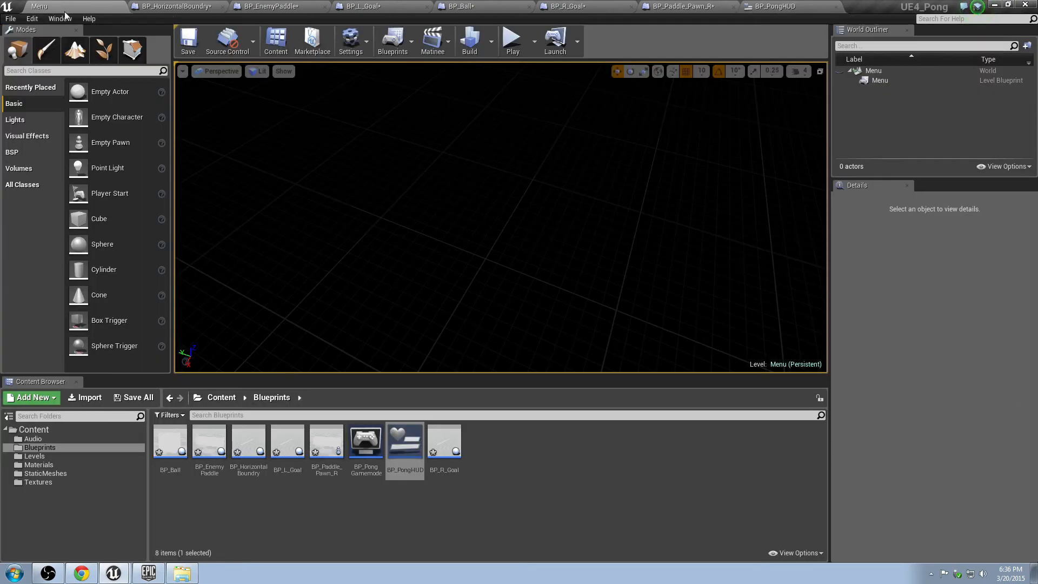
# Step: Add a Camera actor to the Menu level rotated -90 to face straight down
pyautogui.click(132, 397)
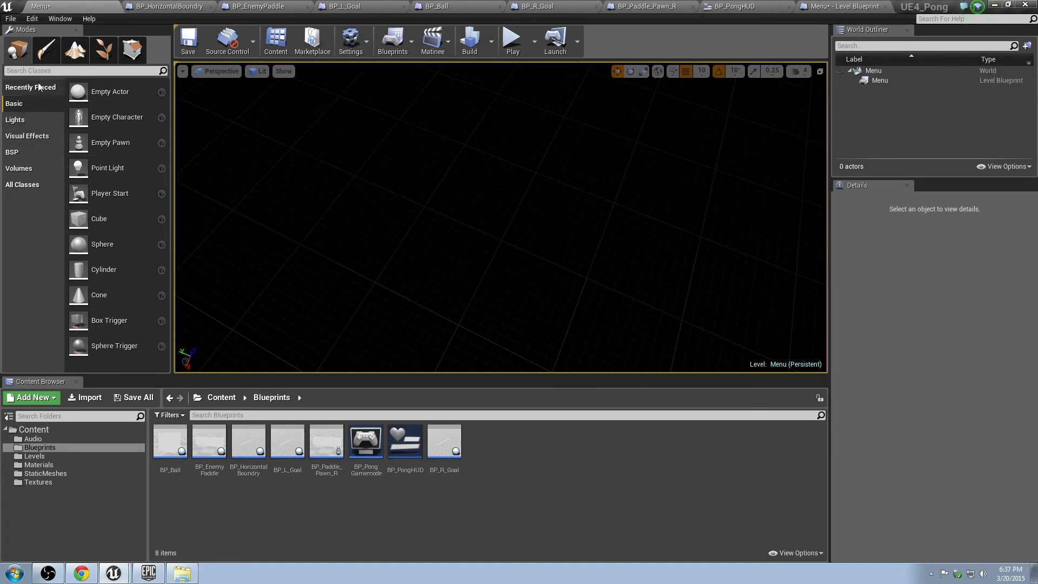
pyautogui.write('camera')
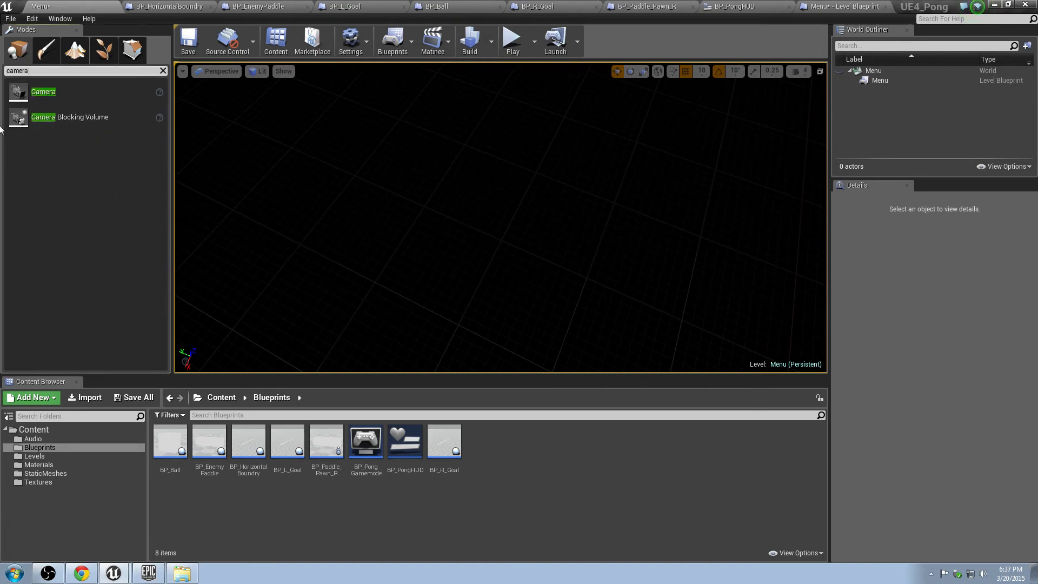
pyautogui.moveTo(513, 235)
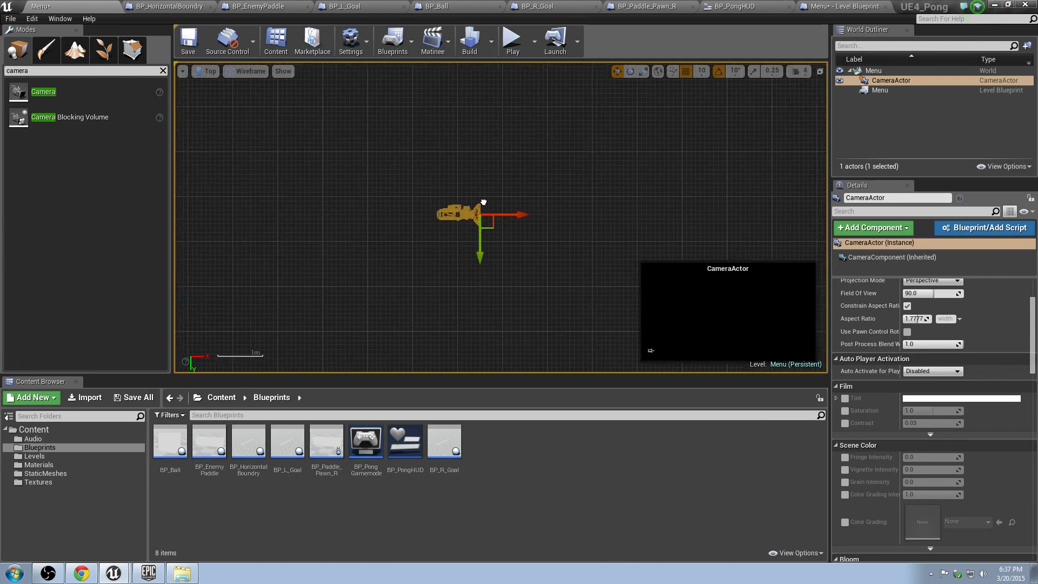
pyautogui.moveTo(482, 213); pyautogui.dragTo(368, 217)
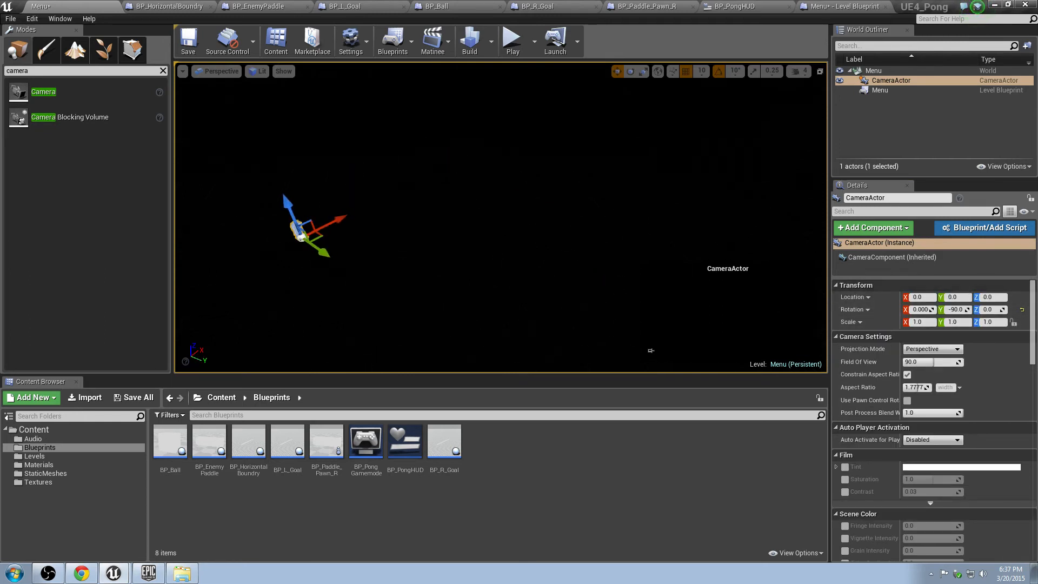
pyautogui.moveTo(315, 228); pyautogui.dragTo(387, 146)
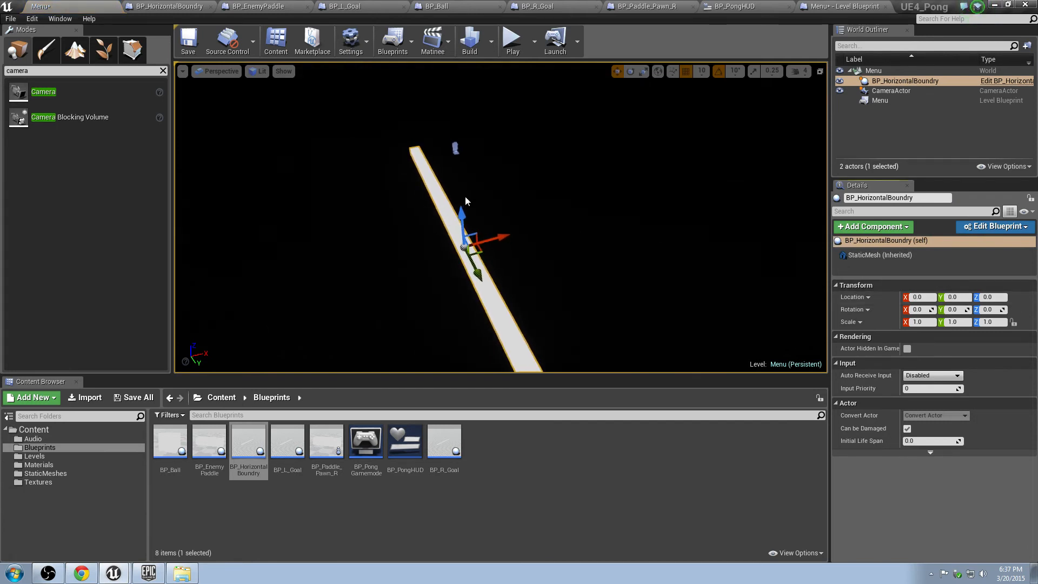
pyautogui.click(891, 91)
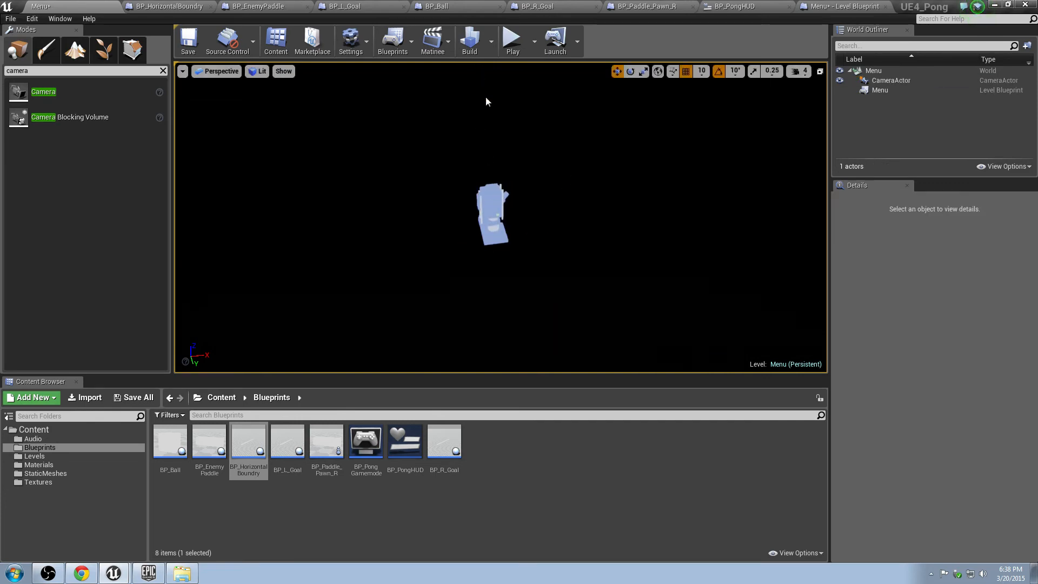
# Step: Add a CameraActor reference to the Menu level blueprint
pyautogui.click(844, 6)
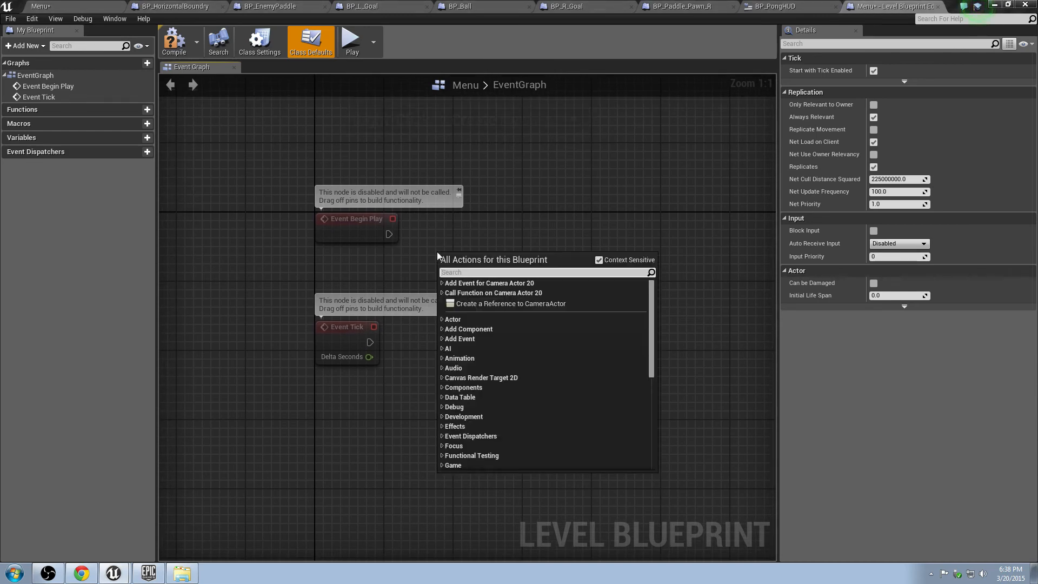
pyautogui.click(511, 303)
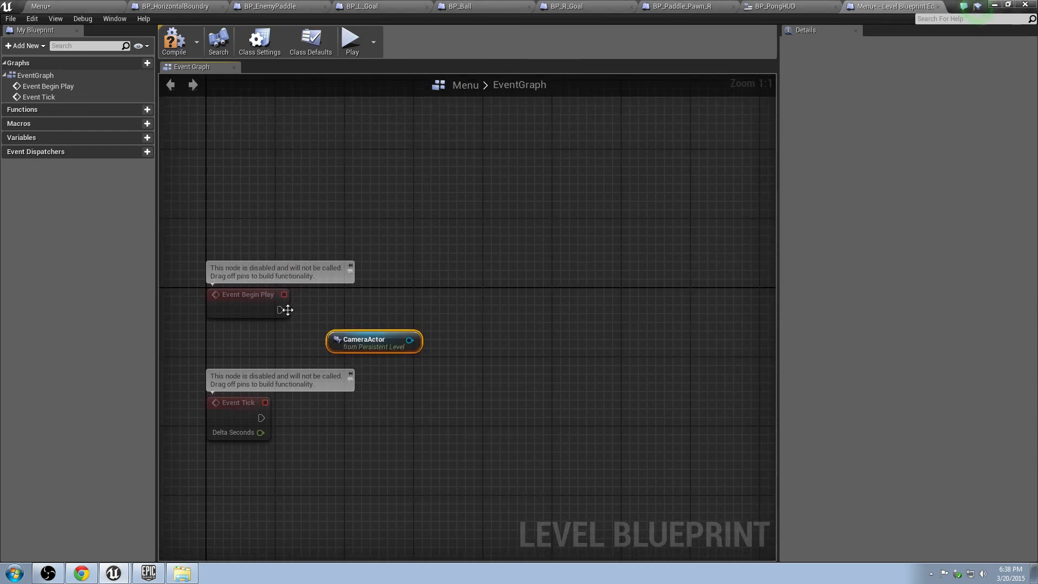
pyautogui.moveTo(283, 294); pyautogui.dragTo(477, 311)
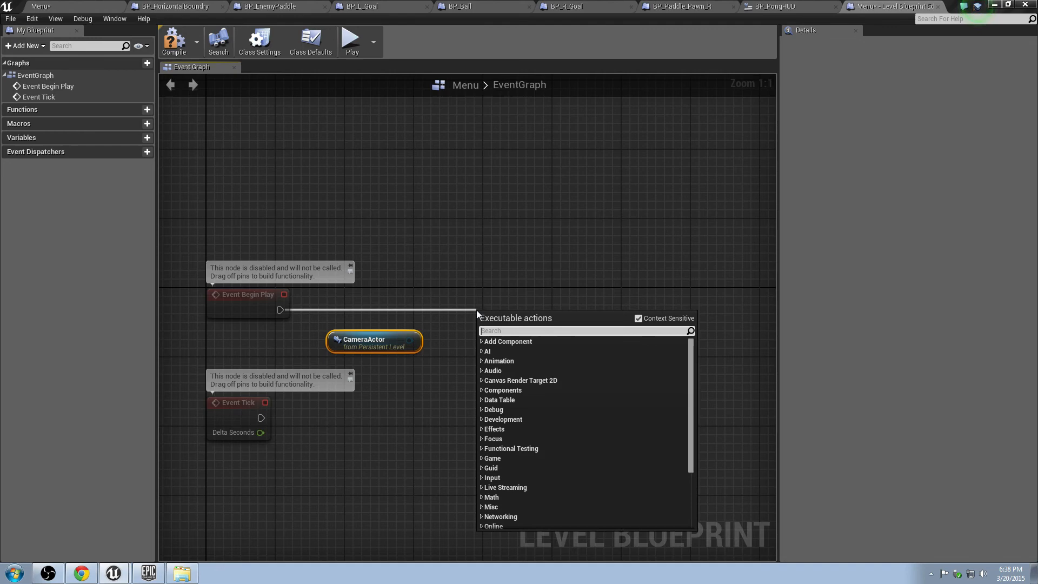
# Step: Add Set View Target with Blend on Begin Play targeting the CameraActor
pyautogui.write('set view tage')
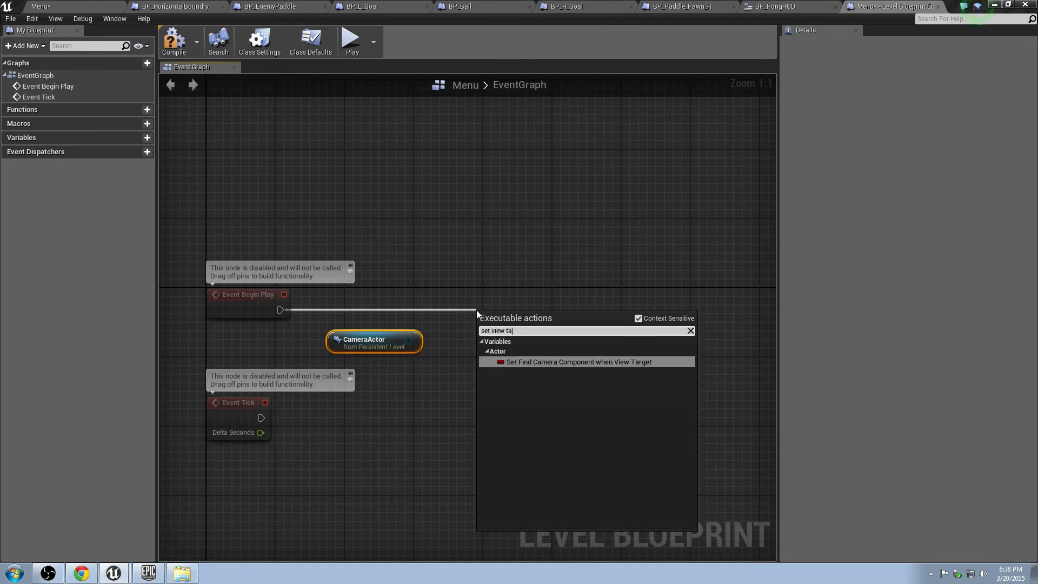
pyautogui.write('rge')
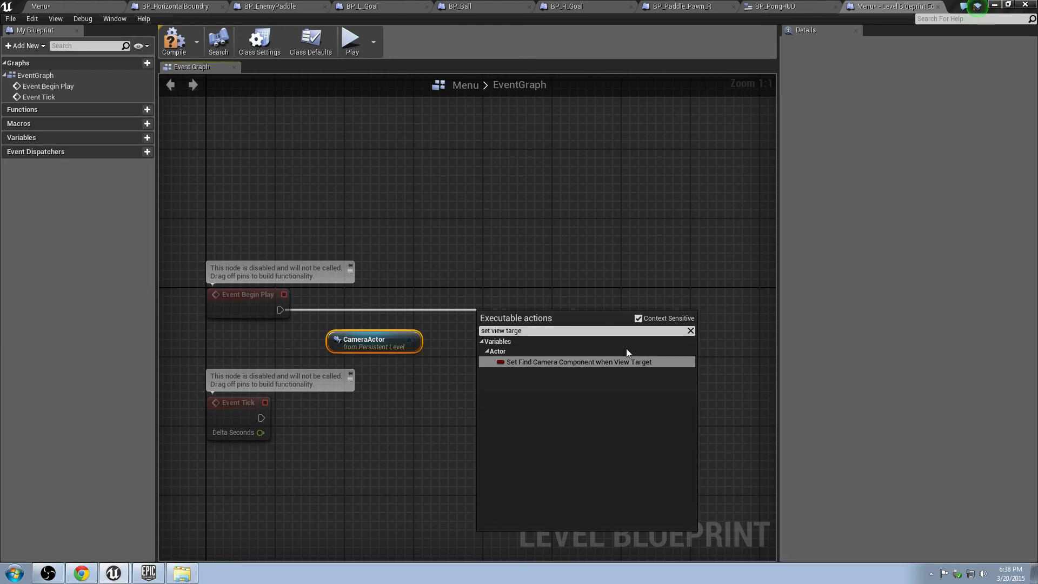
pyautogui.click(578, 361)
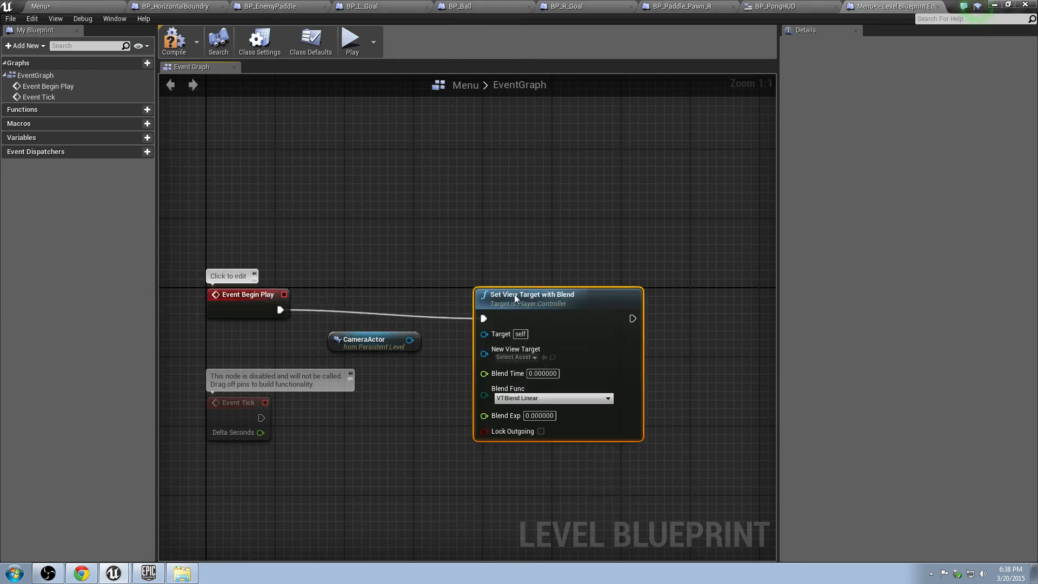
pyautogui.moveTo(409, 341); pyautogui.dragTo(485, 341)
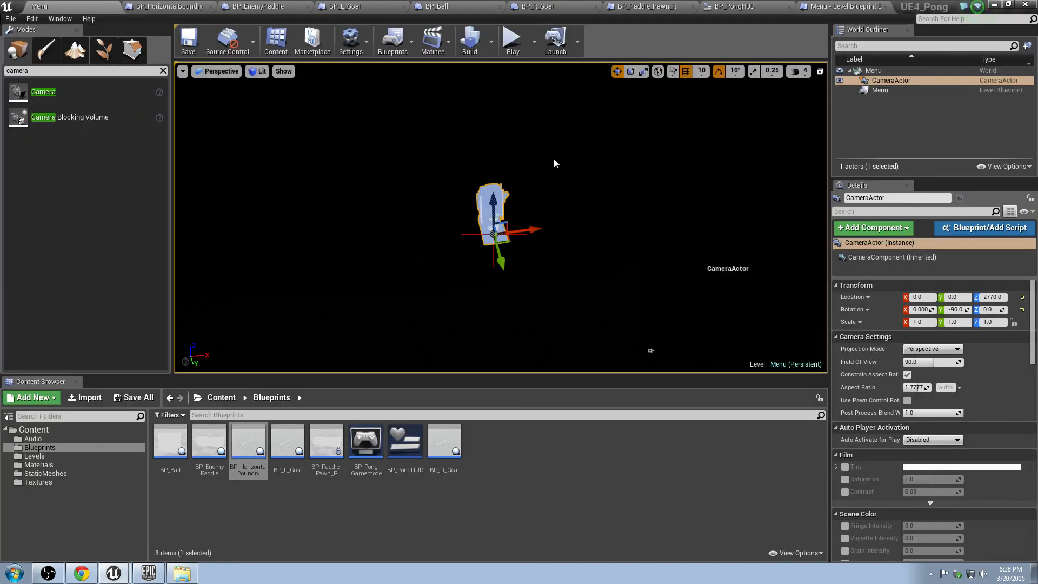
# Step: Play the Menu level to check the top-down camera view, then stop
pyautogui.click(512, 38)
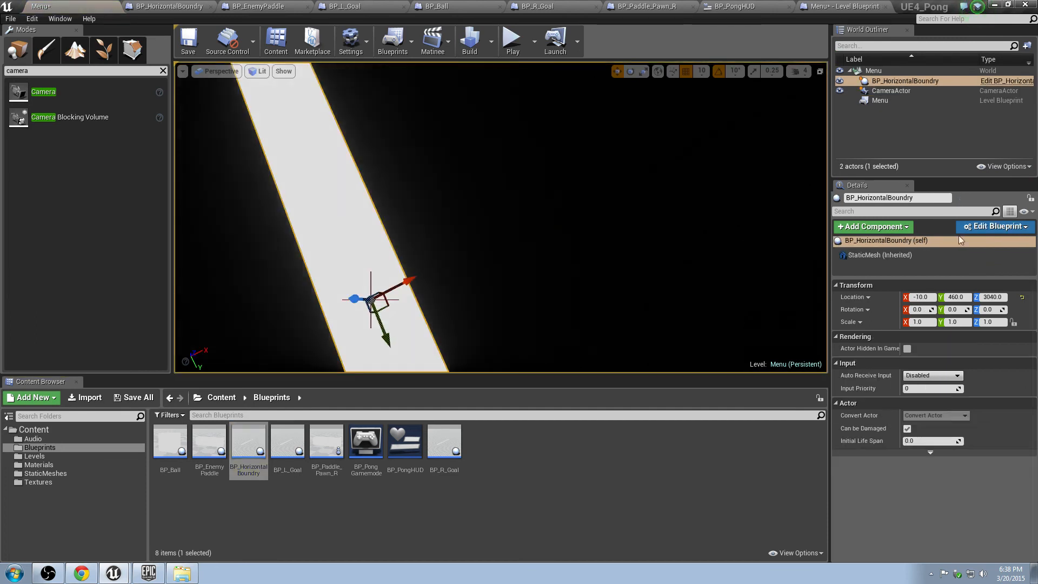
pyautogui.click(892, 91)
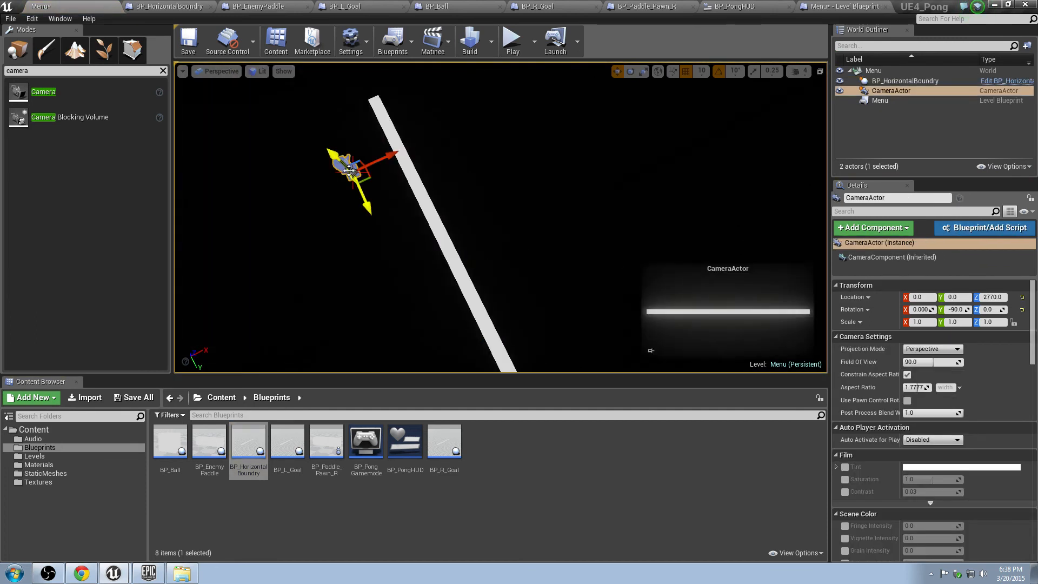
pyautogui.click(512, 40)
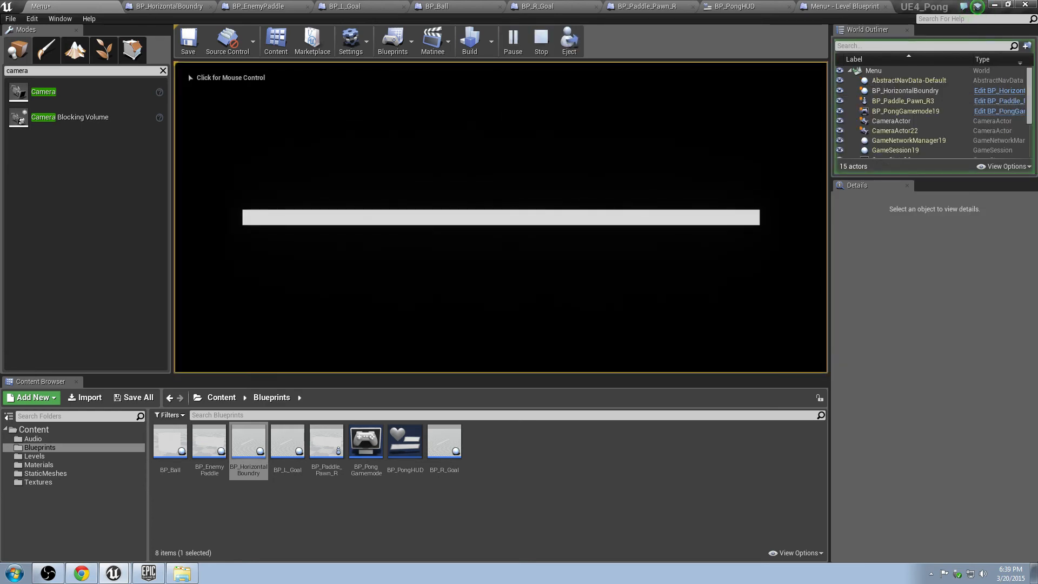
pyautogui.click(541, 39)
pyautogui.write('create')
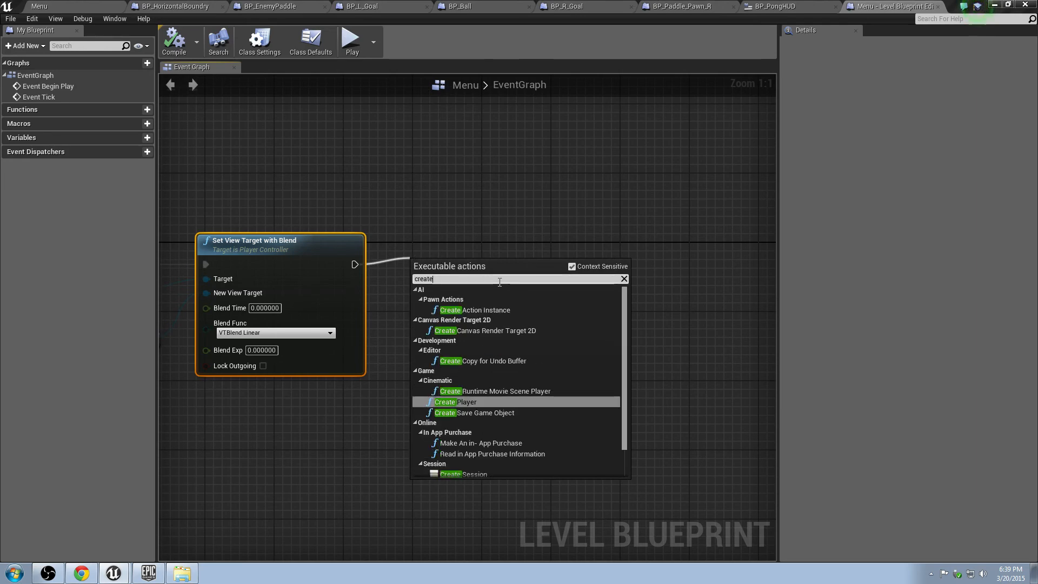
# Step: Add a Create Widget node with class BP_PongHUD
pyautogui.press('Backspace')
pyautogui.write(' wid')
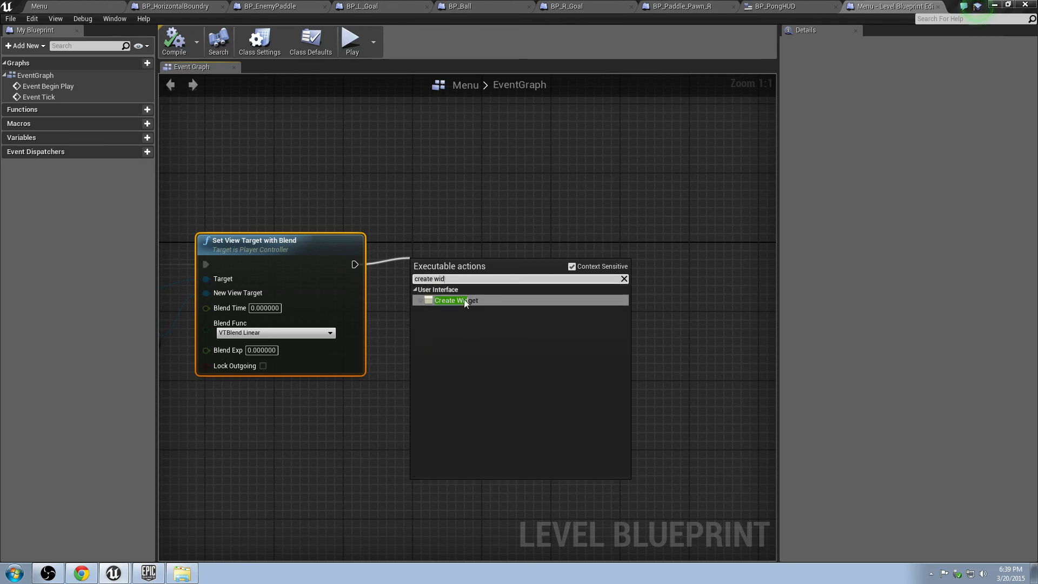
pyautogui.click(456, 299)
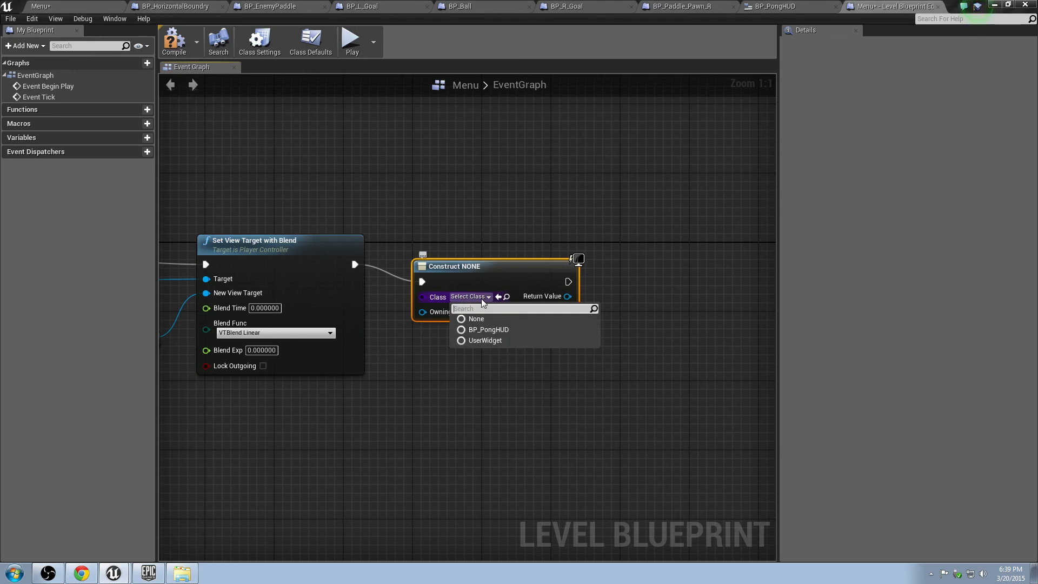
pyautogui.click(488, 329)
pyautogui.write('add to view')
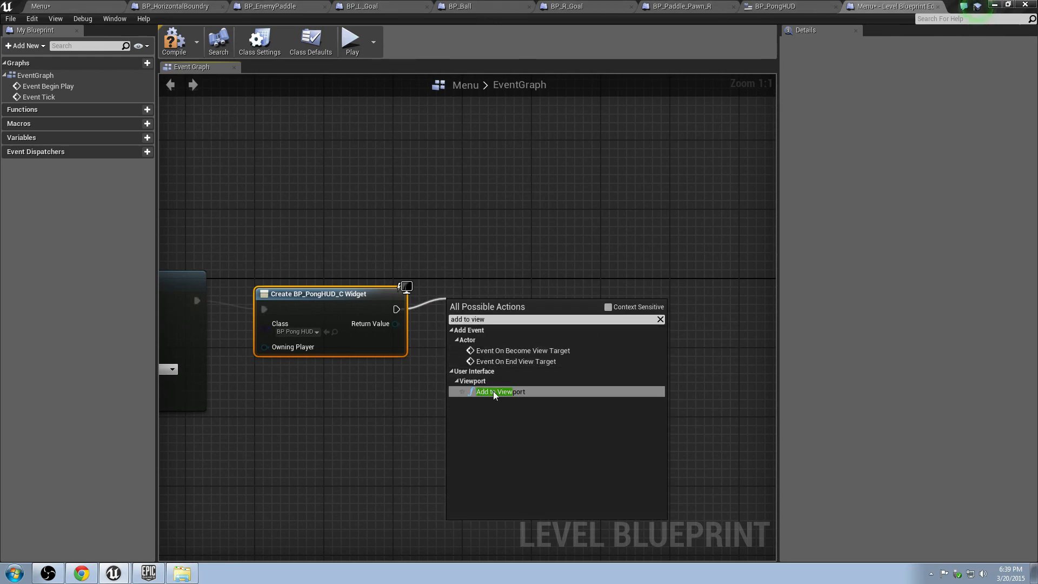
# Step: Add the widget to the viewport and show the mouse cursor via the player controller
pyautogui.click(493, 392)
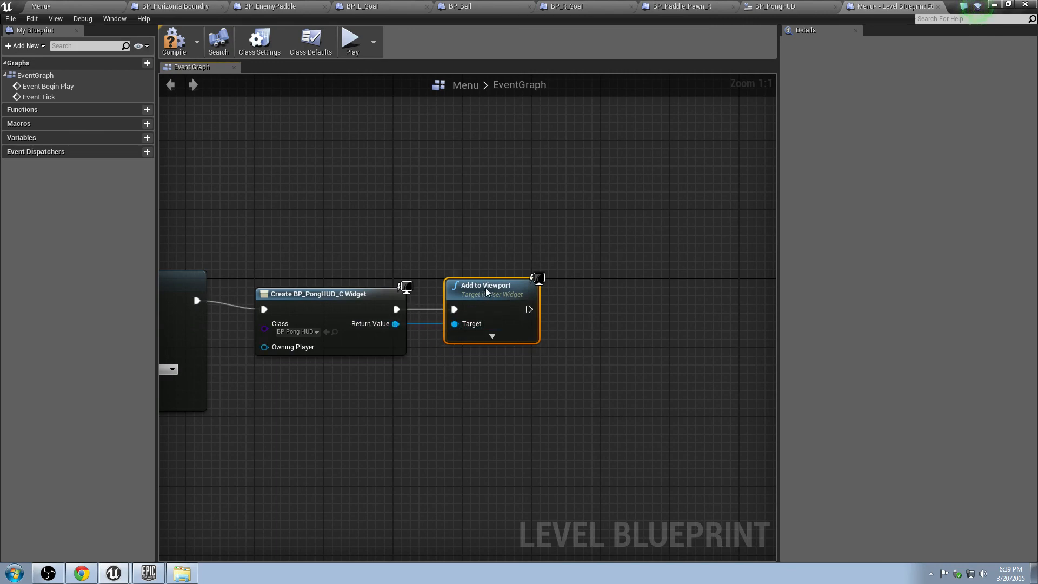
pyautogui.moveTo(566, 364)
pyautogui.write('set showmouse')
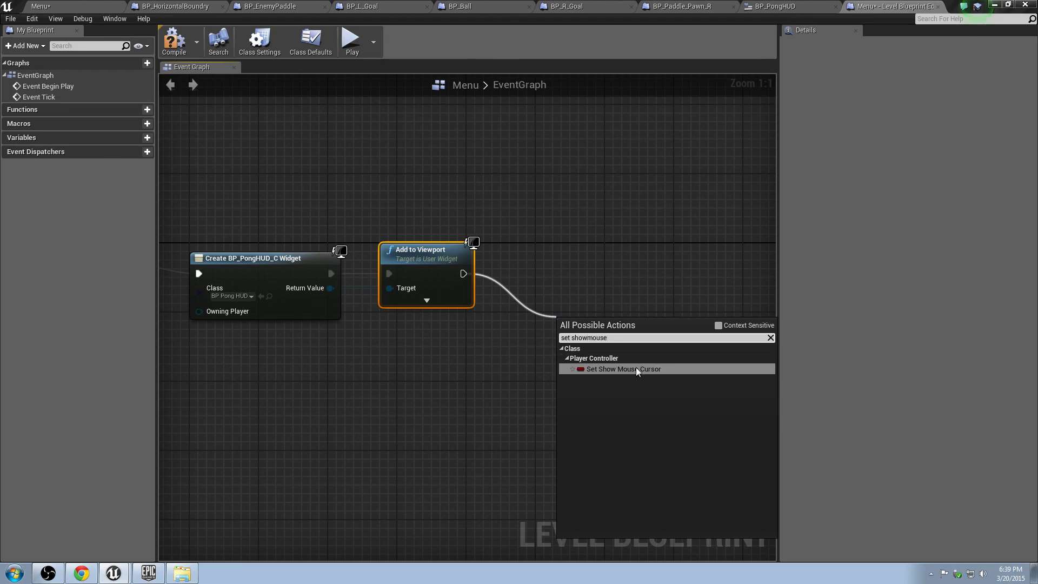
pyautogui.click(624, 369)
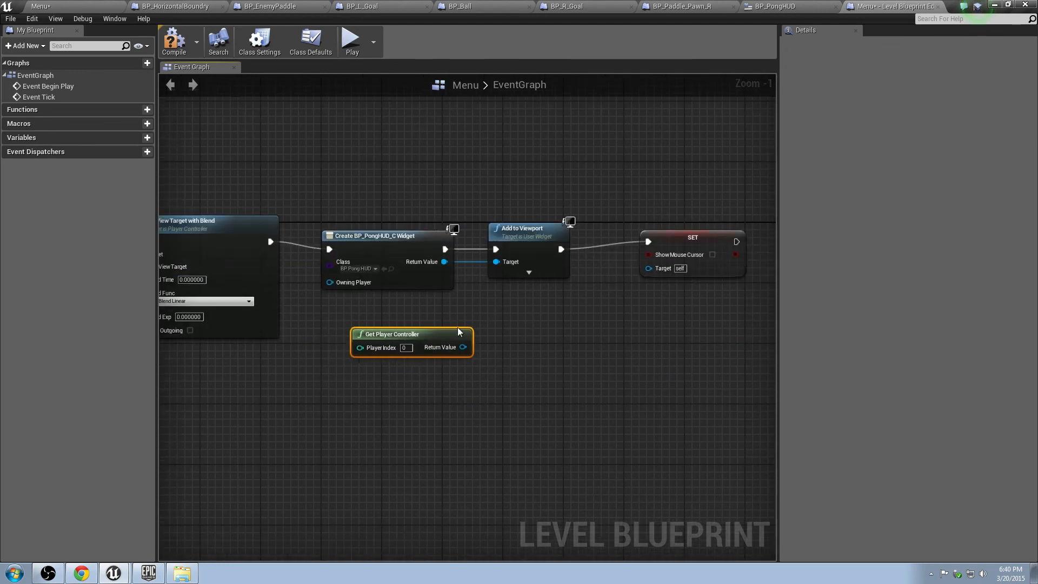
pyautogui.moveTo(411, 334); pyautogui.dragTo(540, 325)
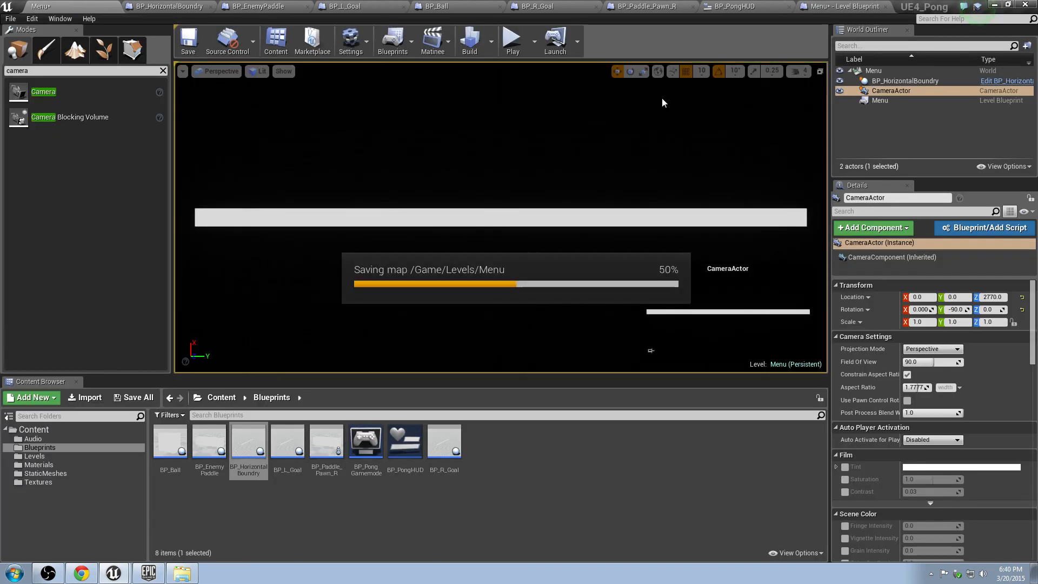
# Step: Play the menu, set BP_HorizontalBoundry Location X to 1110, and play again
pyautogui.click(513, 42)
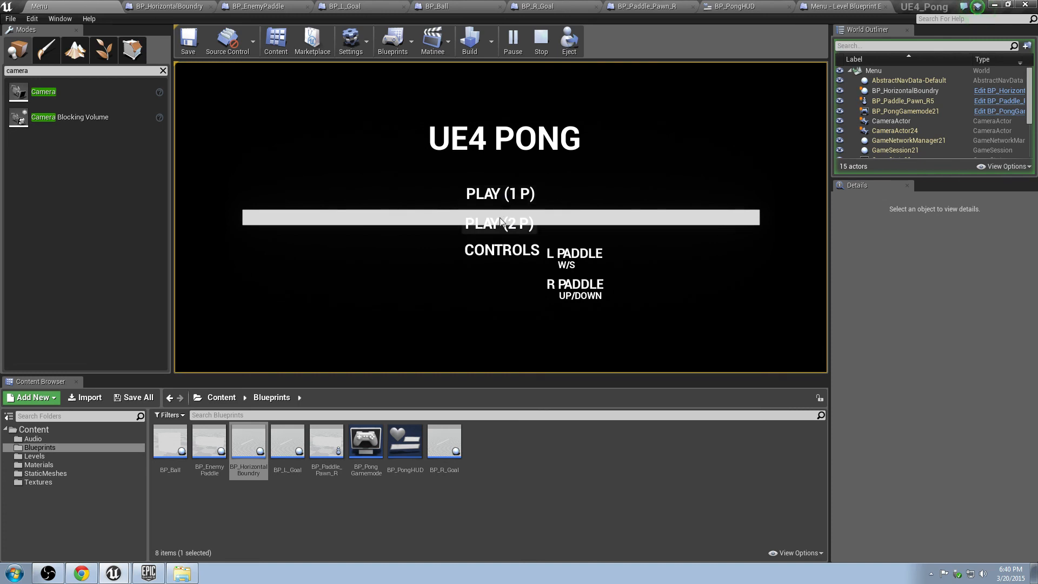
pyautogui.moveTo(500, 193)
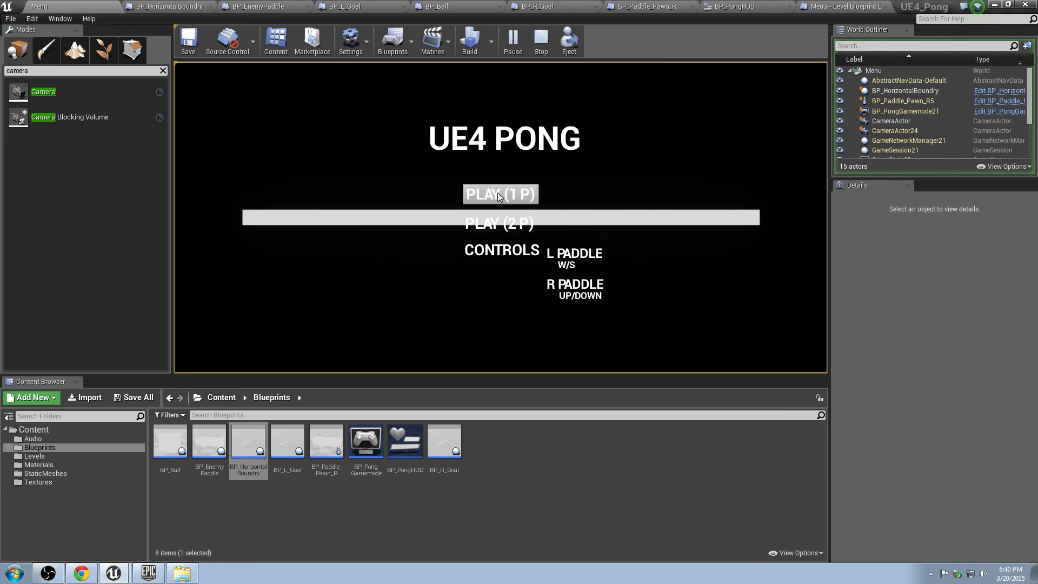
pyautogui.moveTo(501, 250)
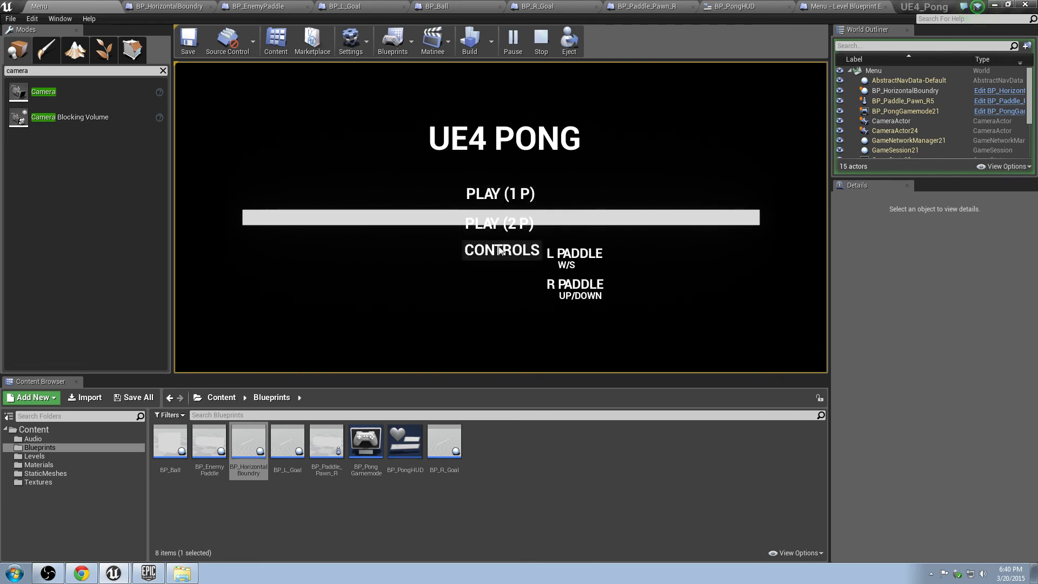
pyautogui.moveTo(545, 167)
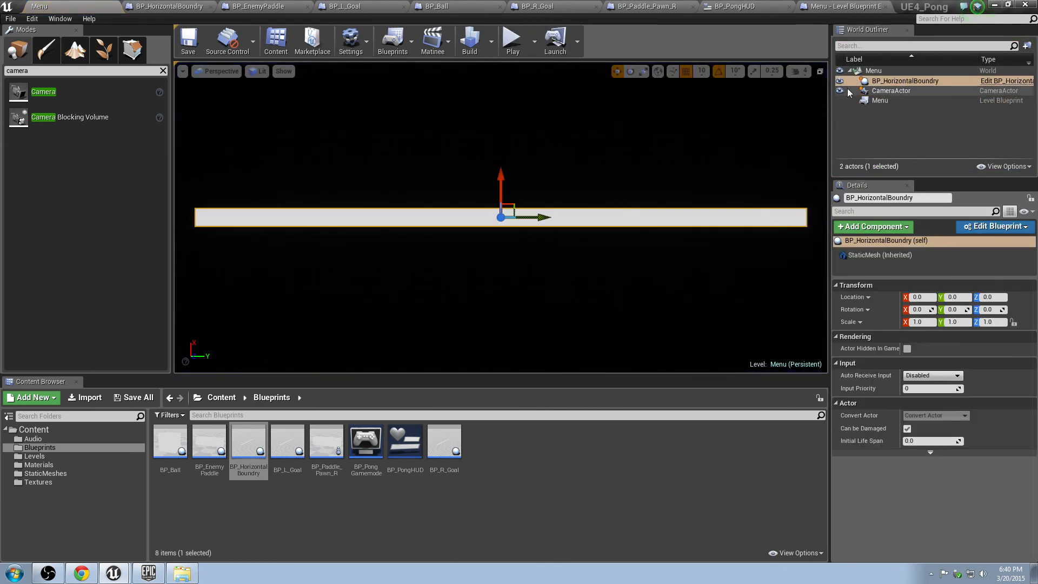
pyautogui.click(512, 37)
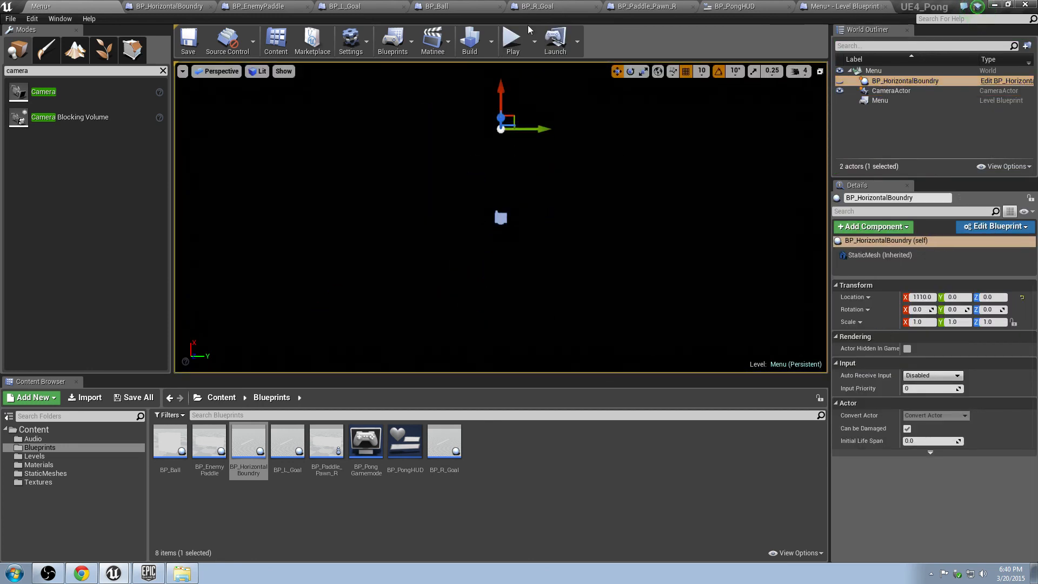
pyautogui.click(511, 40)
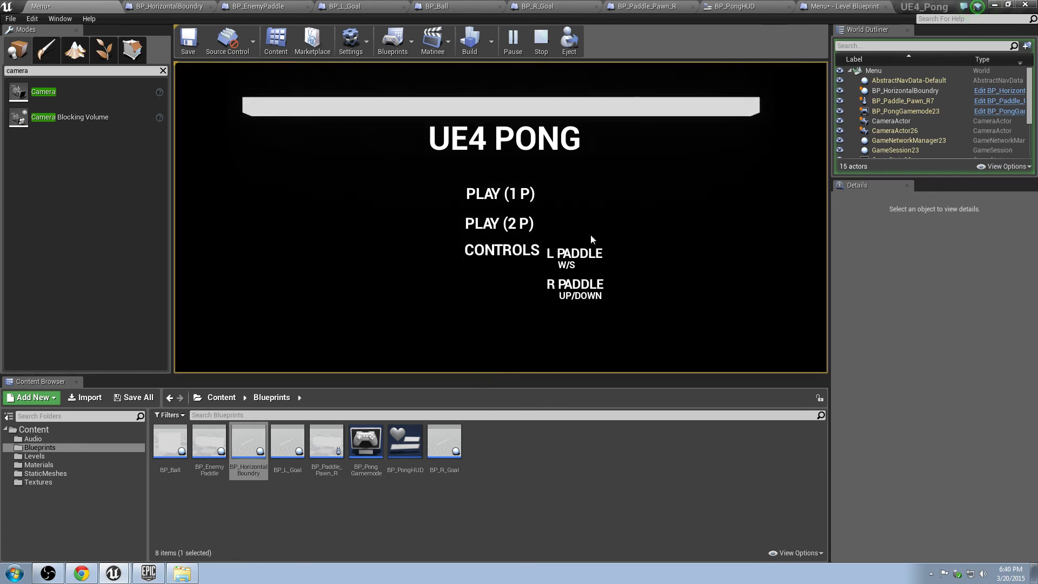
pyautogui.moveTo(589, 221)
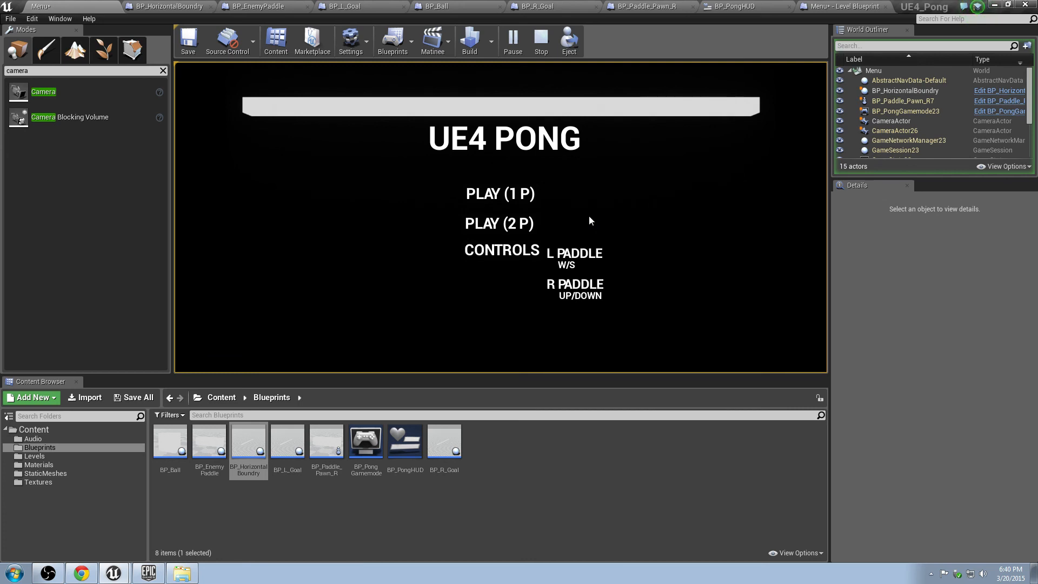